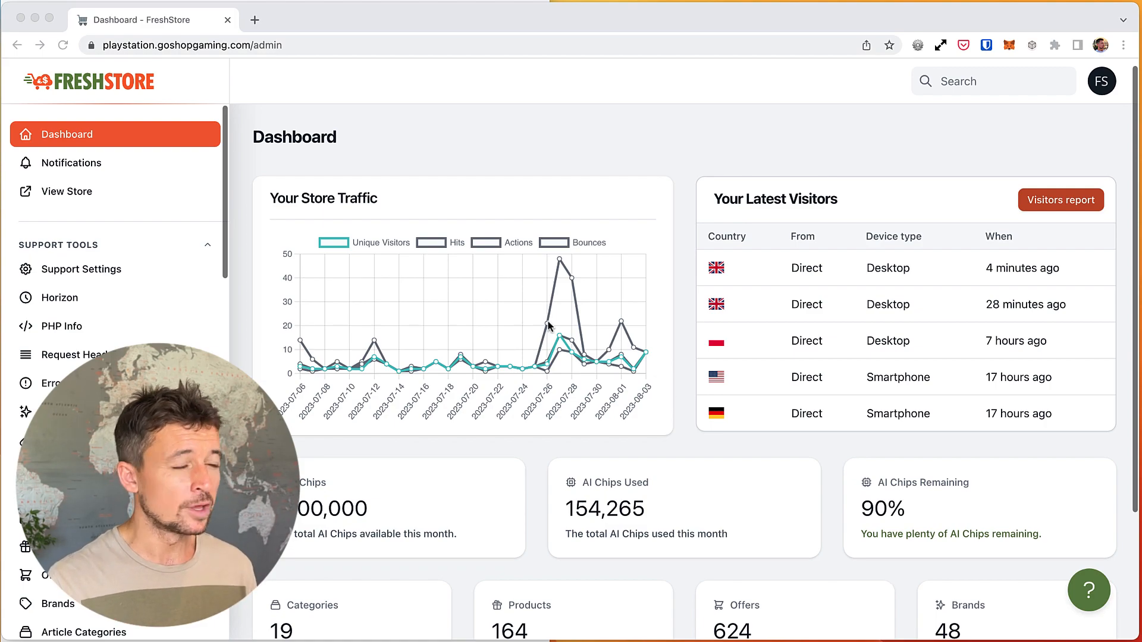
mouse_move(675, 134)
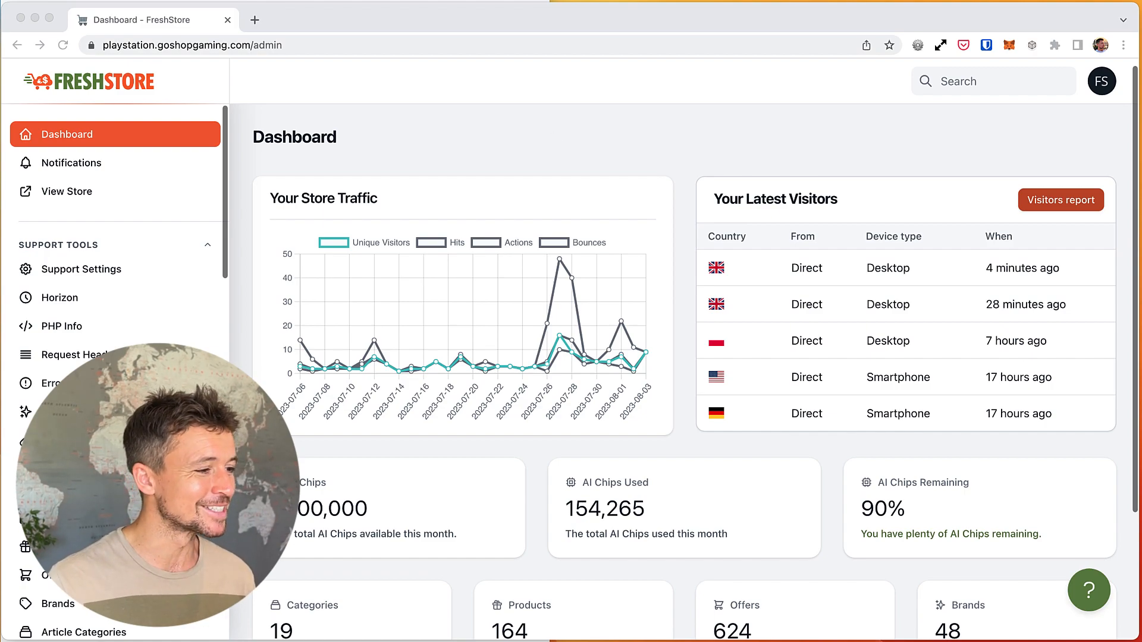
Scroll the PlayStation storefront homepage down to the Latest products section
scroll("down", 3)
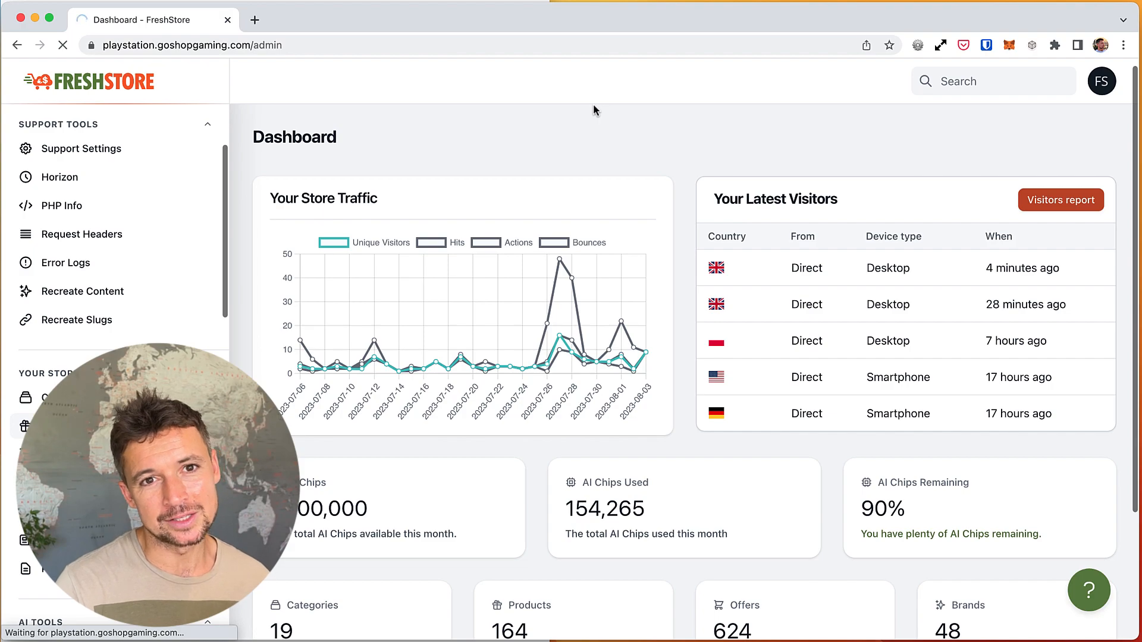
mouse_move(572, 132)
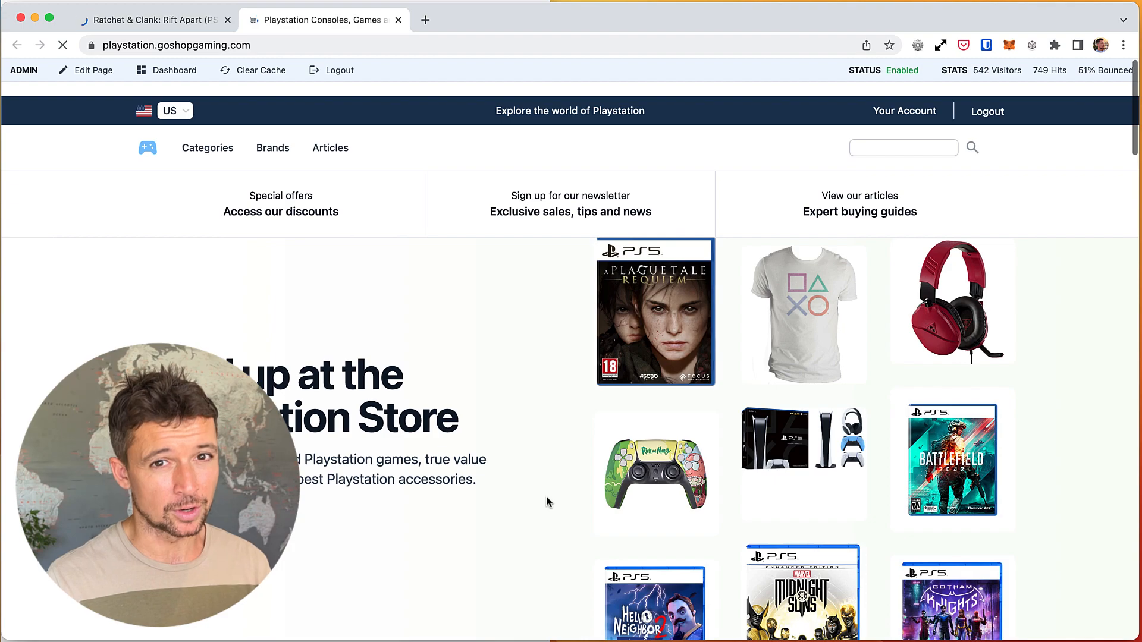
scroll("down", 3)
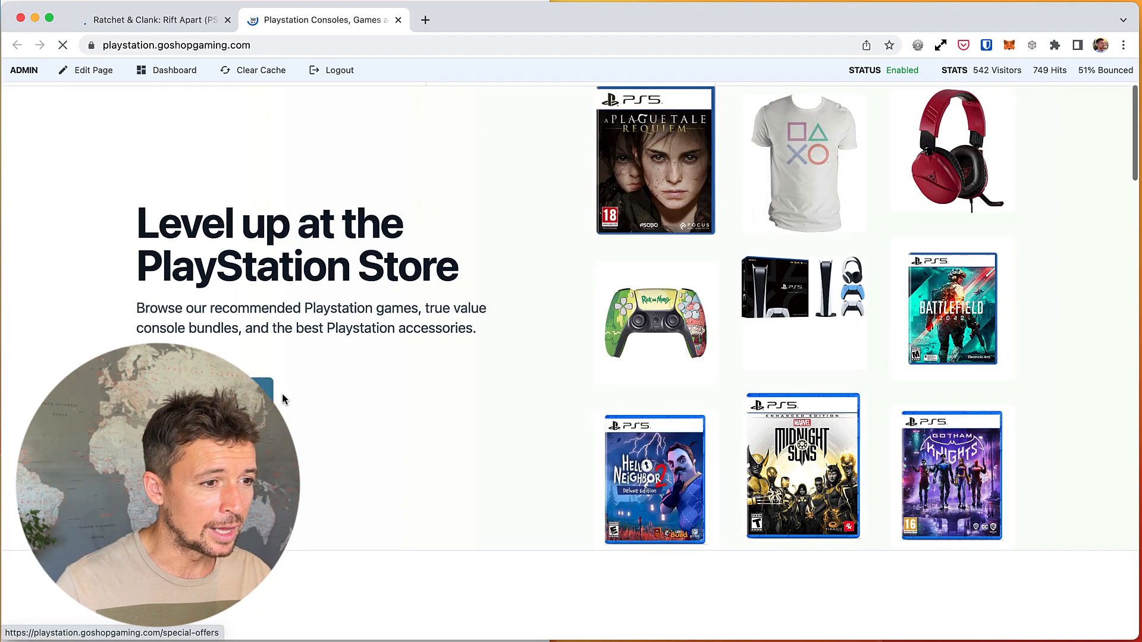
scroll("down", 3)
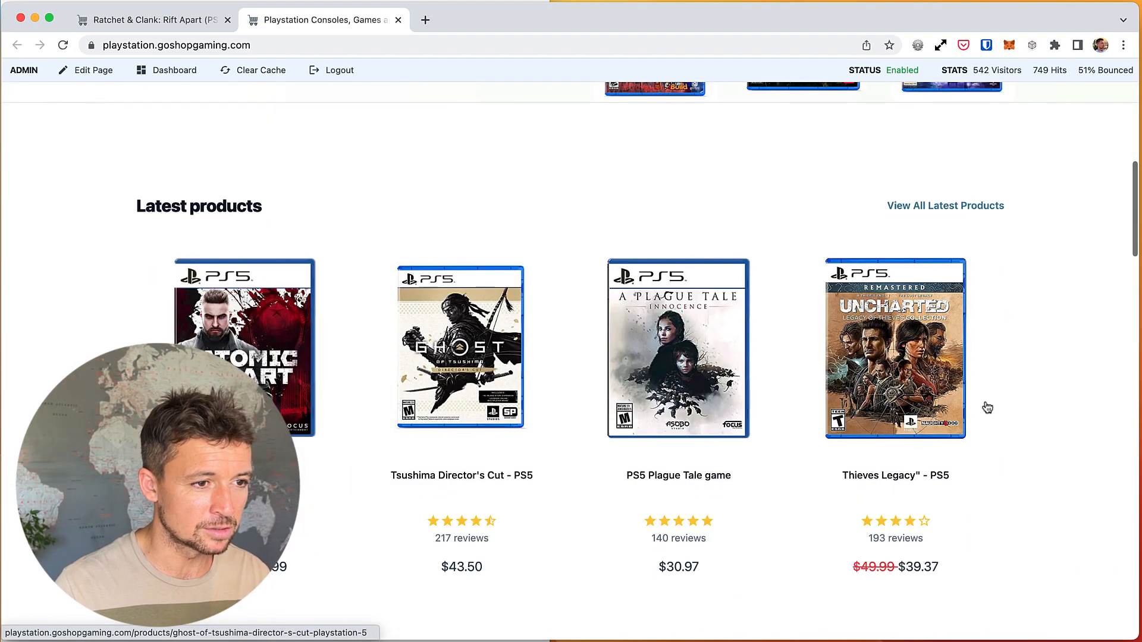
left_click(151, 19)
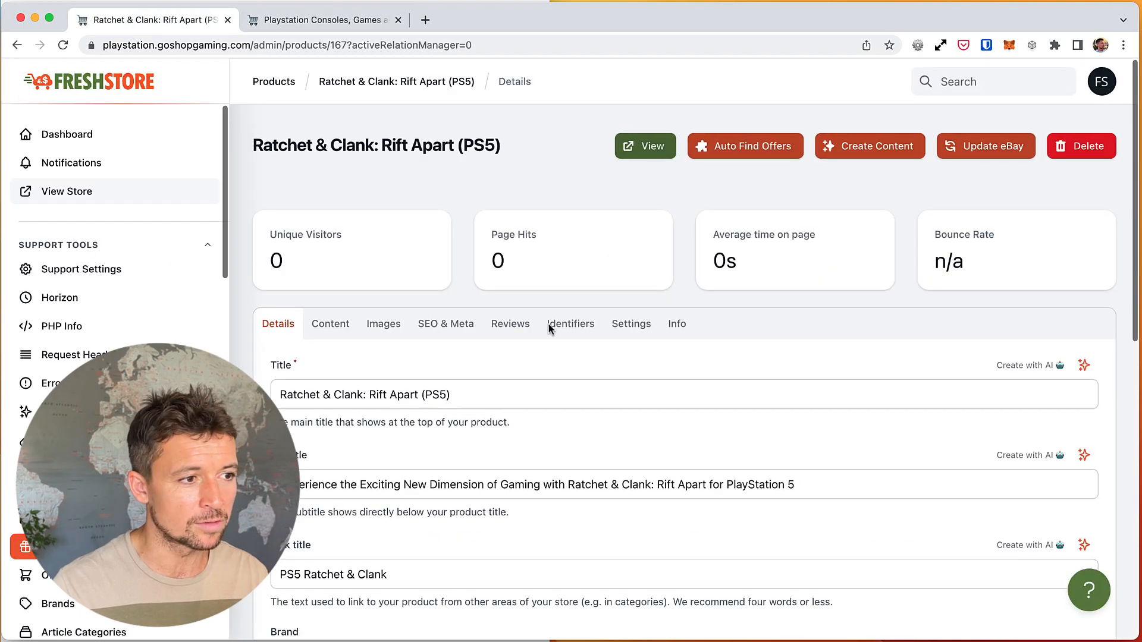
scroll("down", 3)
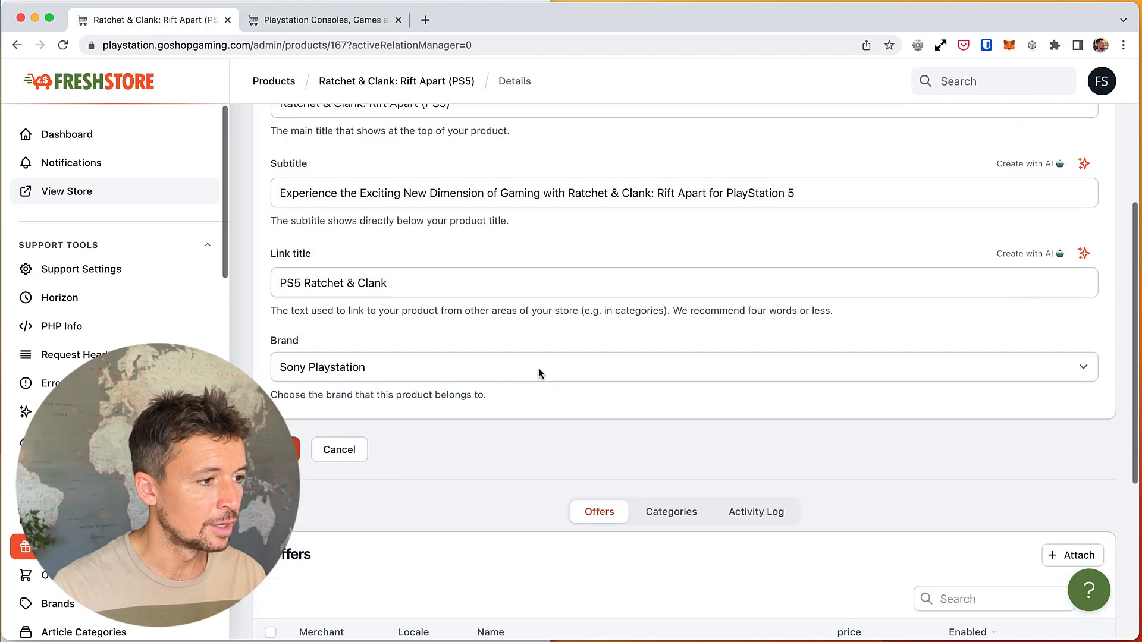
scroll("up", 3)
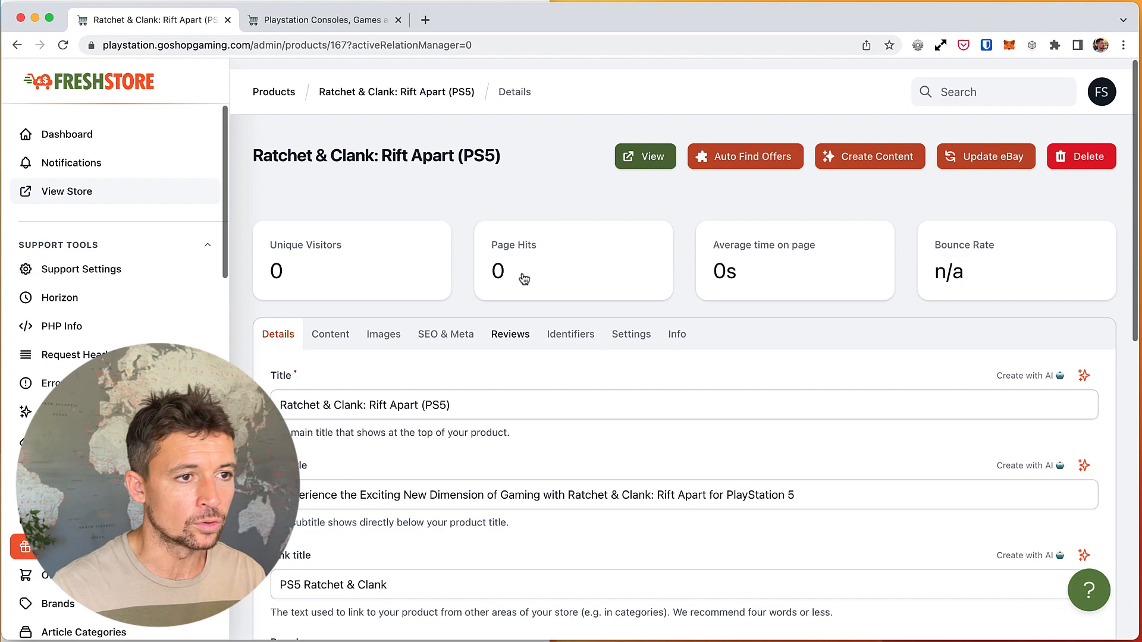
scroll("up", 3)
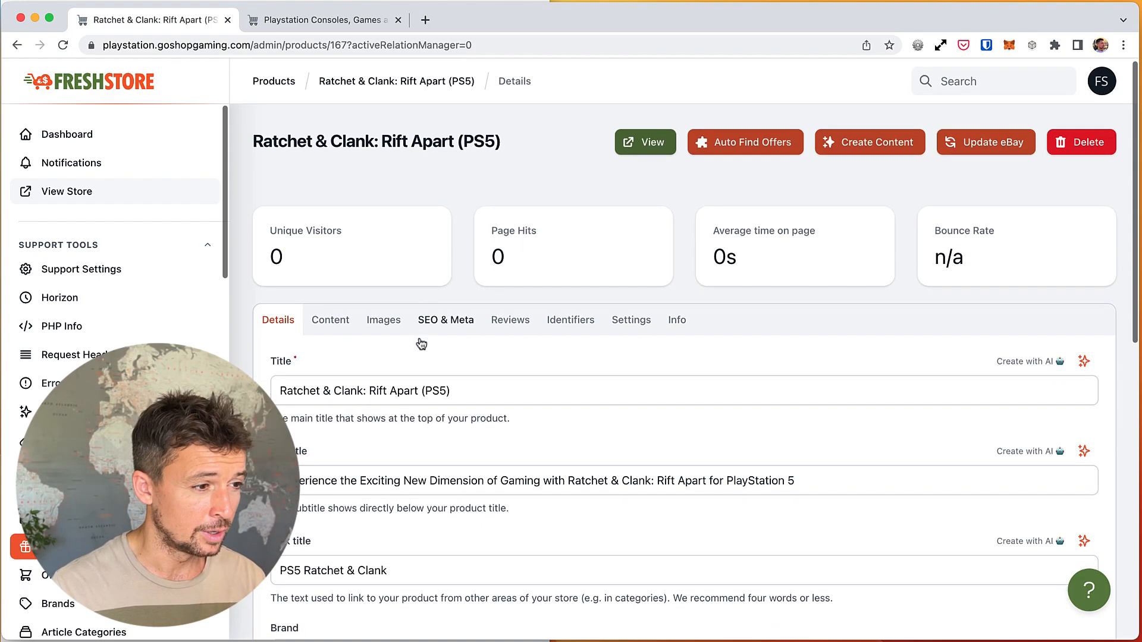
scroll("down", 3)
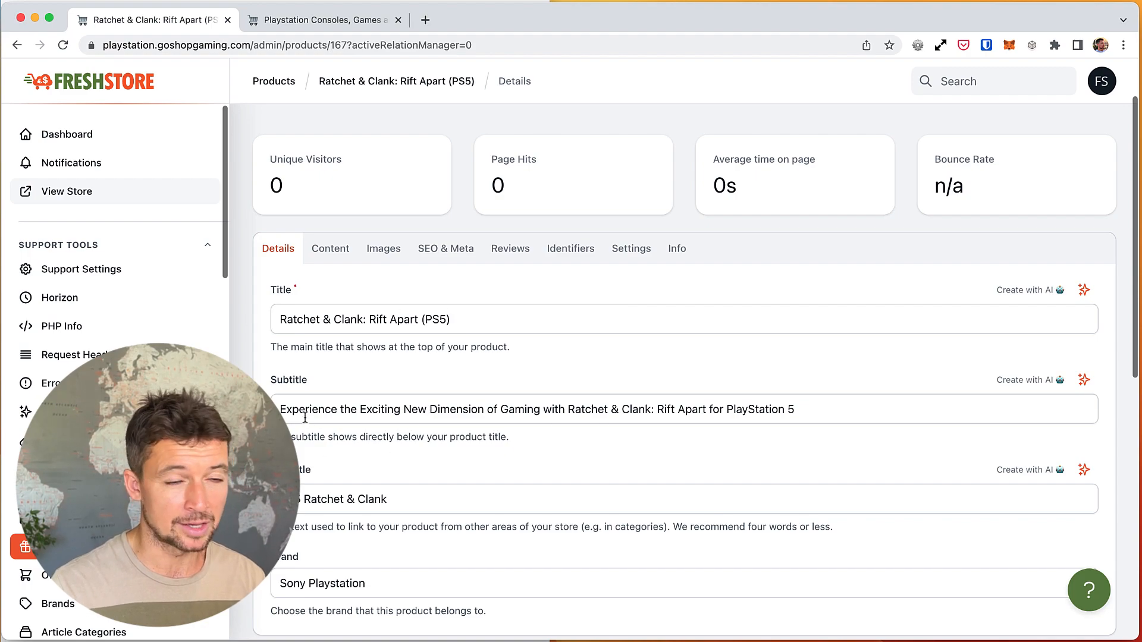
scroll("up", 3)
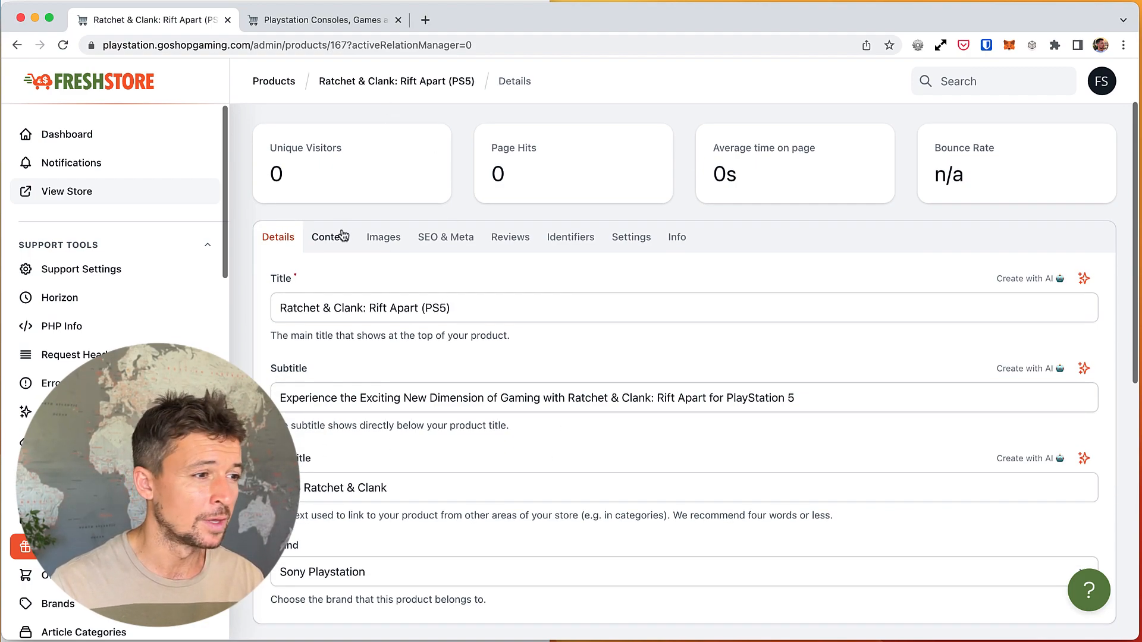
left_click(329, 236)
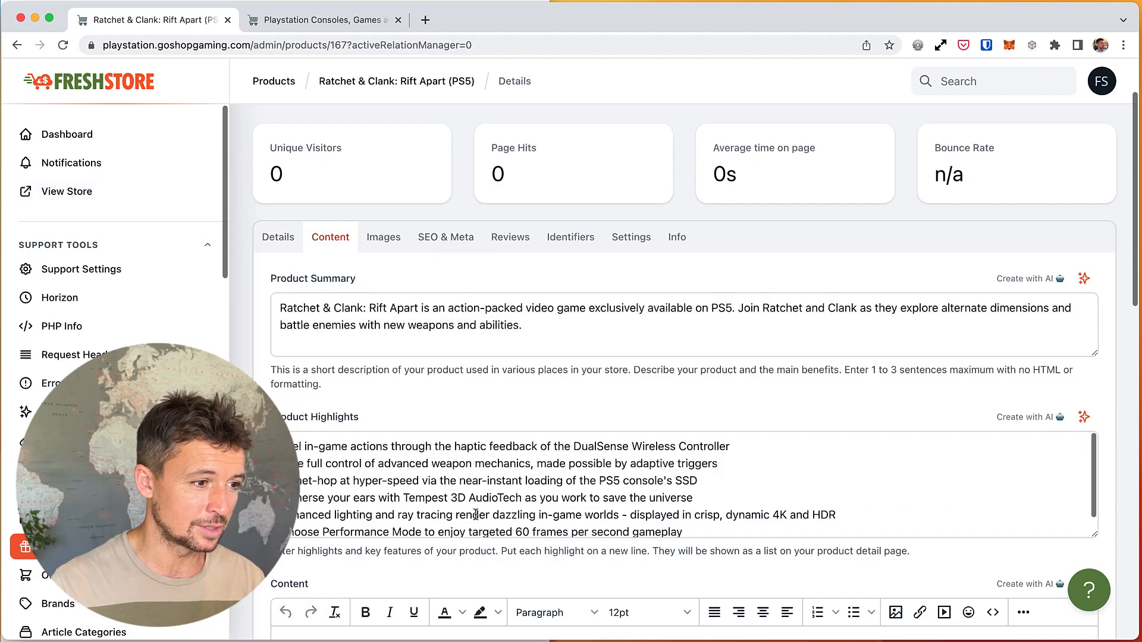
left_click(444, 237)
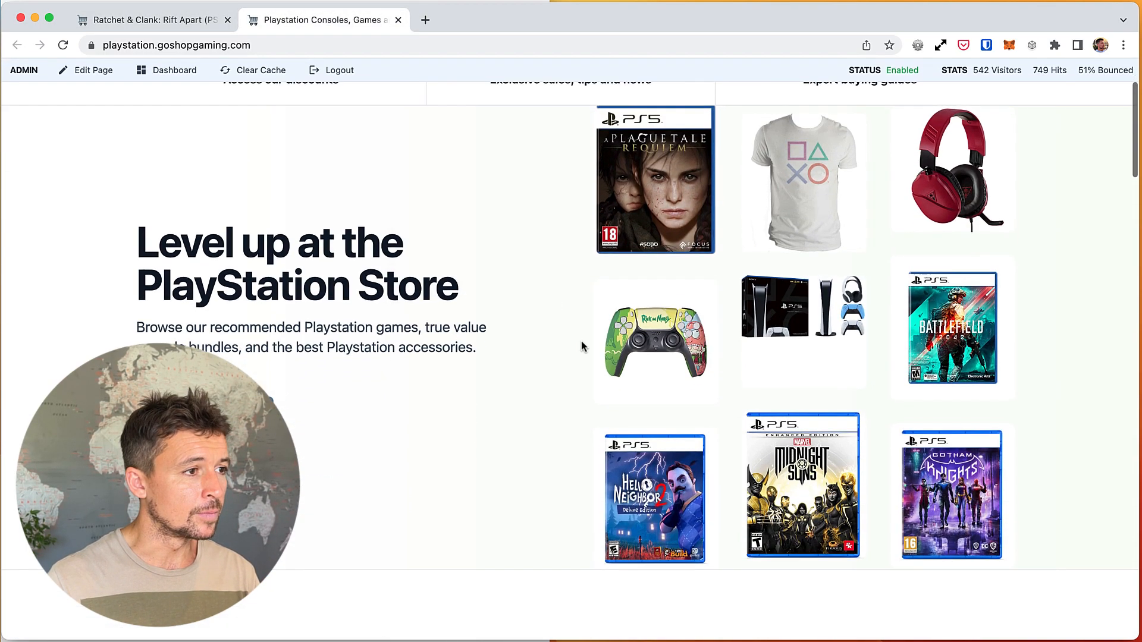
Show the live Ratchet & Clank: Rift Apart (PS5) page with its pricing, Amazon offers and eBay listings
left_click(145, 20)
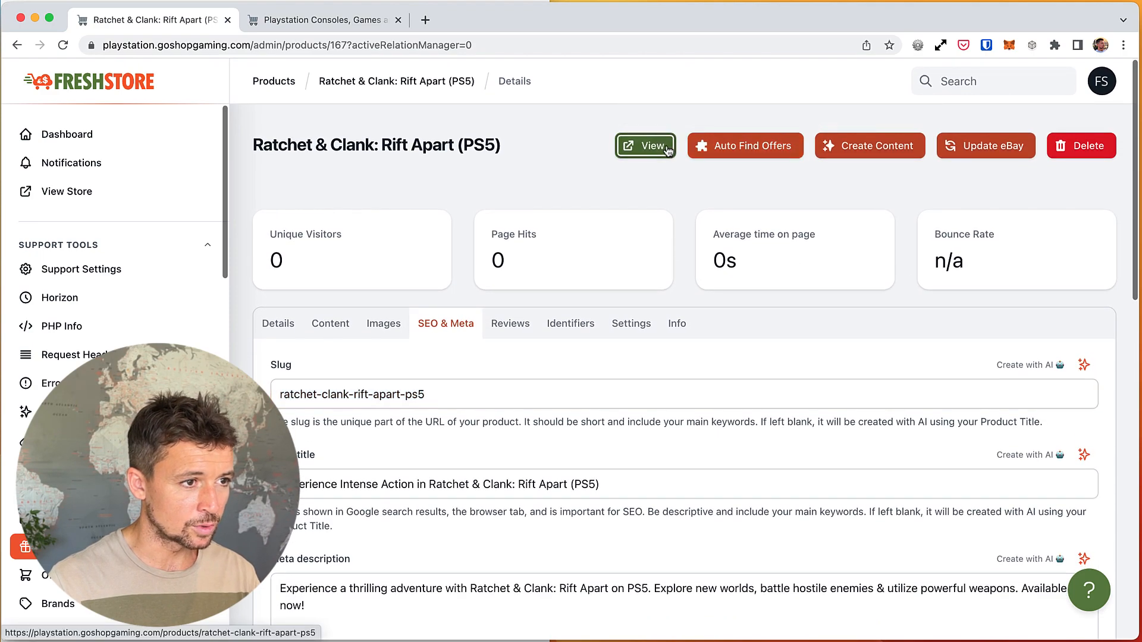
left_click(644, 145)
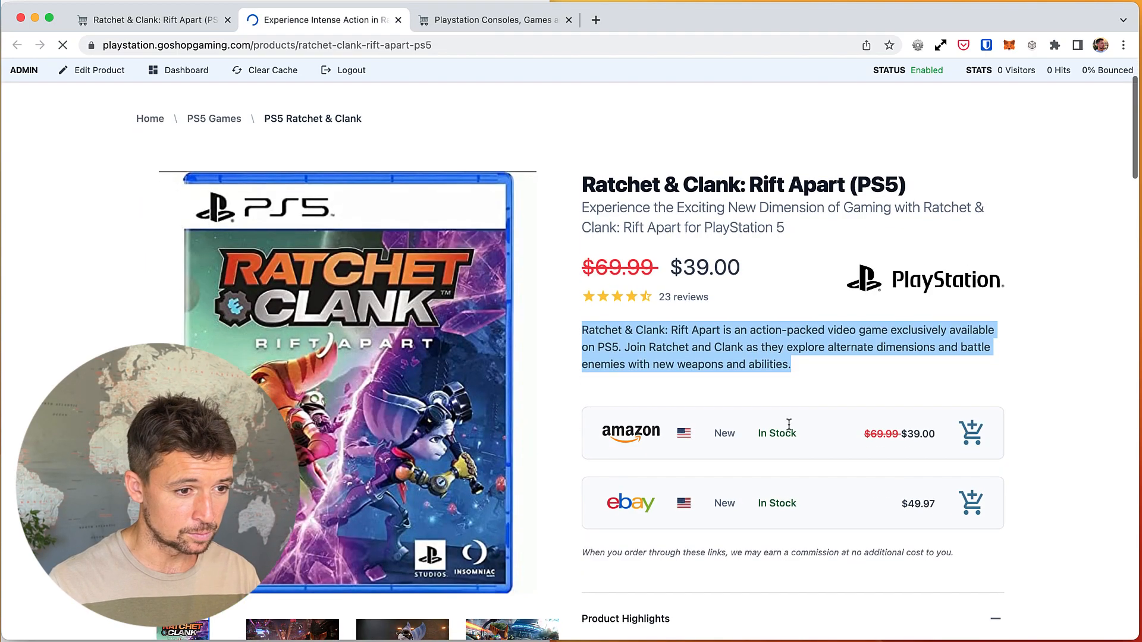
scroll("down", 3)
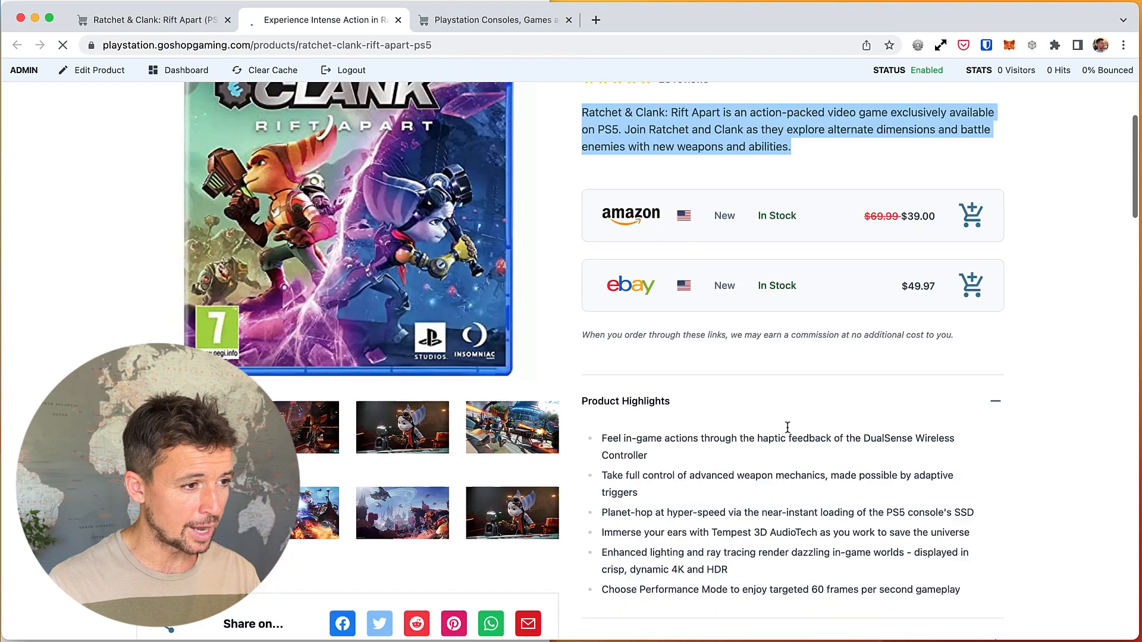
scroll("up", 3)
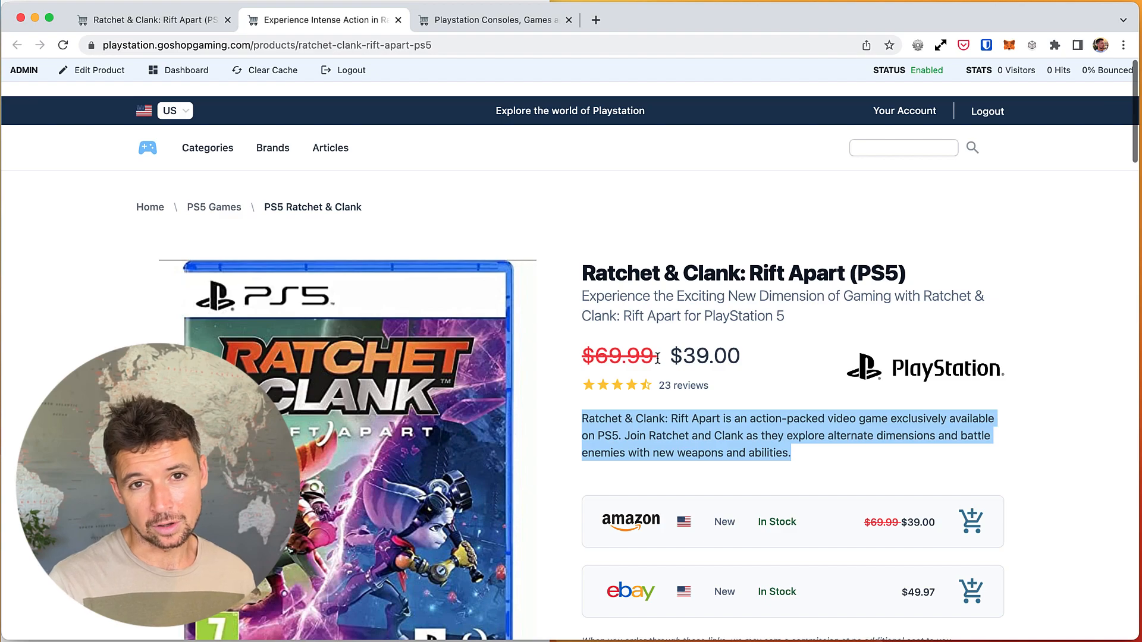
mouse_move(826, 311)
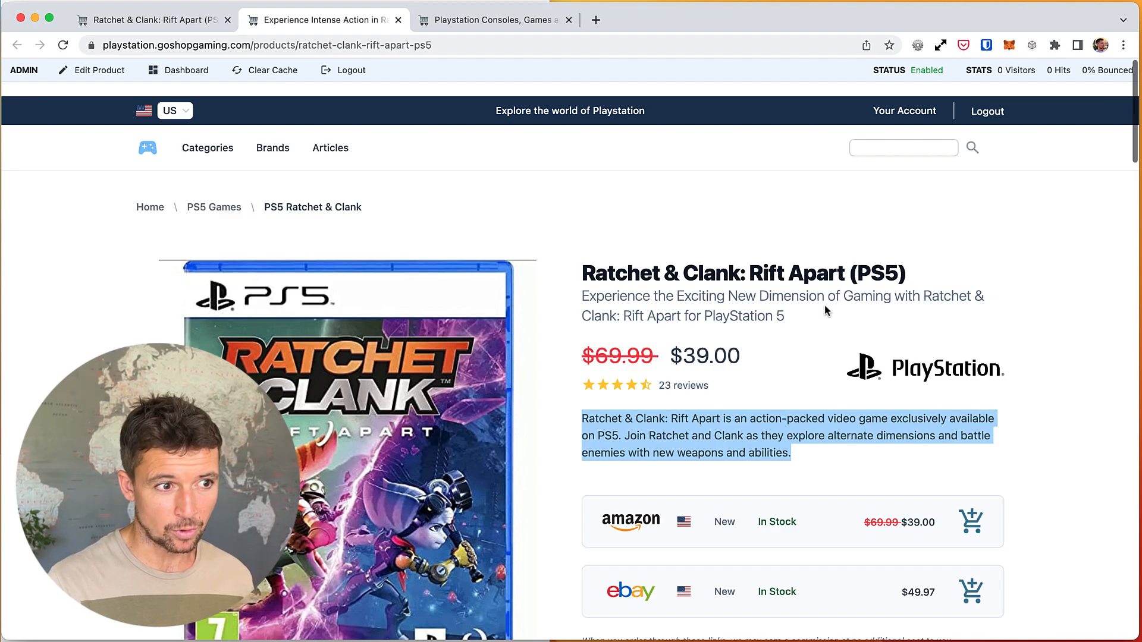
scroll("down", 3)
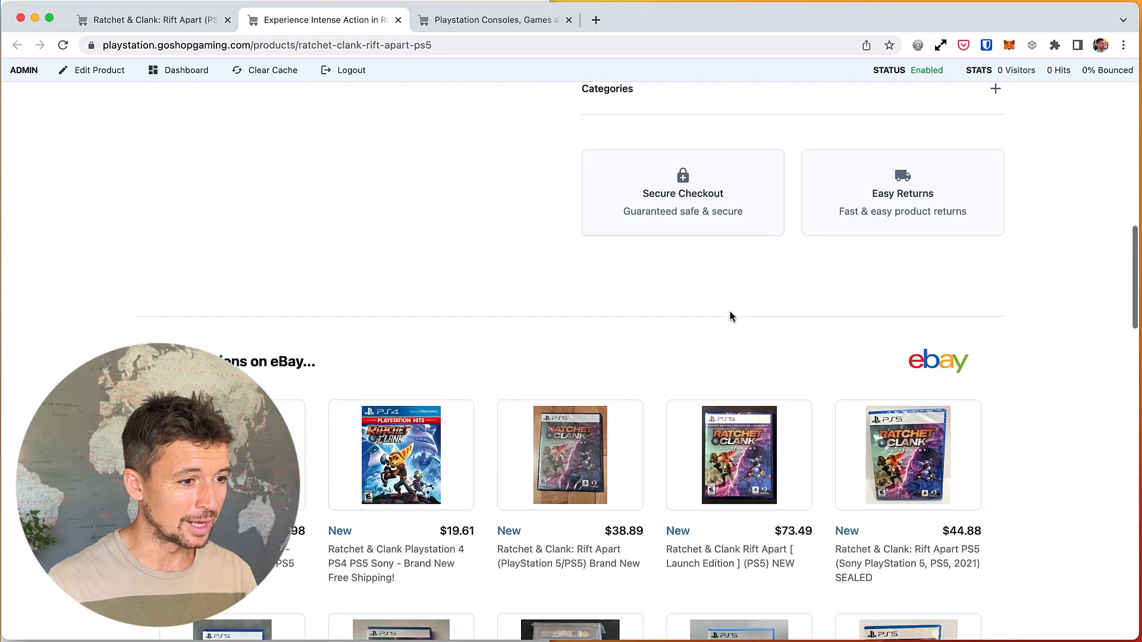
scroll("up", 3)
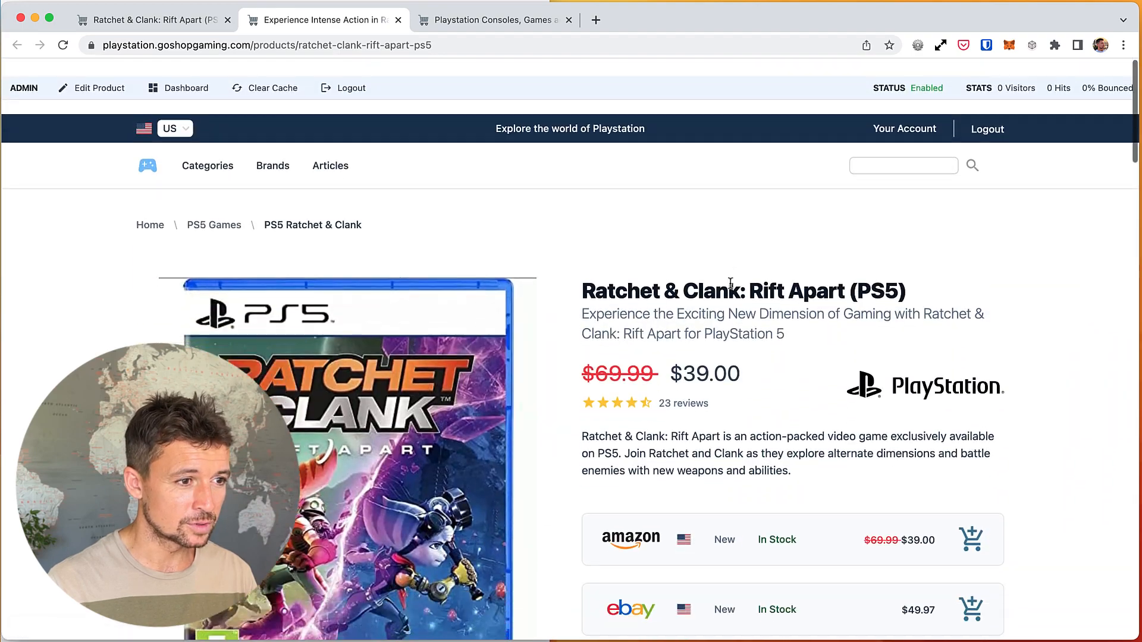
scroll("down", 3)
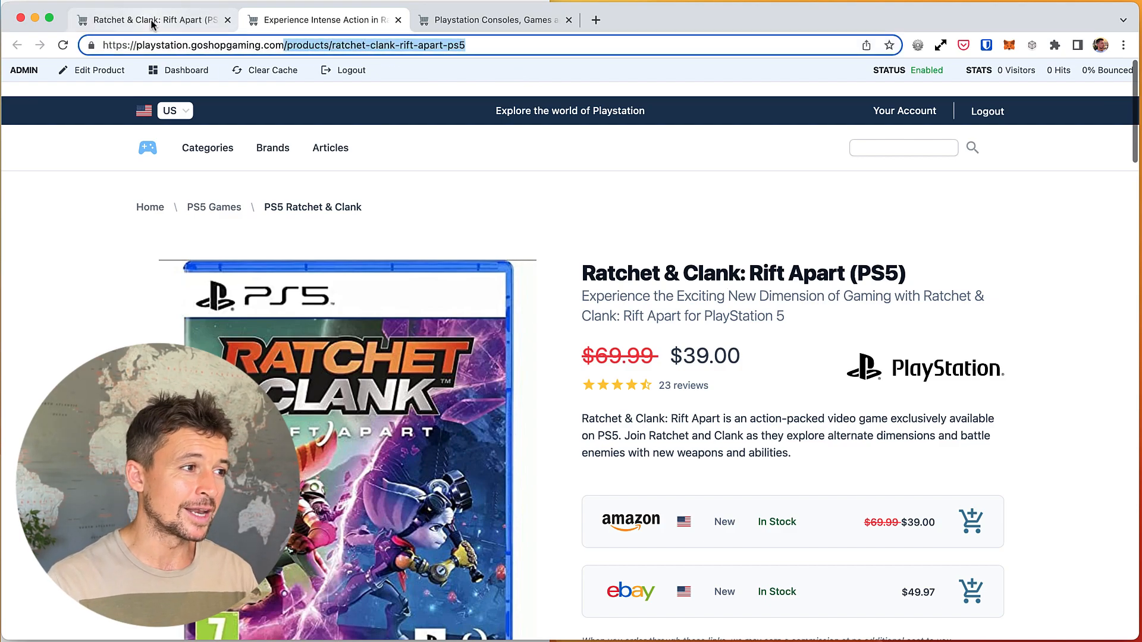
left_click(99, 70)
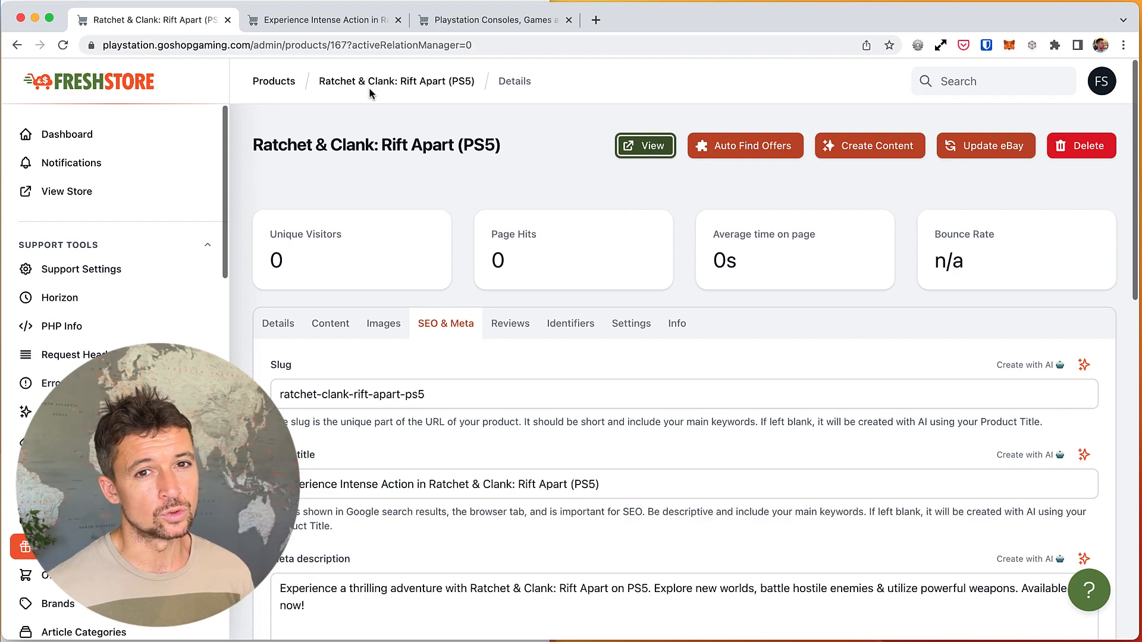
mouse_move(505, 227)
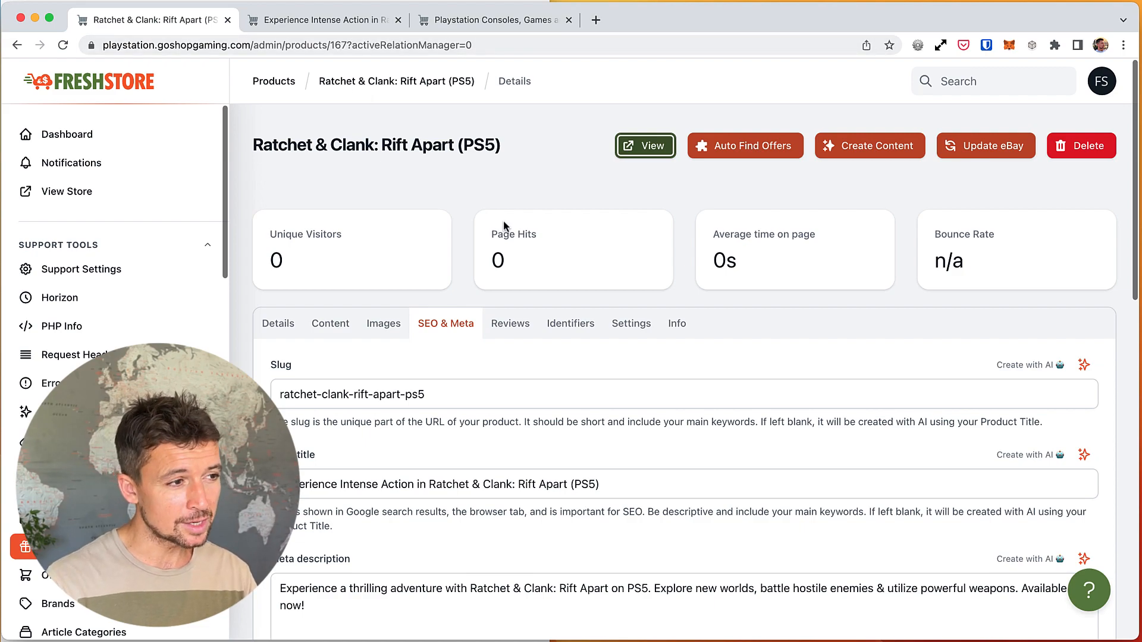
left_click(278, 323)
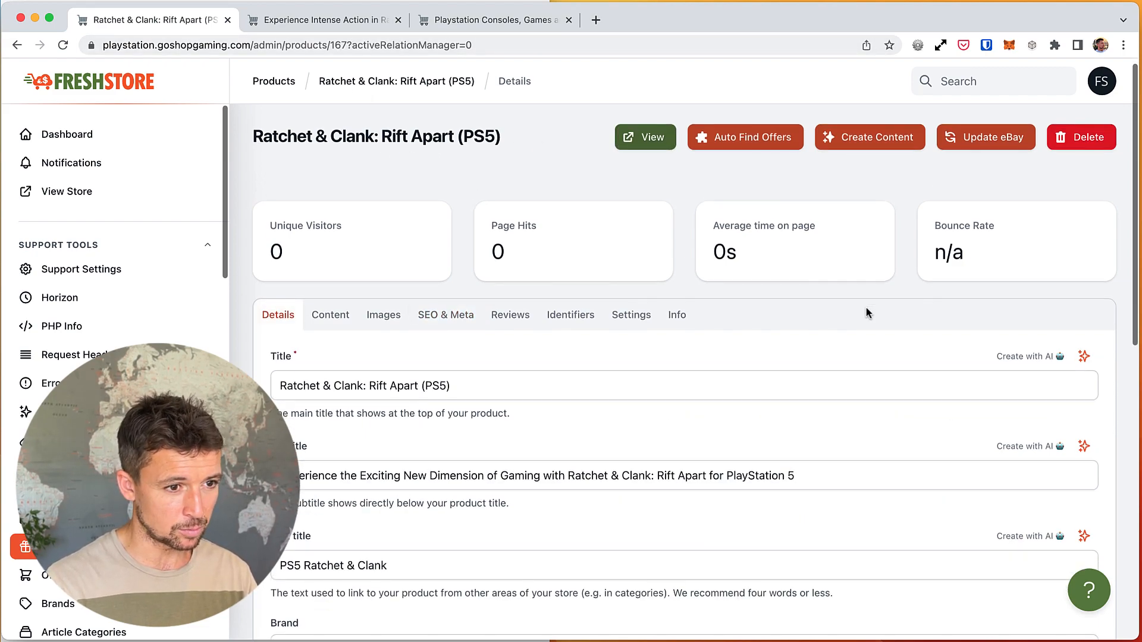
left_click(744, 136)
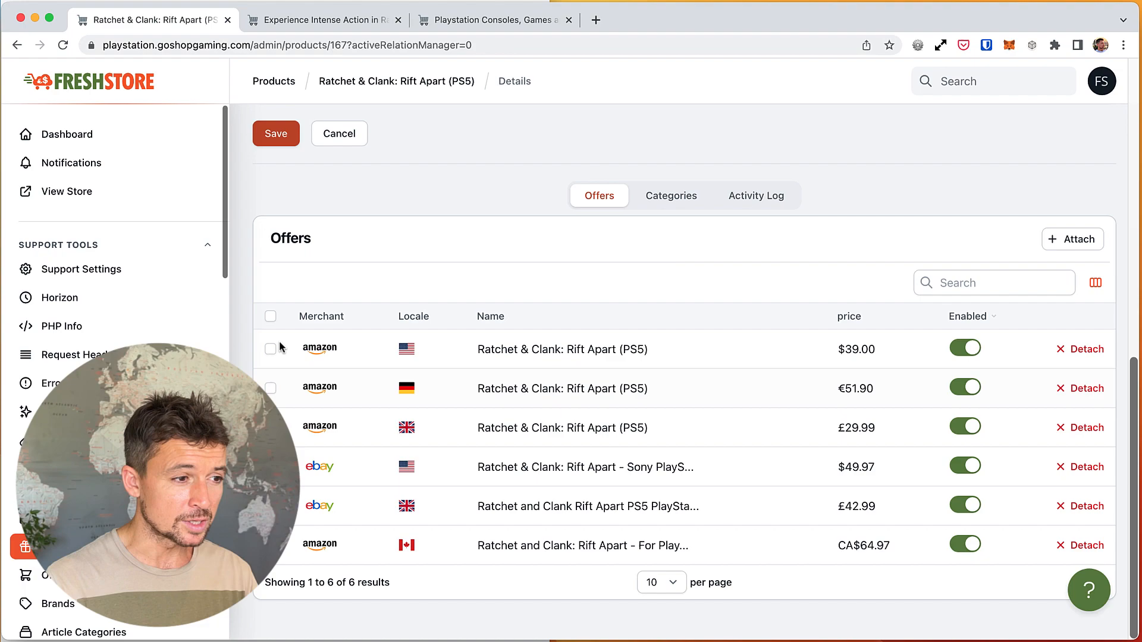
mouse_move(490, 588)
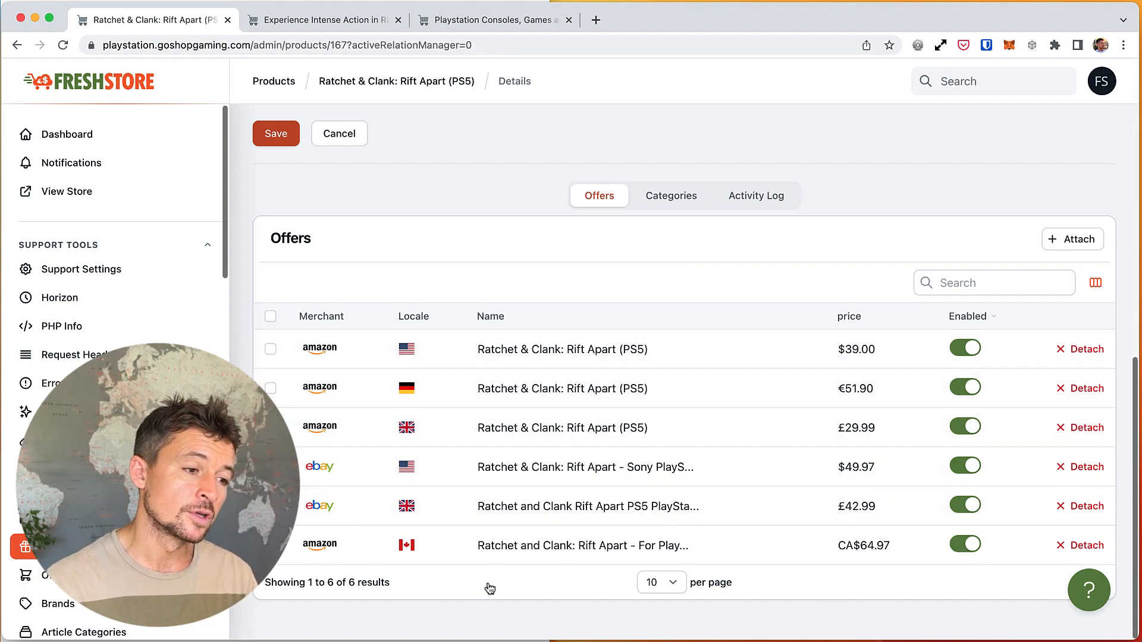
mouse_move(328, 367)
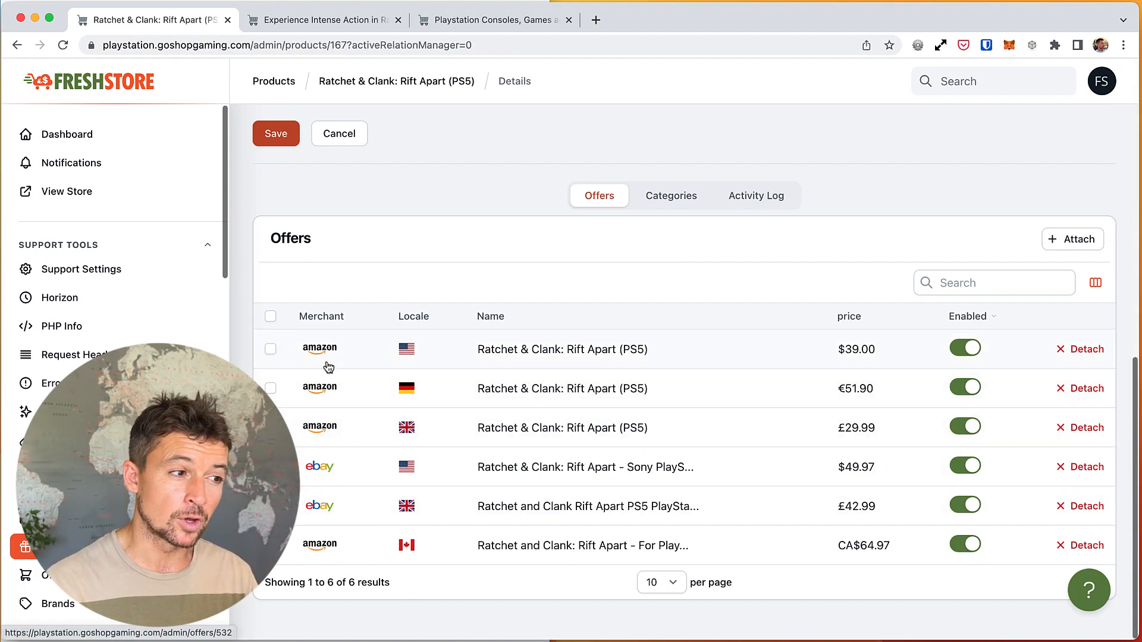
mouse_move(301, 350)
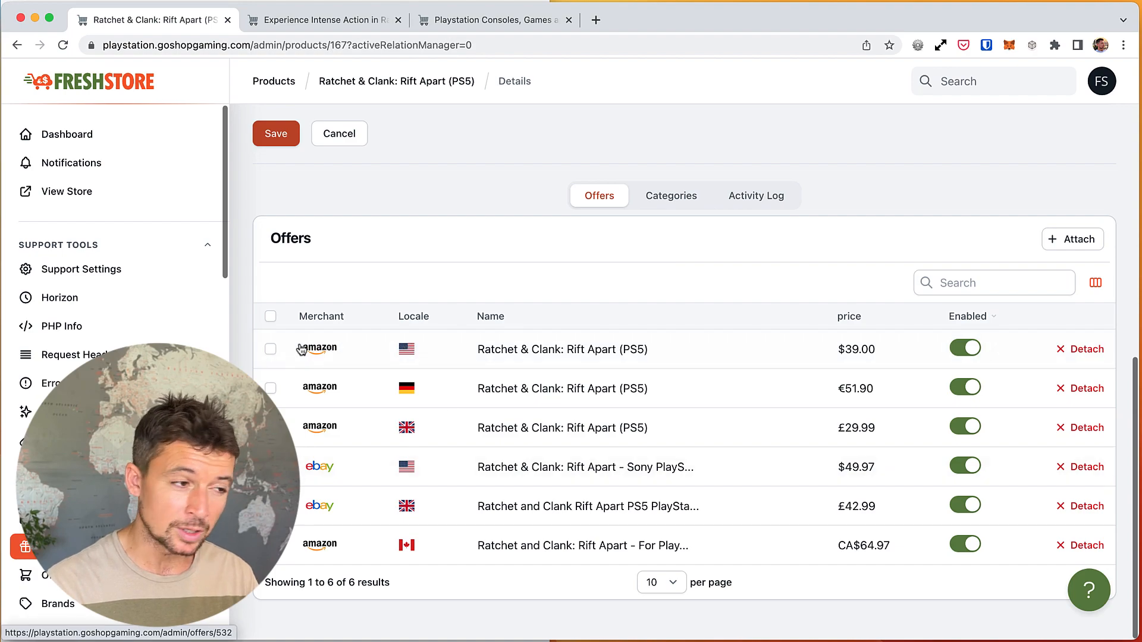
mouse_move(297, 385)
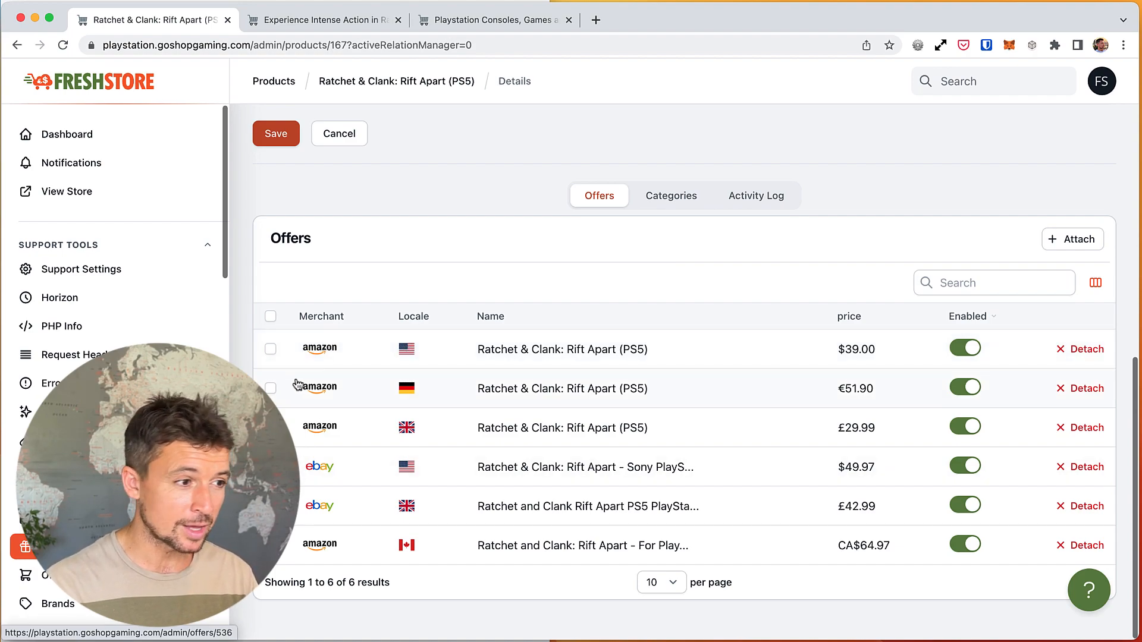
mouse_move(418, 441)
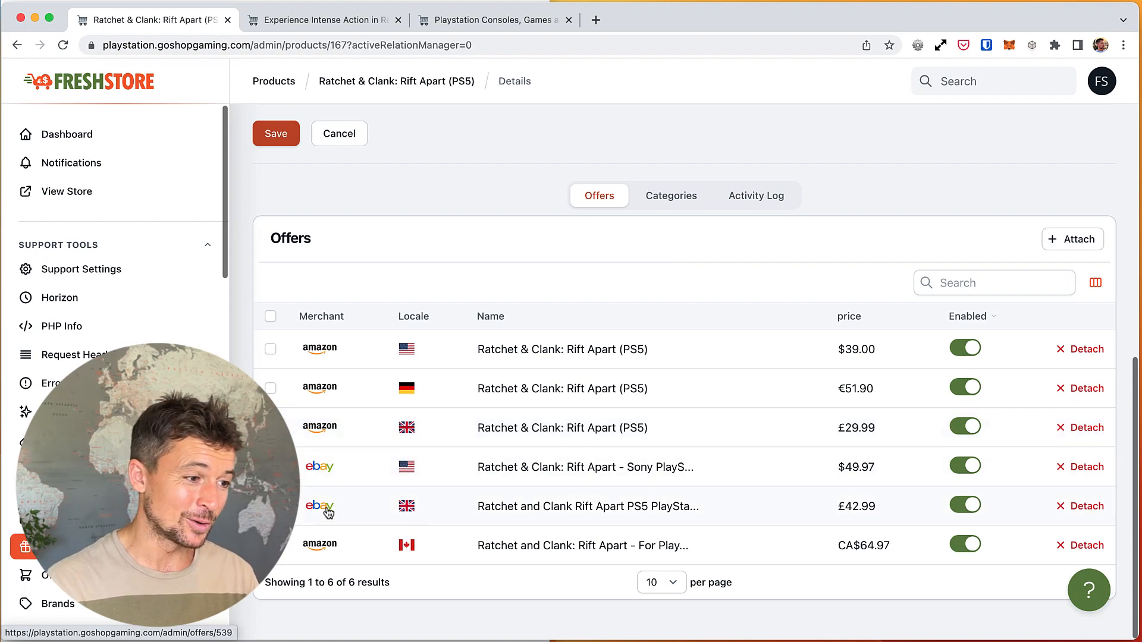
mouse_move(386, 555)
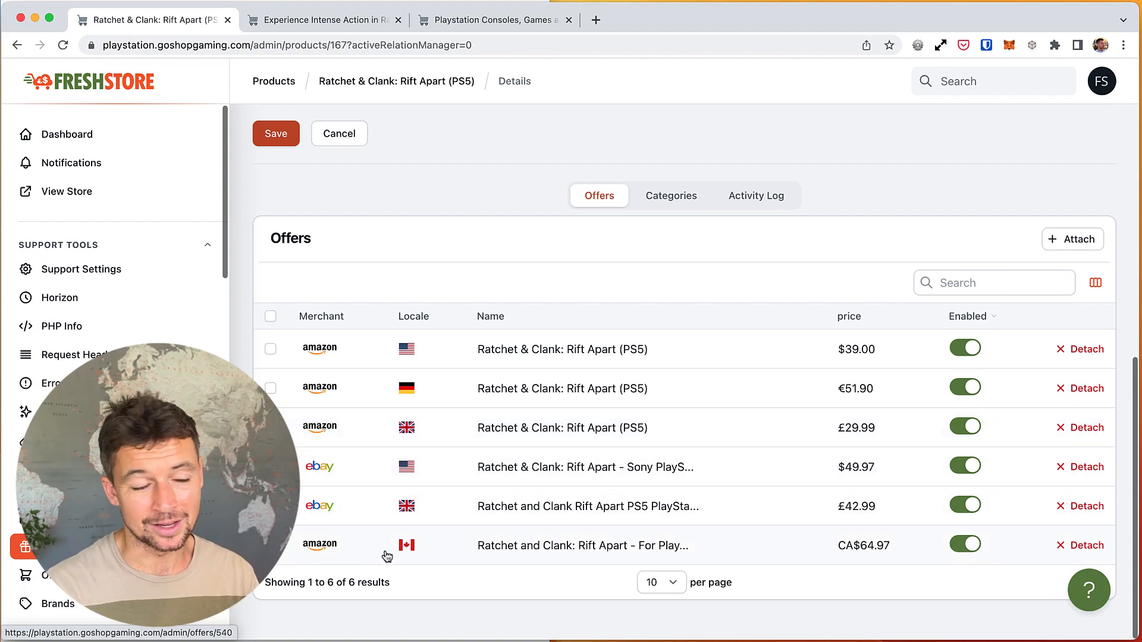
mouse_move(849, 578)
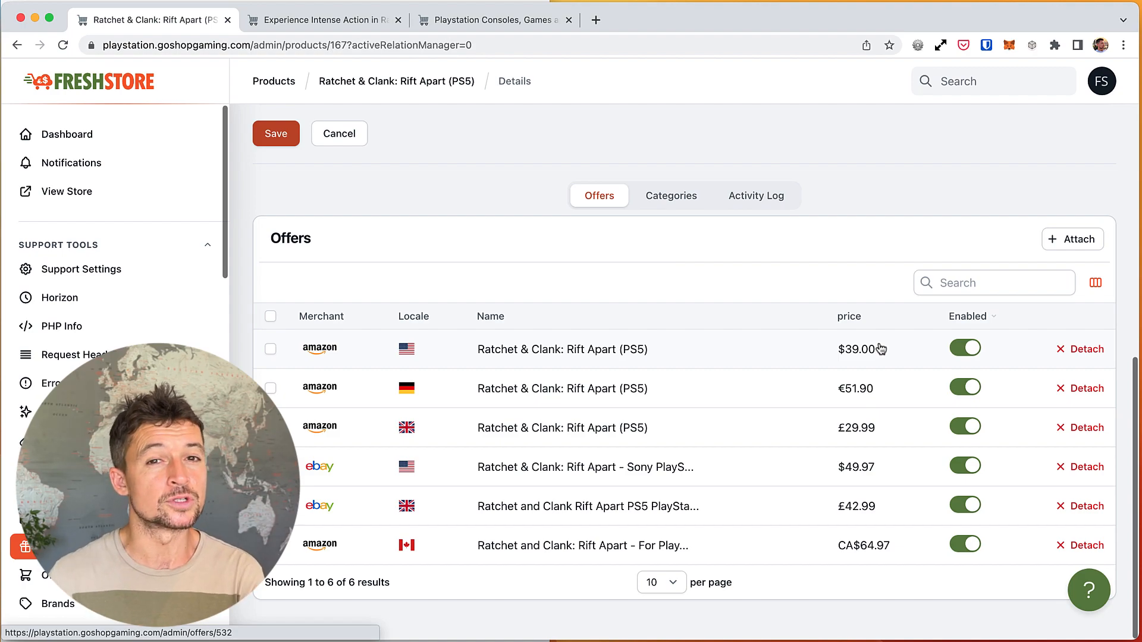
mouse_move(561, 211)
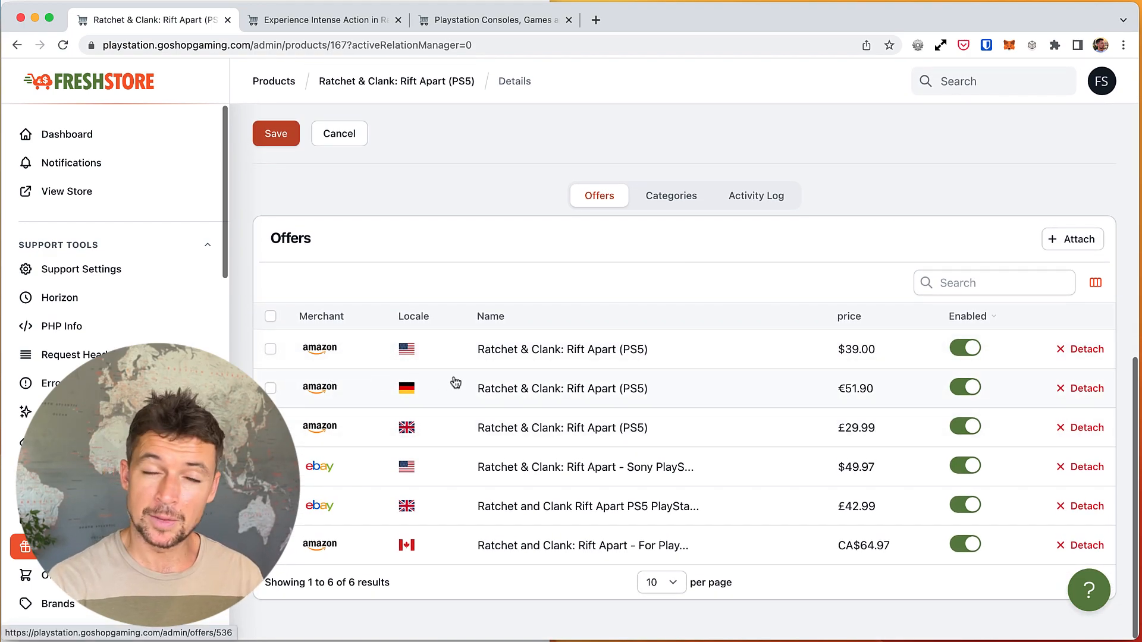
Recheck the Ratchet & Clank storefront page, scrolling to its US Amazon and eBay offer boxes
left_click(321, 20)
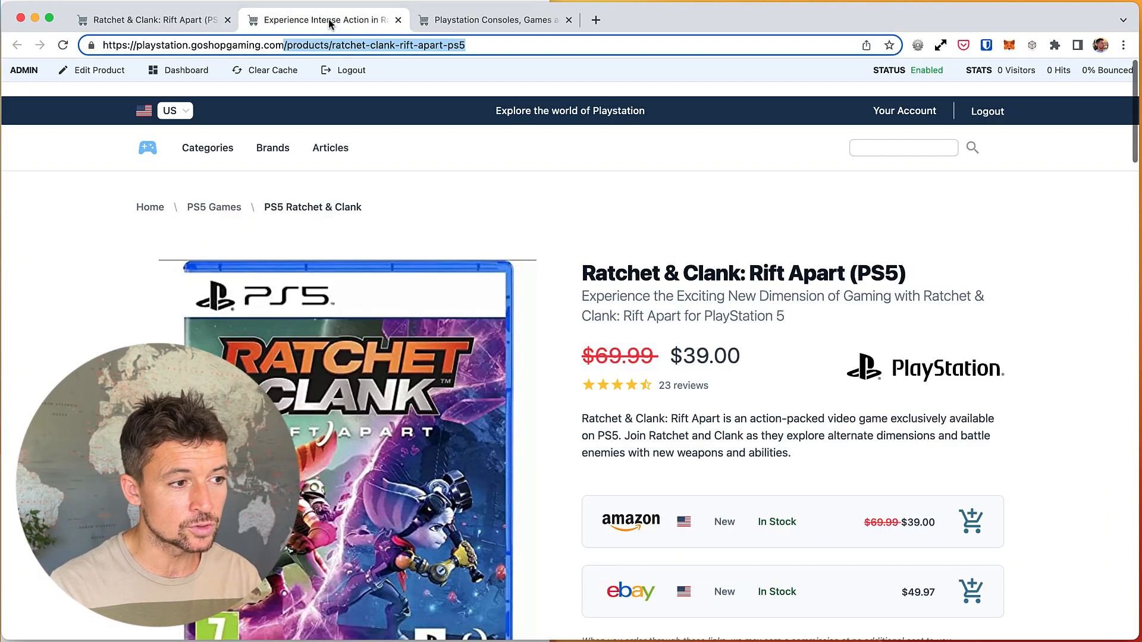
scroll("down", 3)
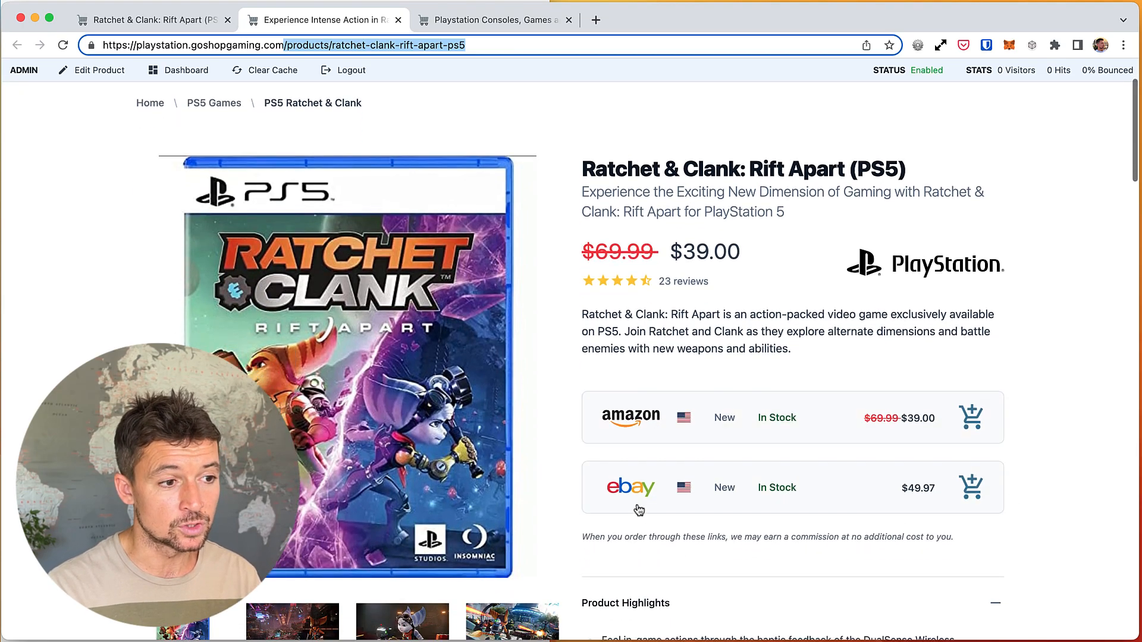
mouse_move(807, 515)
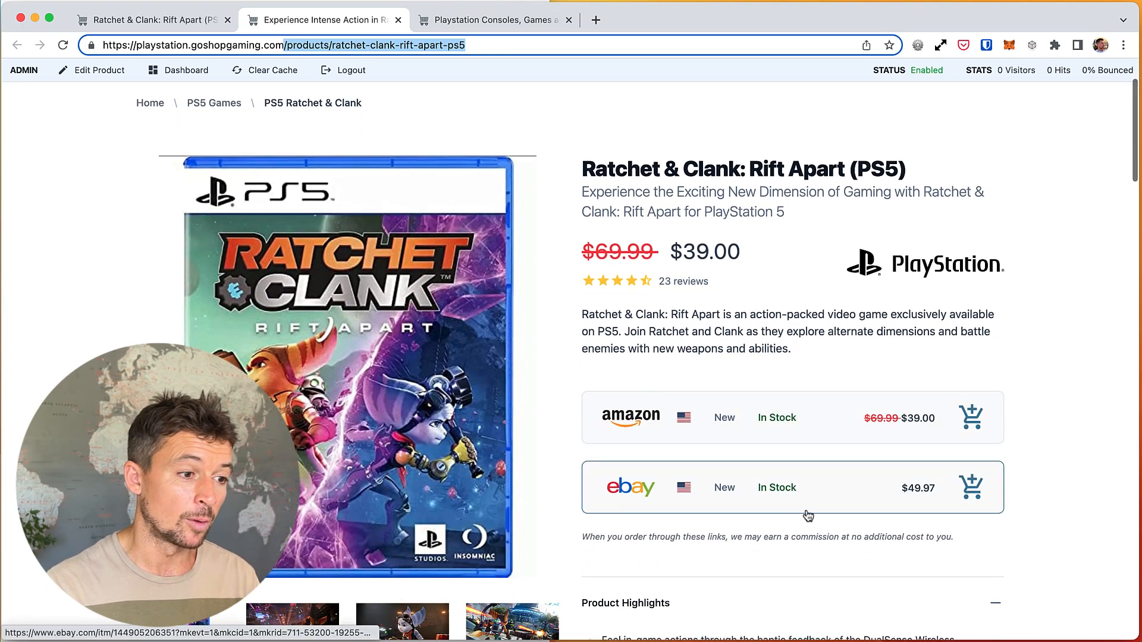
mouse_move(870, 456)
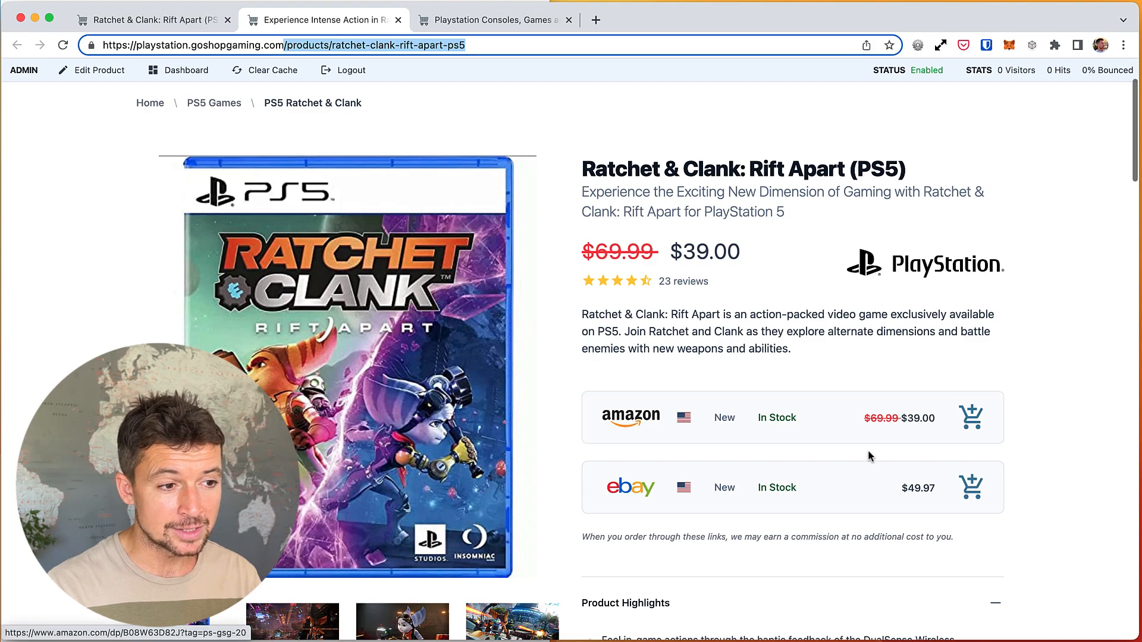
mouse_move(879, 500)
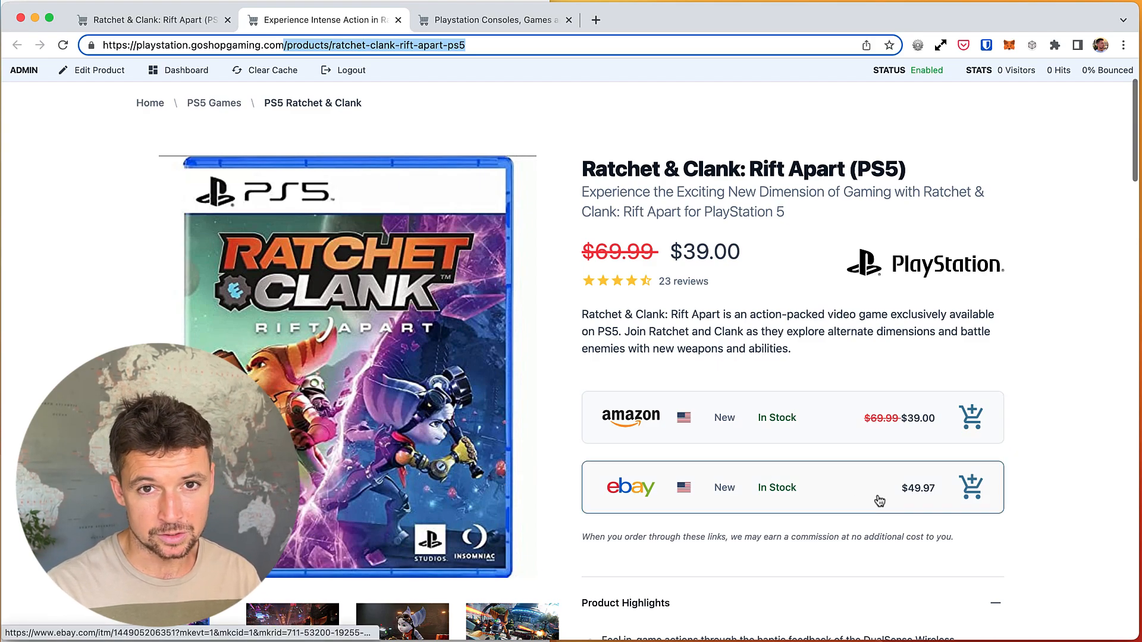
scroll("down", 3)
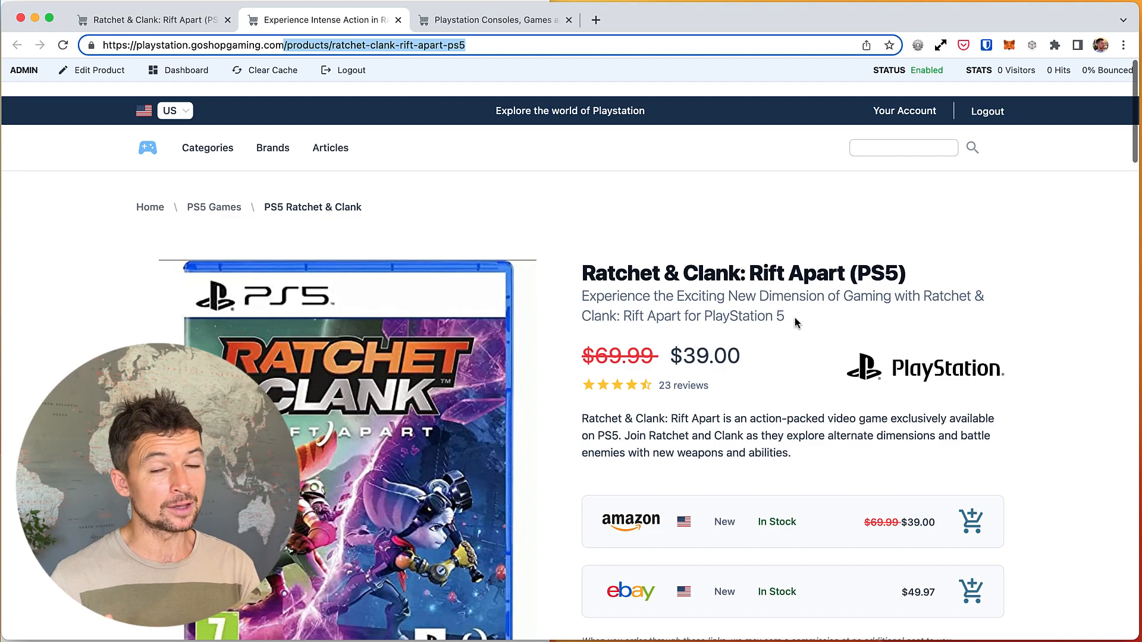
scroll("down", 3)
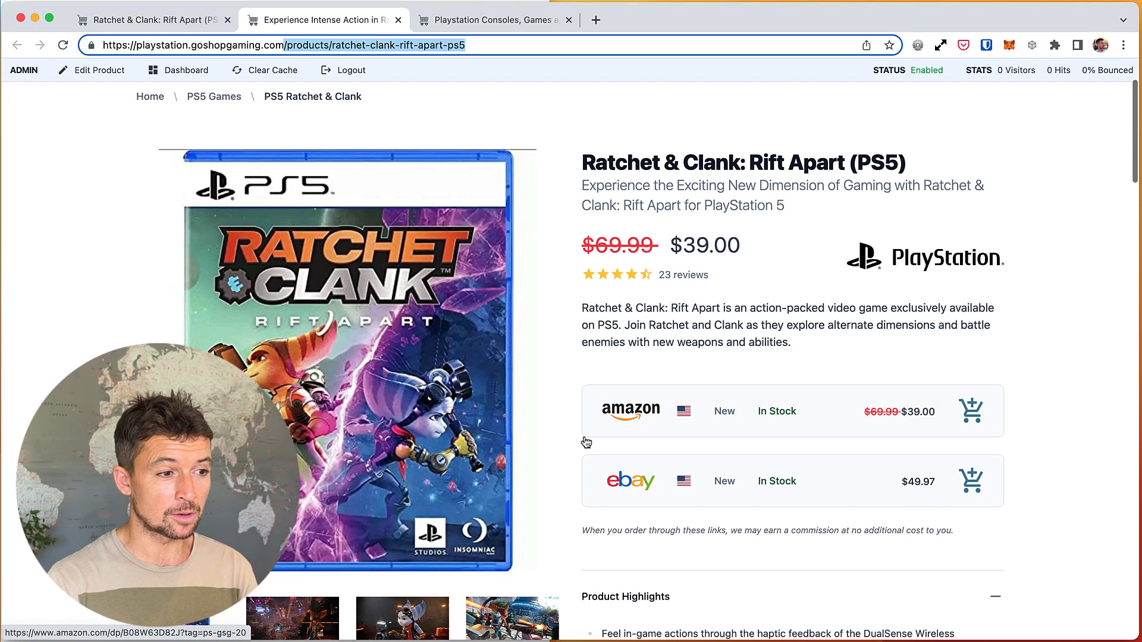
scroll("down", 3)
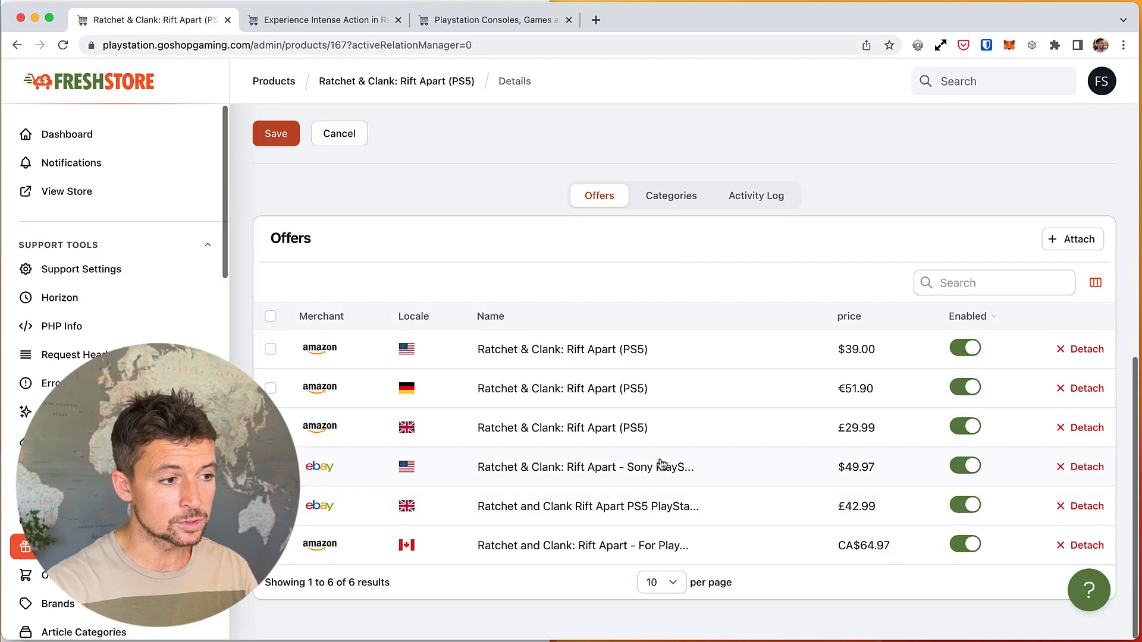
mouse_move(454, 460)
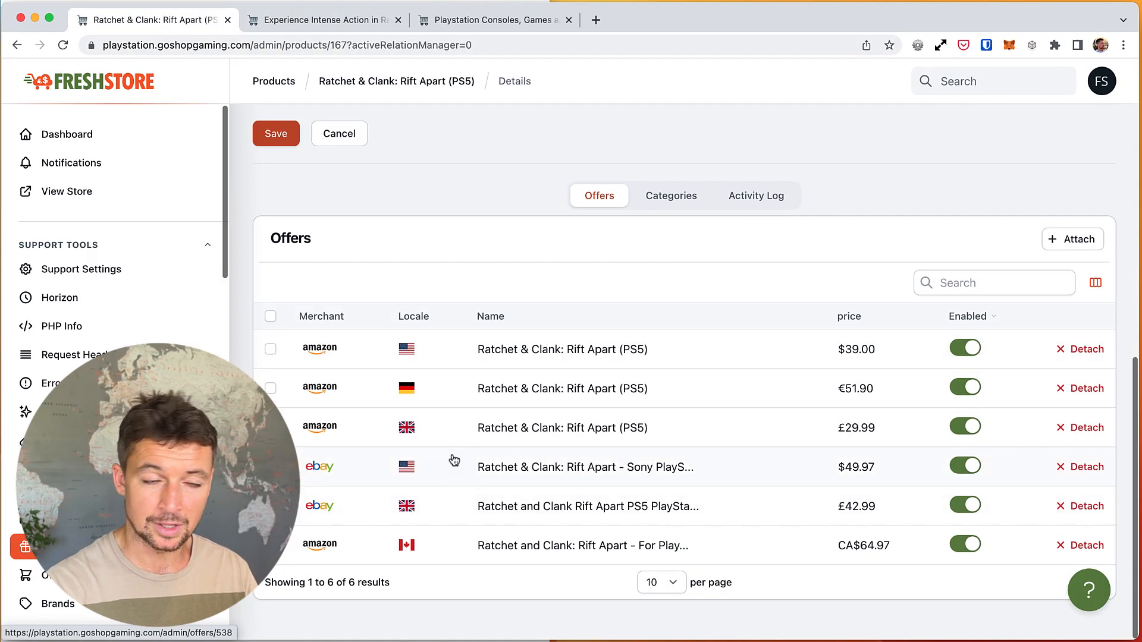
mouse_move(695, 135)
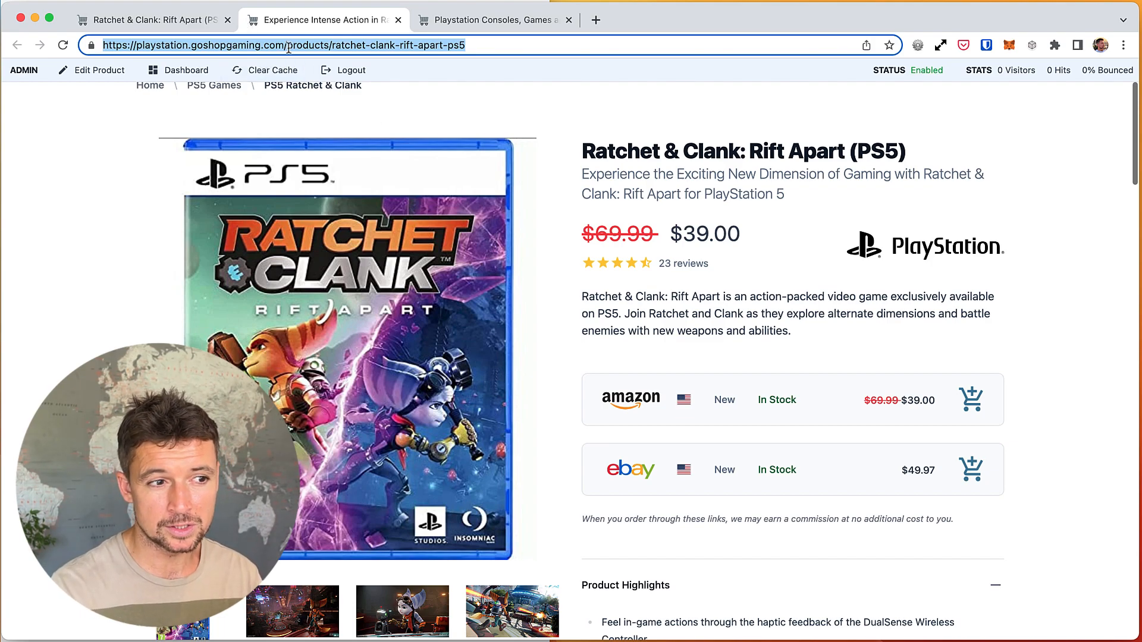
mouse_move(872, 404)
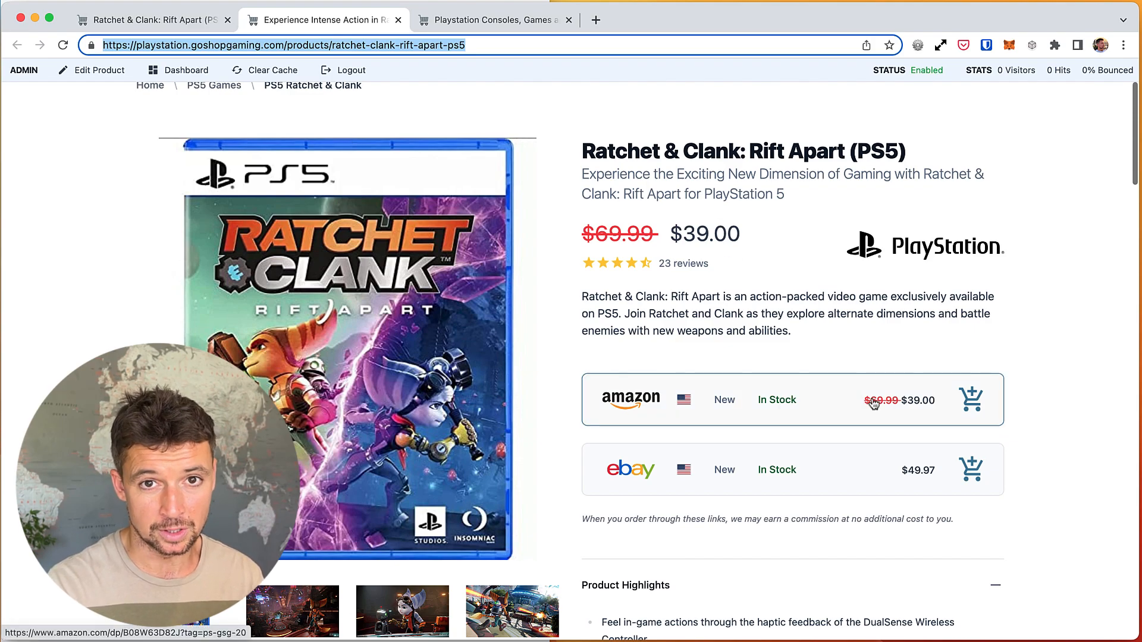
mouse_move(744, 441)
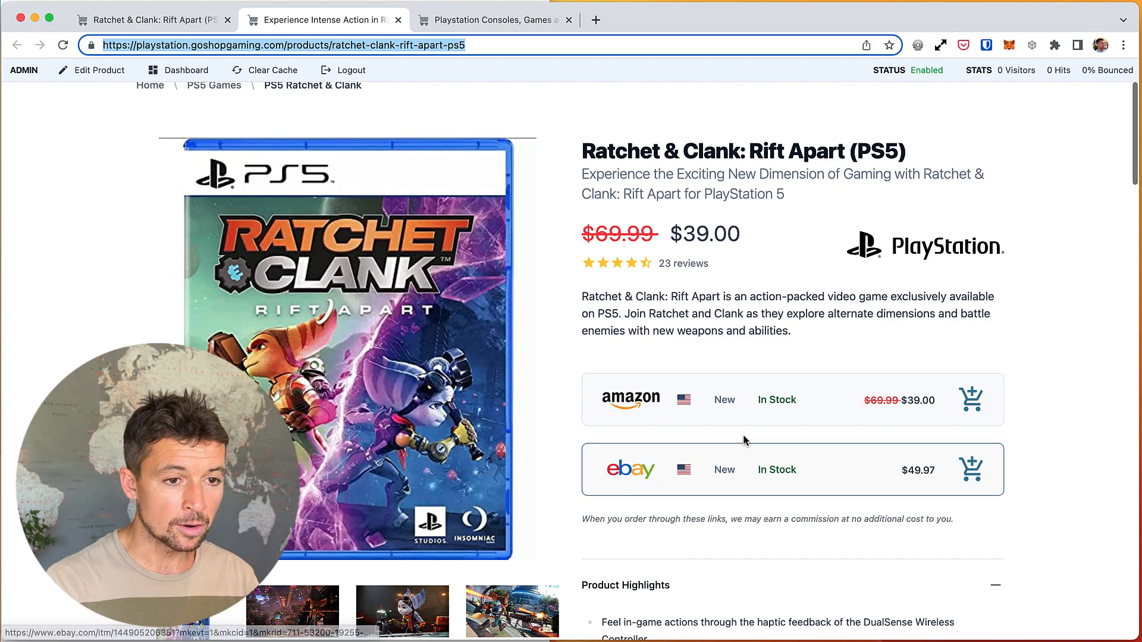
mouse_move(694, 482)
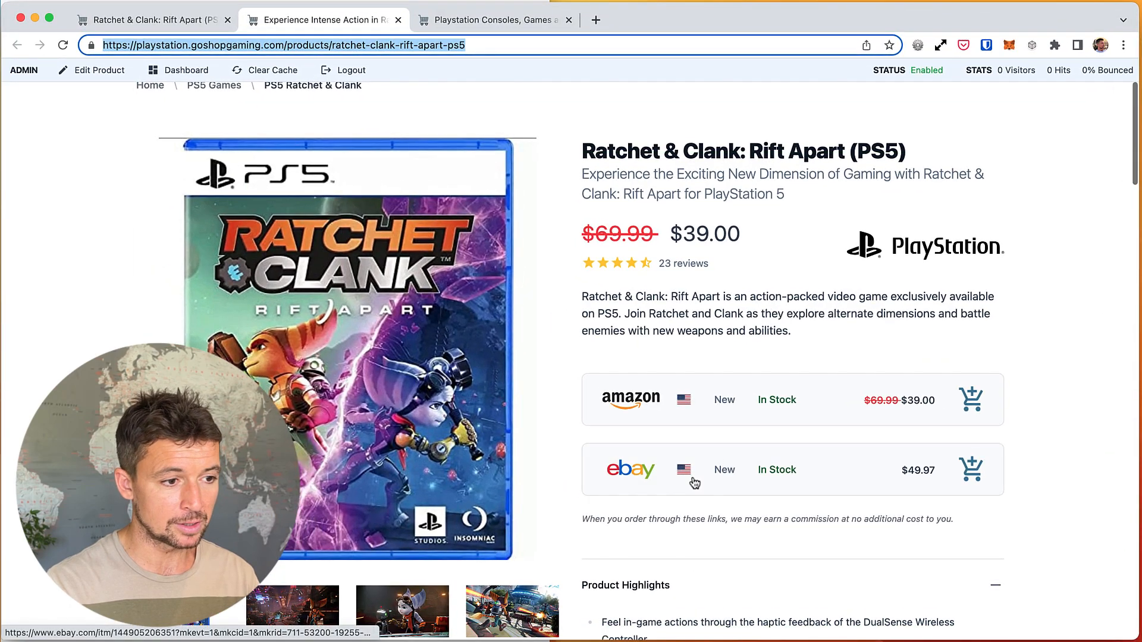
mouse_move(568, 160)
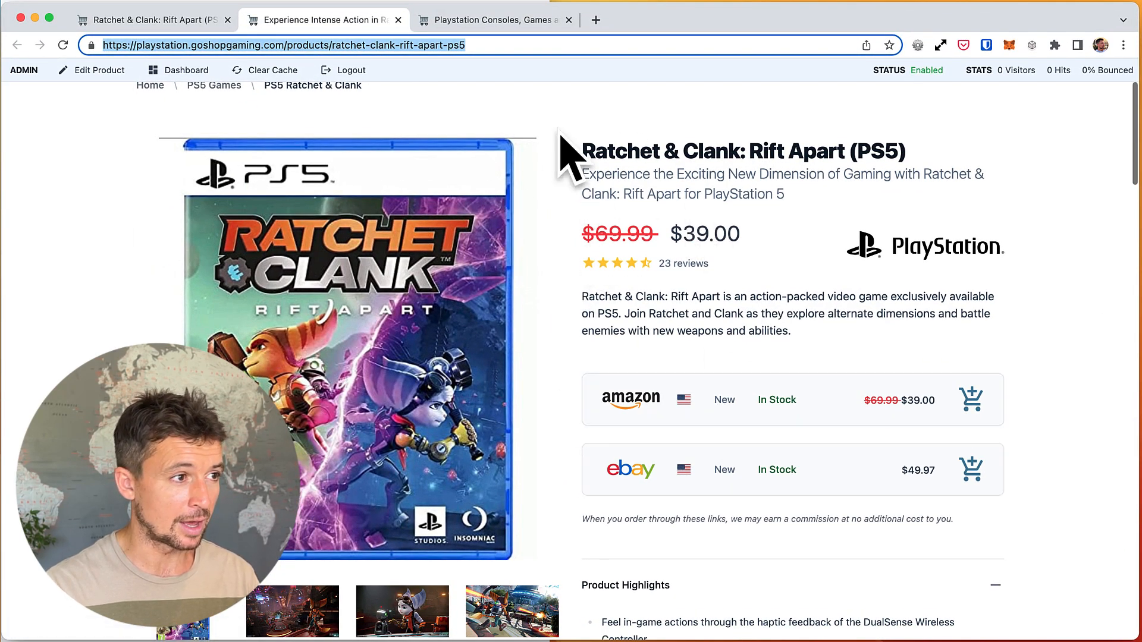
mouse_move(509, 354)
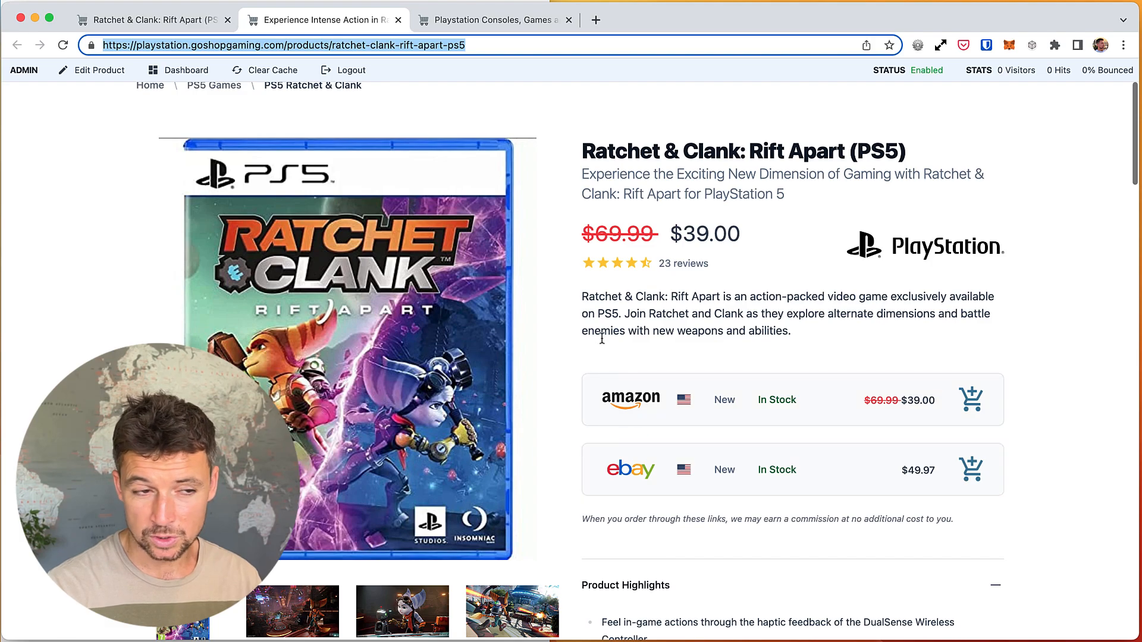
mouse_move(971, 399)
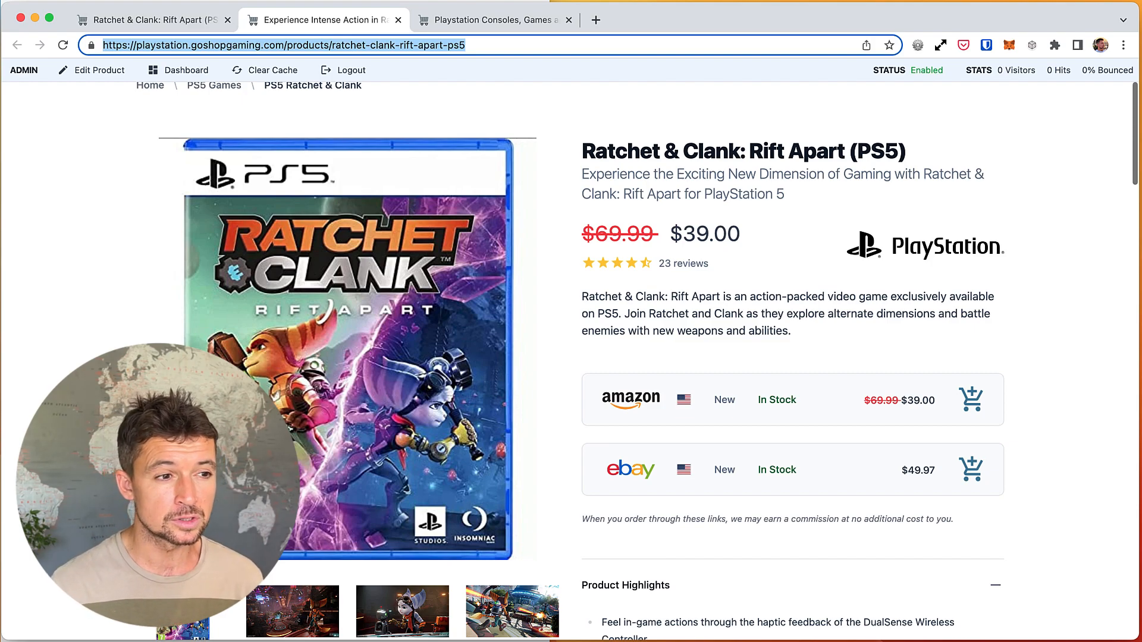
scroll("up", 3)
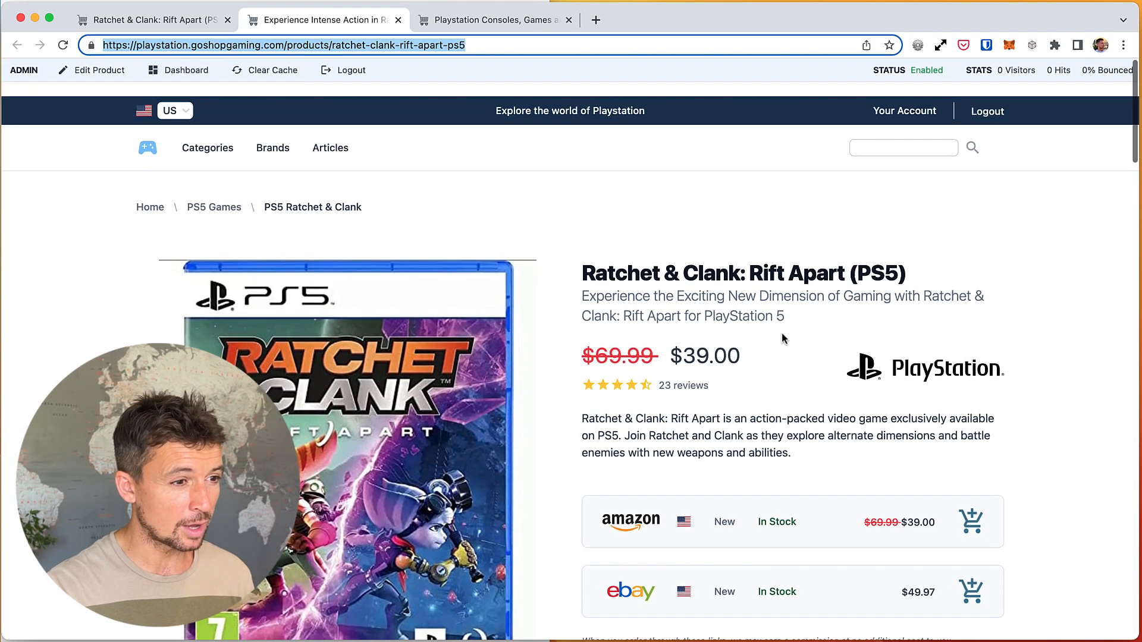
scroll("down", 3)
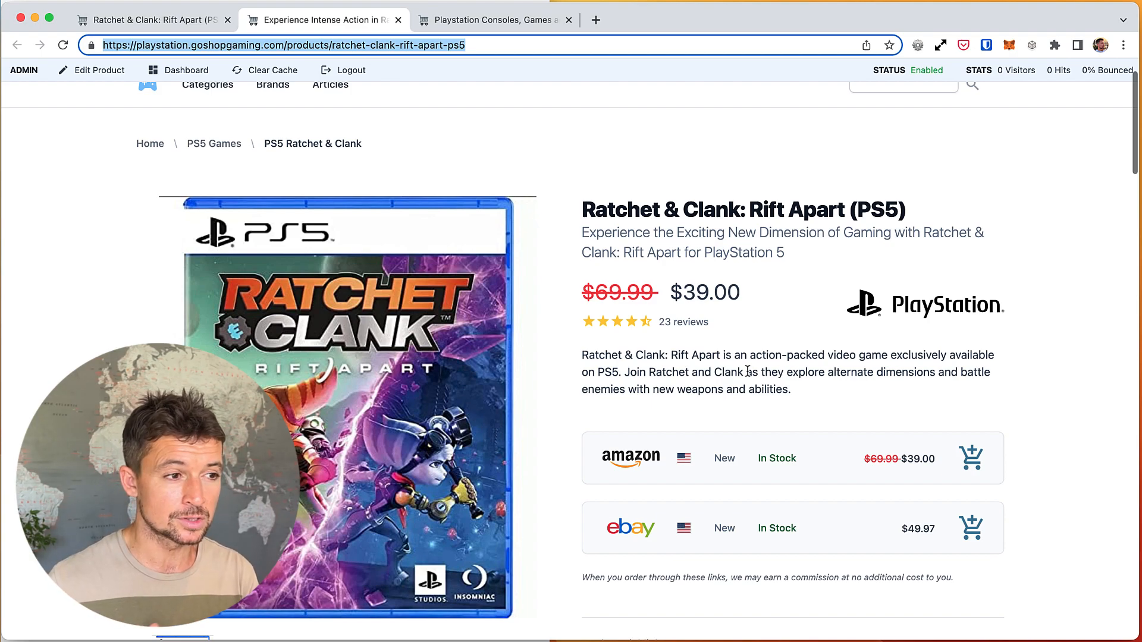
mouse_move(396, 254)
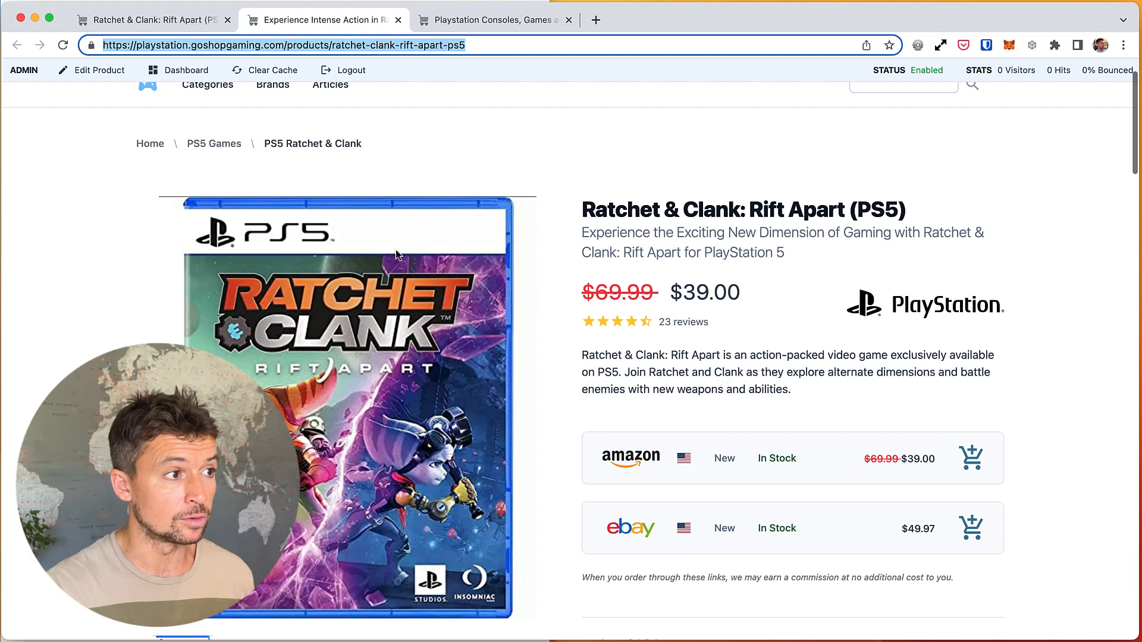
mouse_move(650, 597)
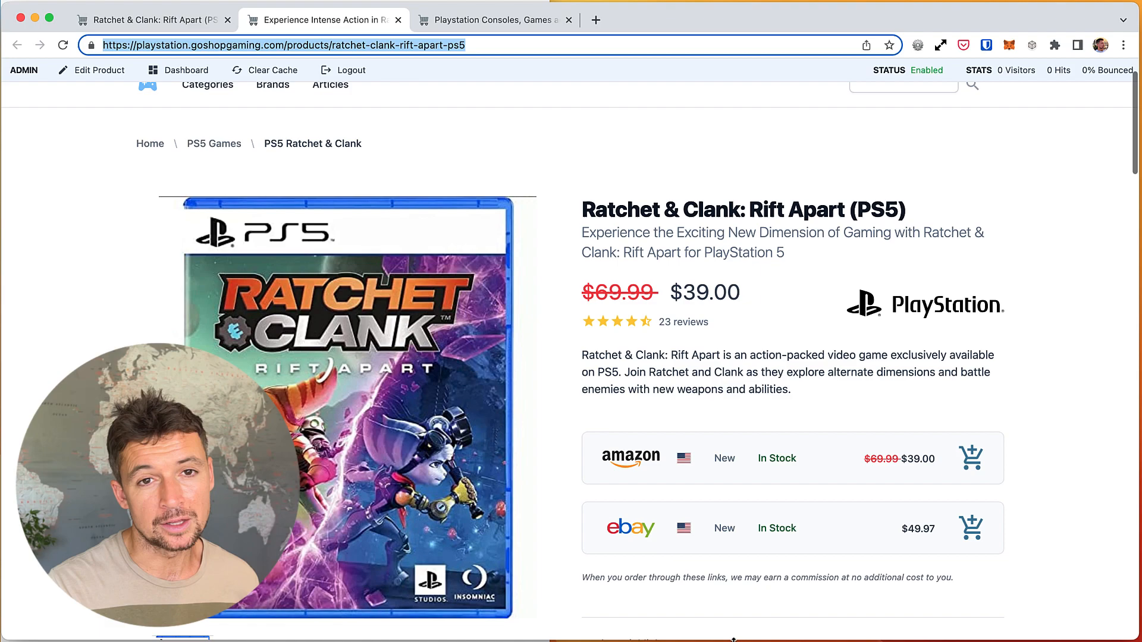
mouse_move(954, 551)
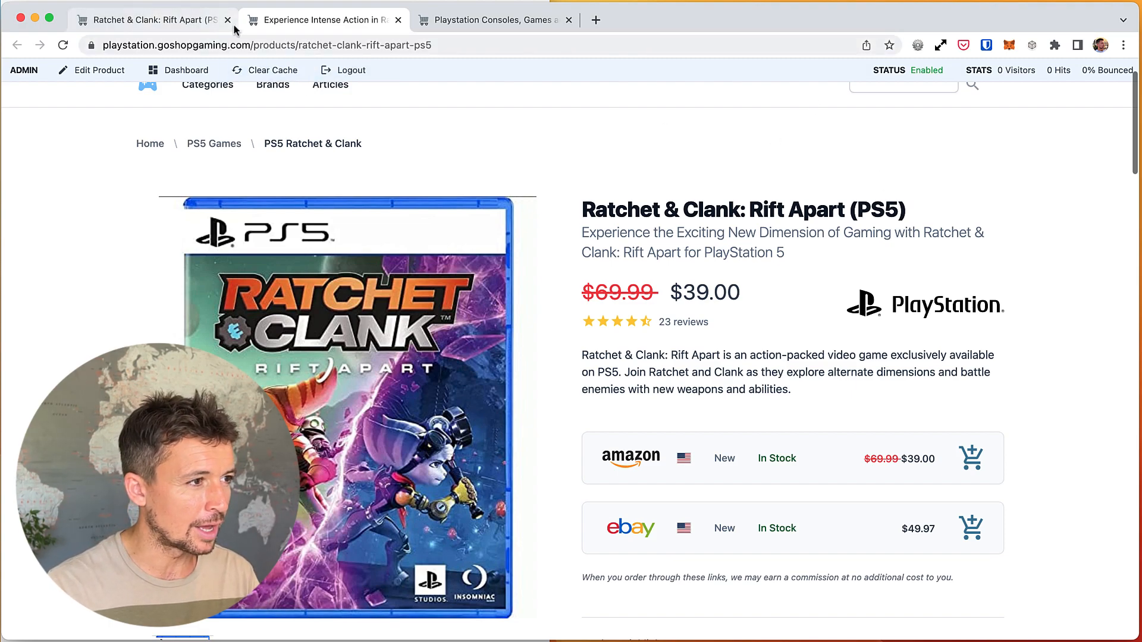
From the product's admin page go to the Products list and start a new product, reaching the blank Create Product form
left_click(91, 70)
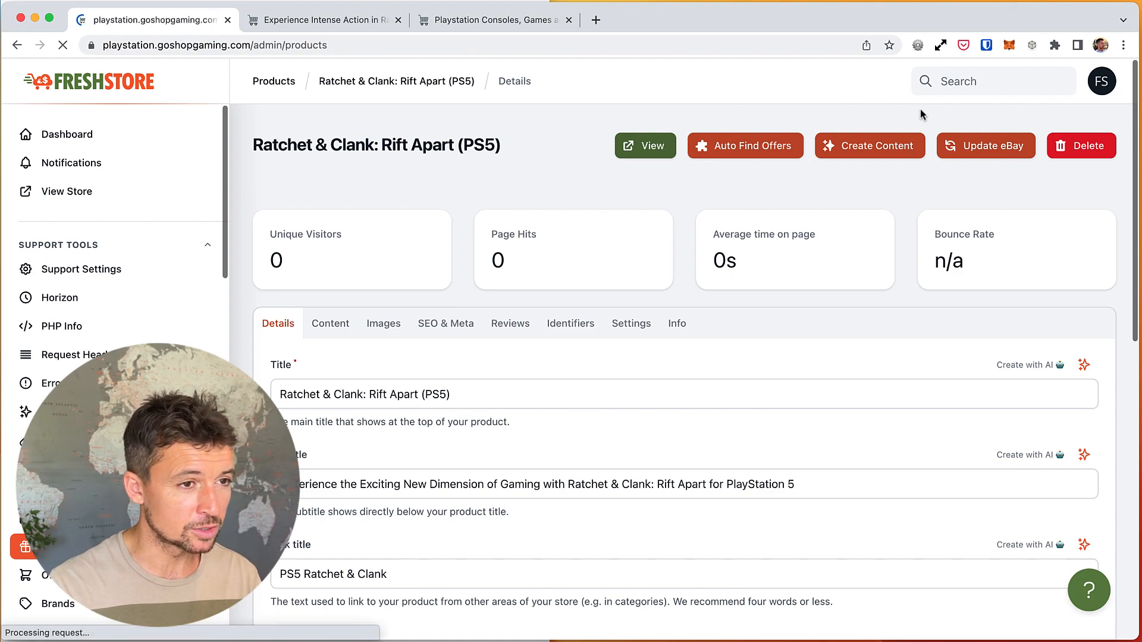
left_click(273, 81)
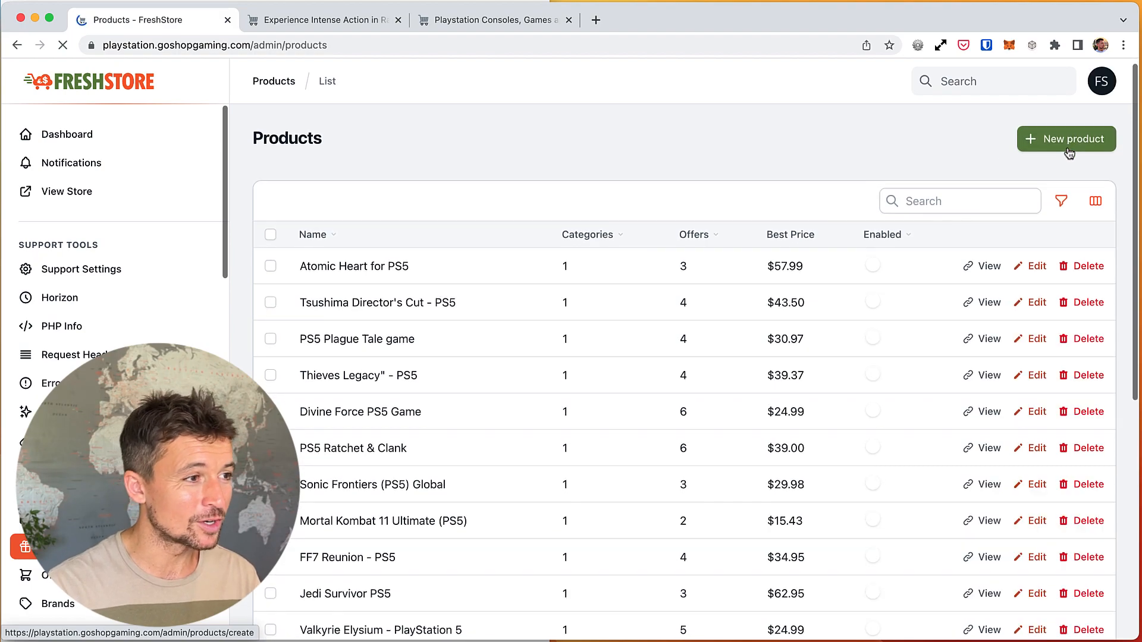
left_click(1065, 144)
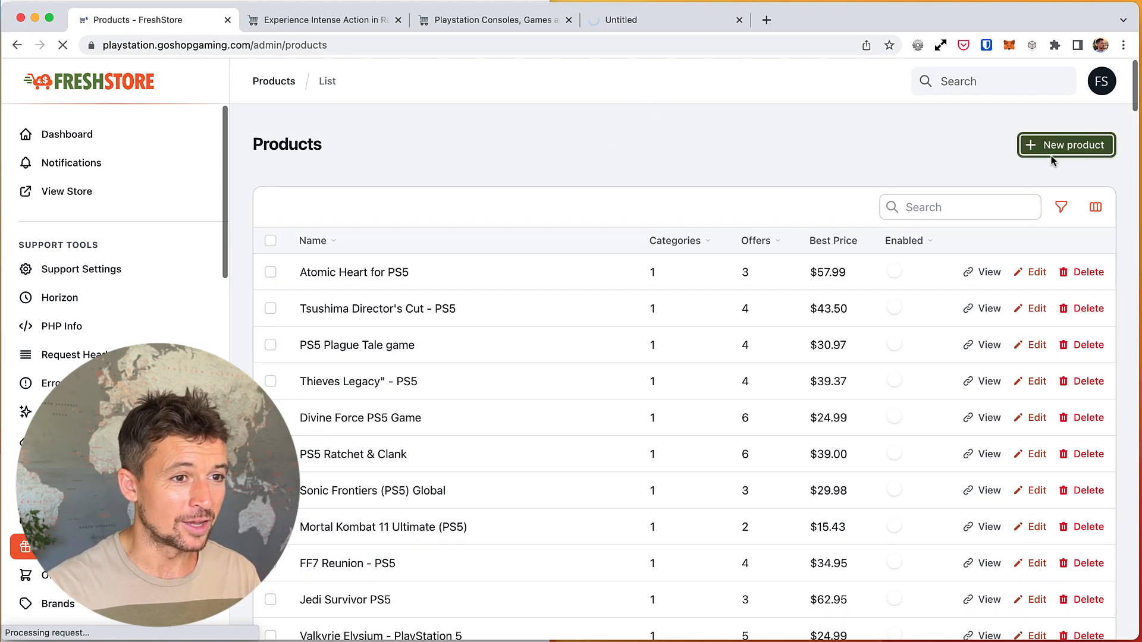
left_click(1065, 145)
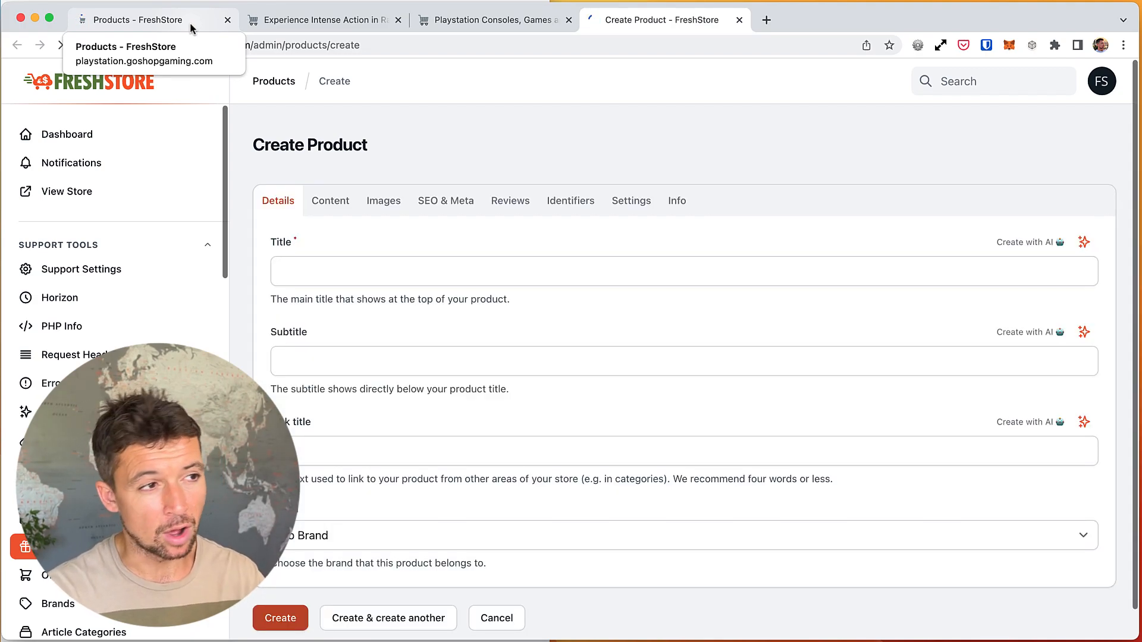
Switch browser tabs to show the PlayStation storefront homepage again
left_click(135, 20)
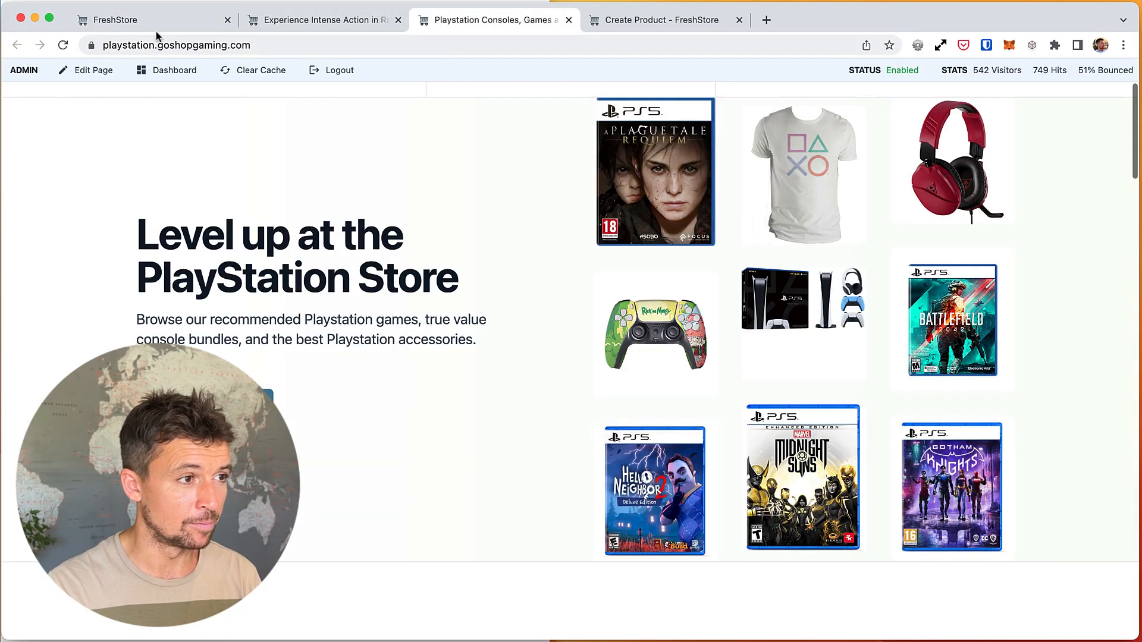
Search US Amazon for 'ps5 console' offers to import into the PS5 Consoles category
left_click(663, 20)
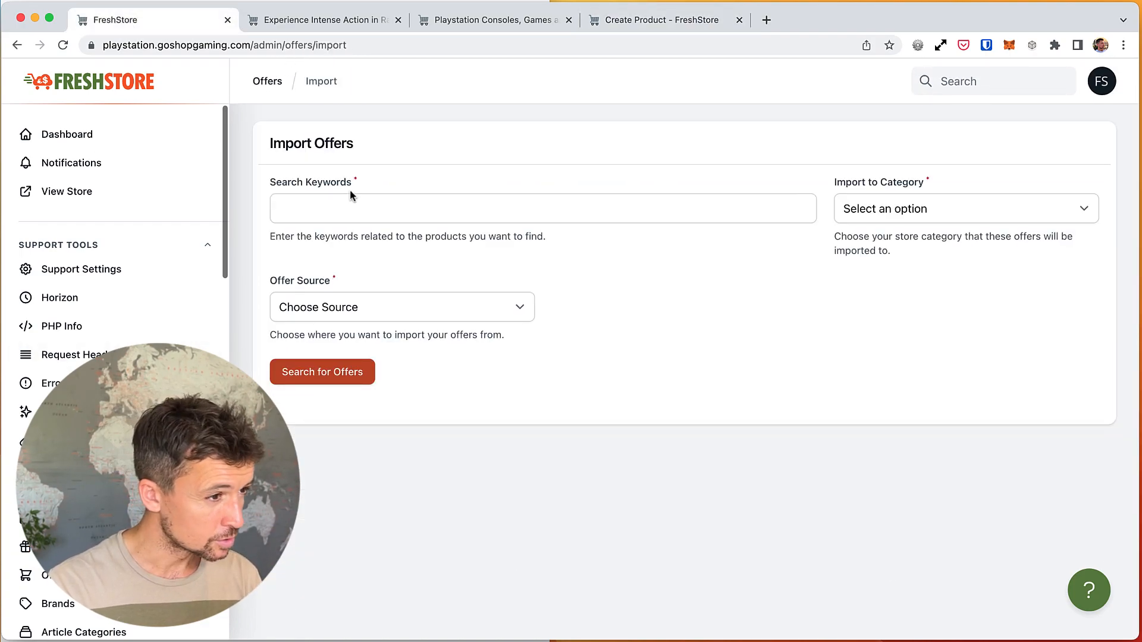
type("ps")
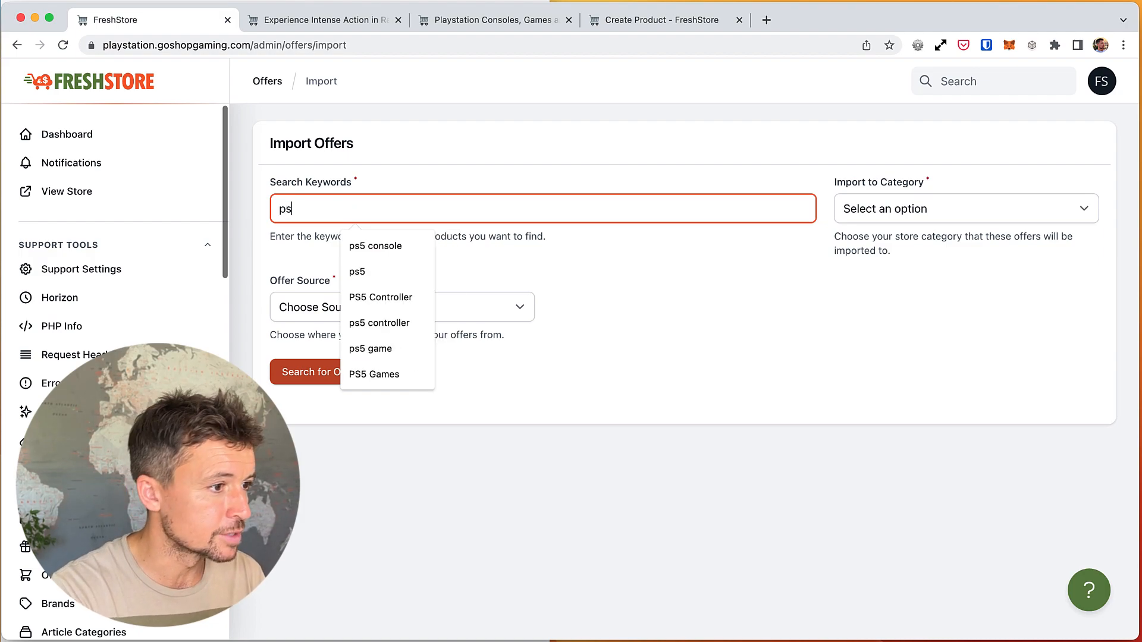
left_click(374, 245)
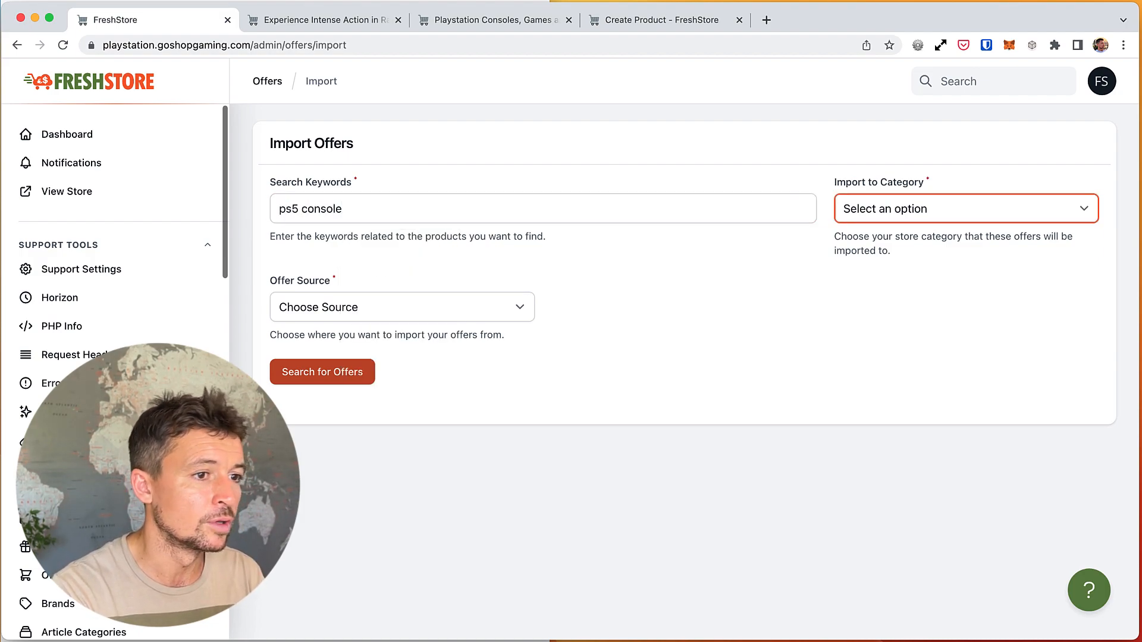
left_click(963, 208)
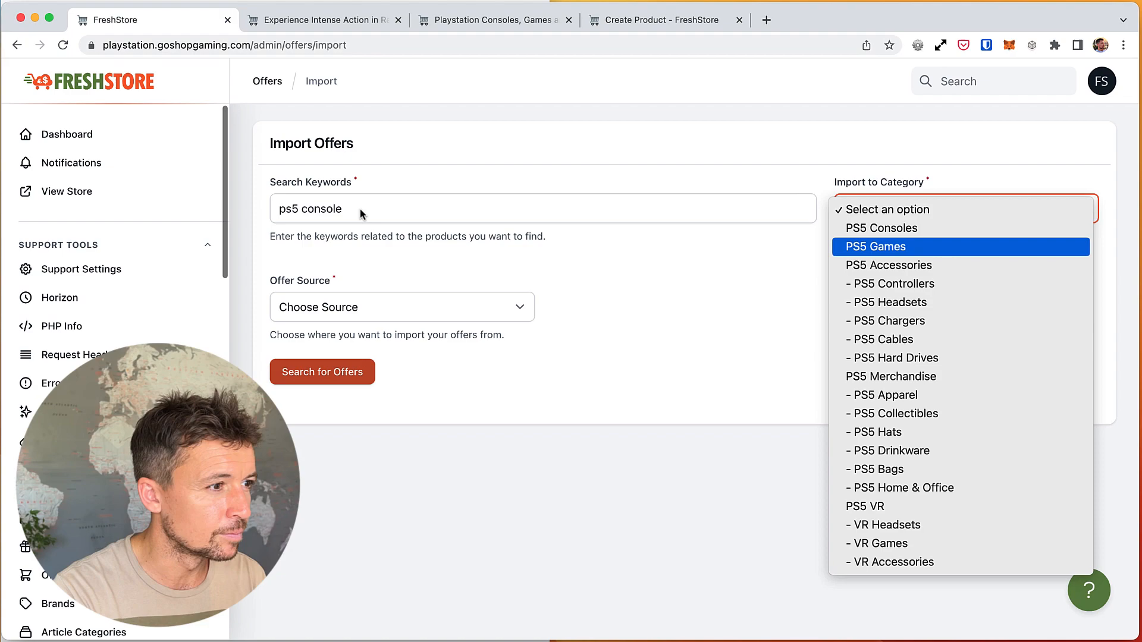
left_click(880, 228)
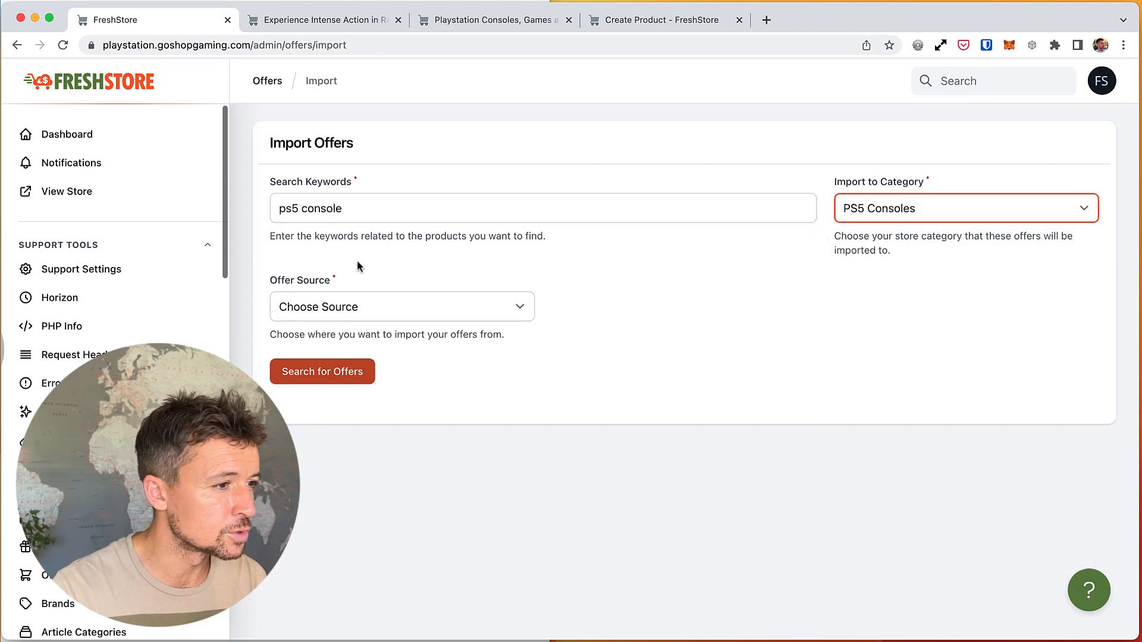
left_click(321, 371)
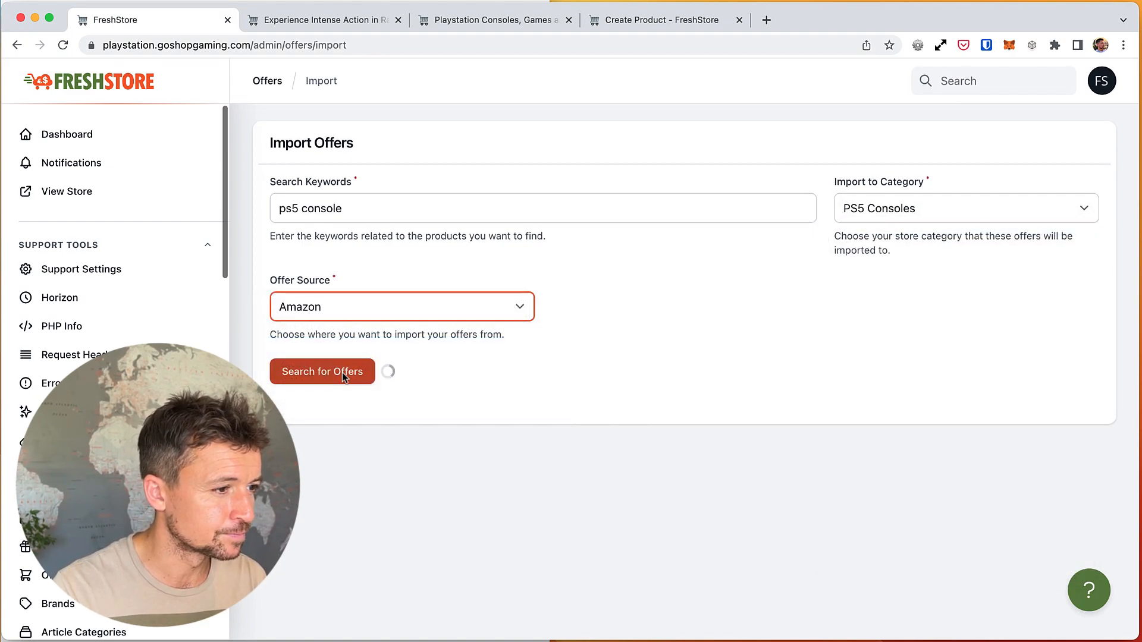
left_click(321, 371)
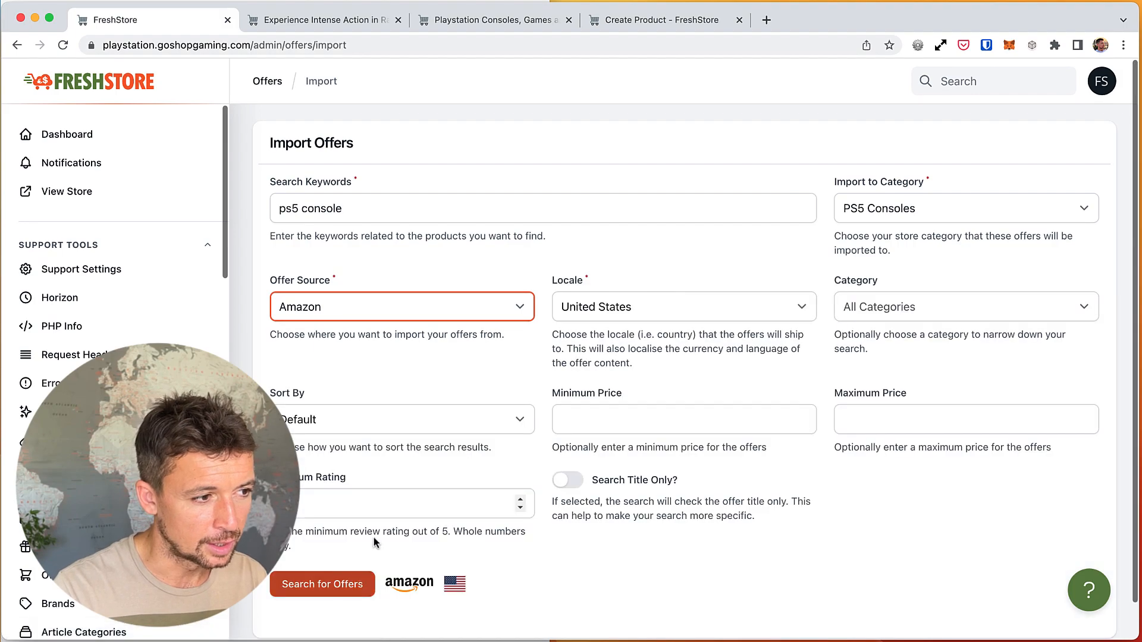
left_click(322, 583)
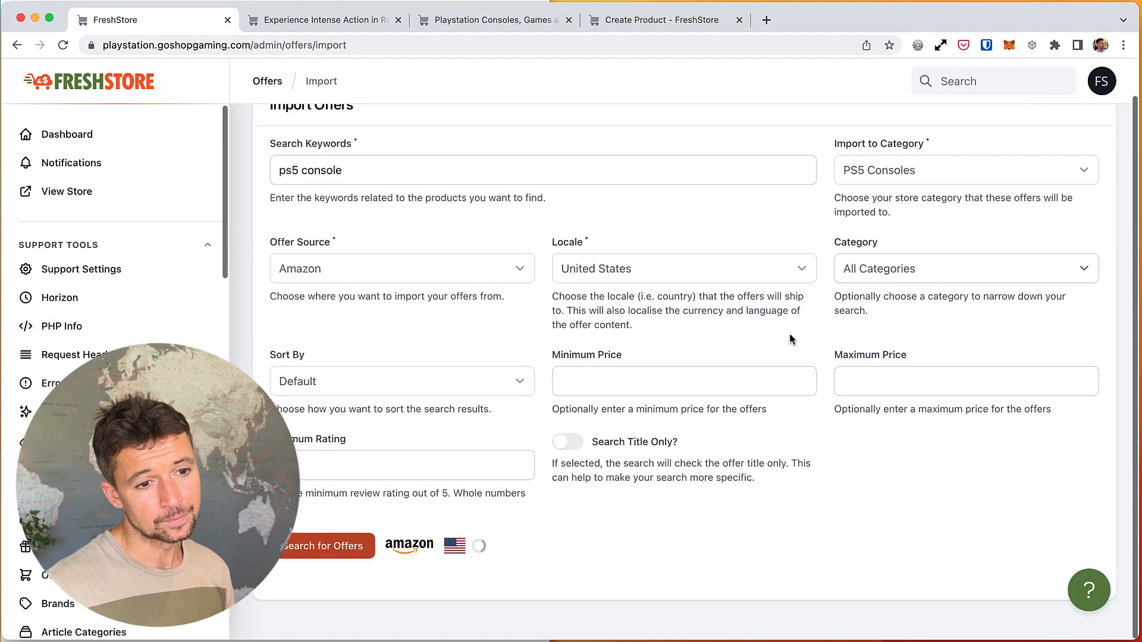
mouse_move(795, 339)
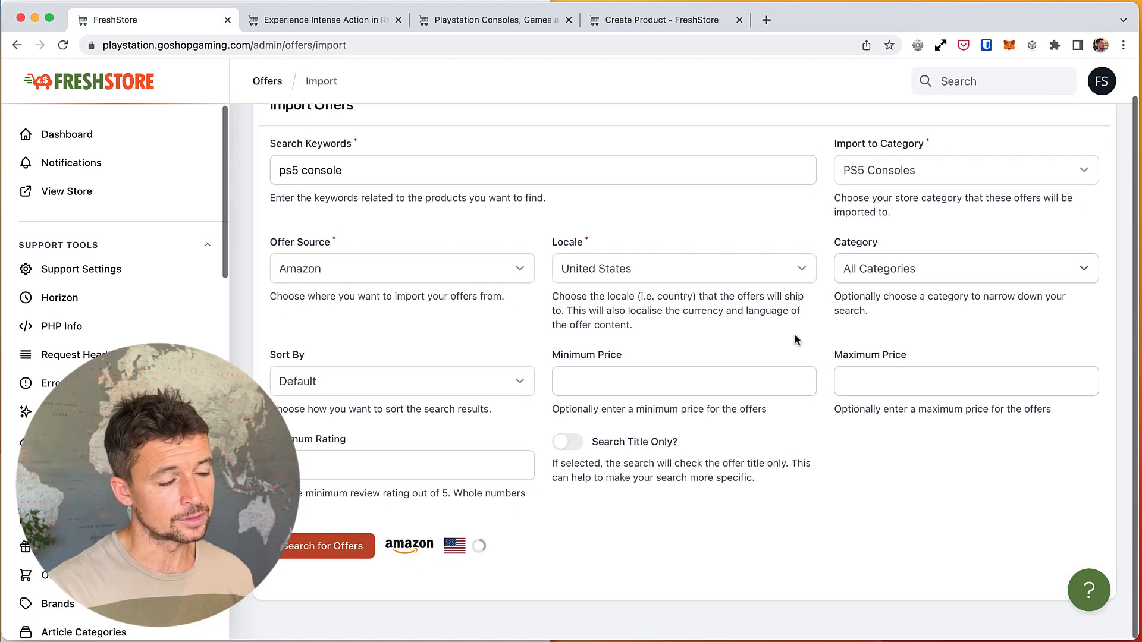
left_click(324, 545)
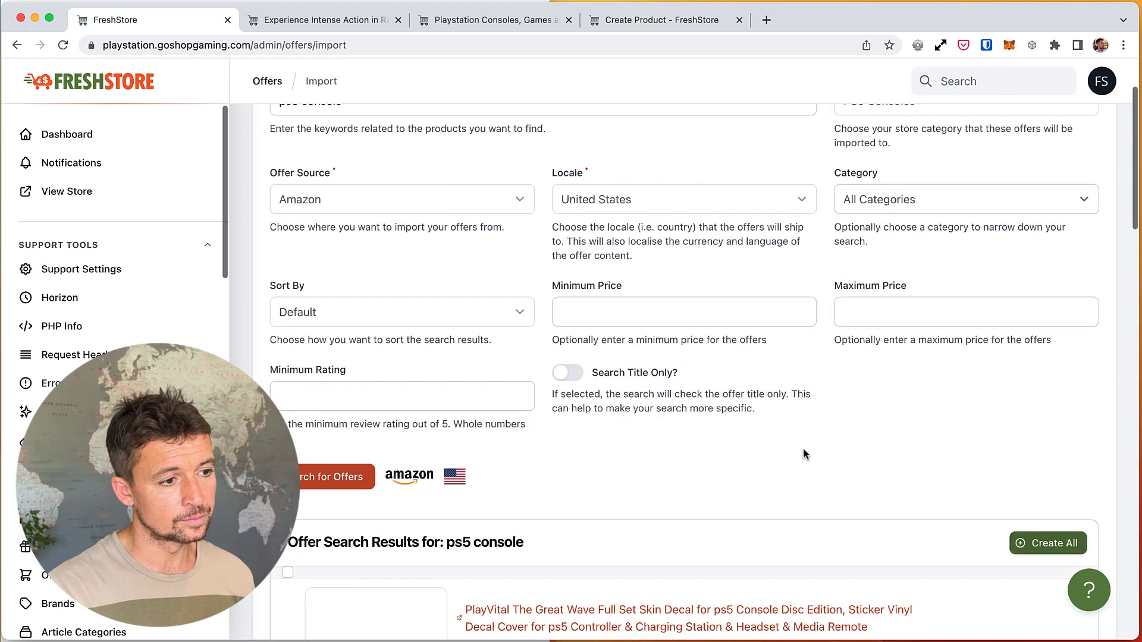
Scroll the ps5 console results, comparing offers marked Imported with the two renewed ones Not Imported
scroll("down", 3)
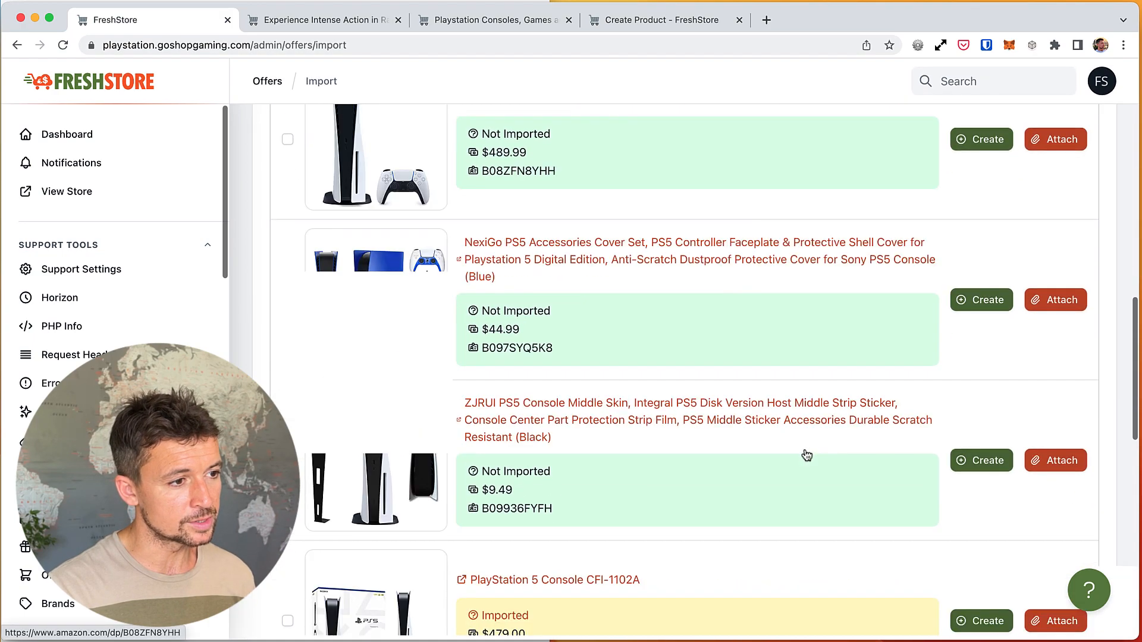
scroll("down", 3)
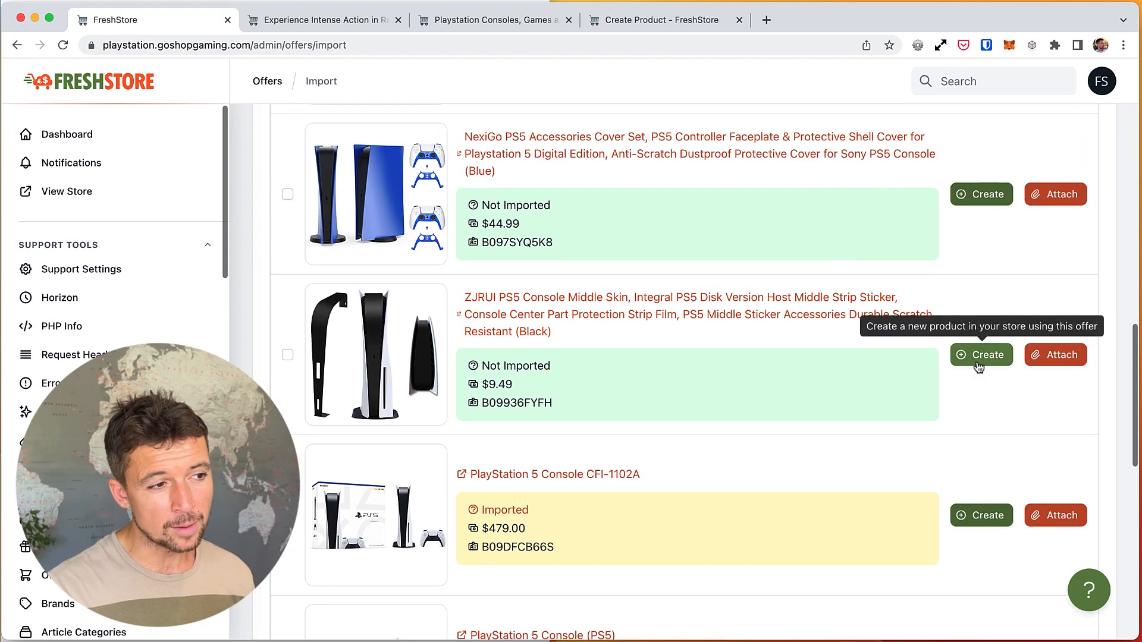
mouse_move(939, 473)
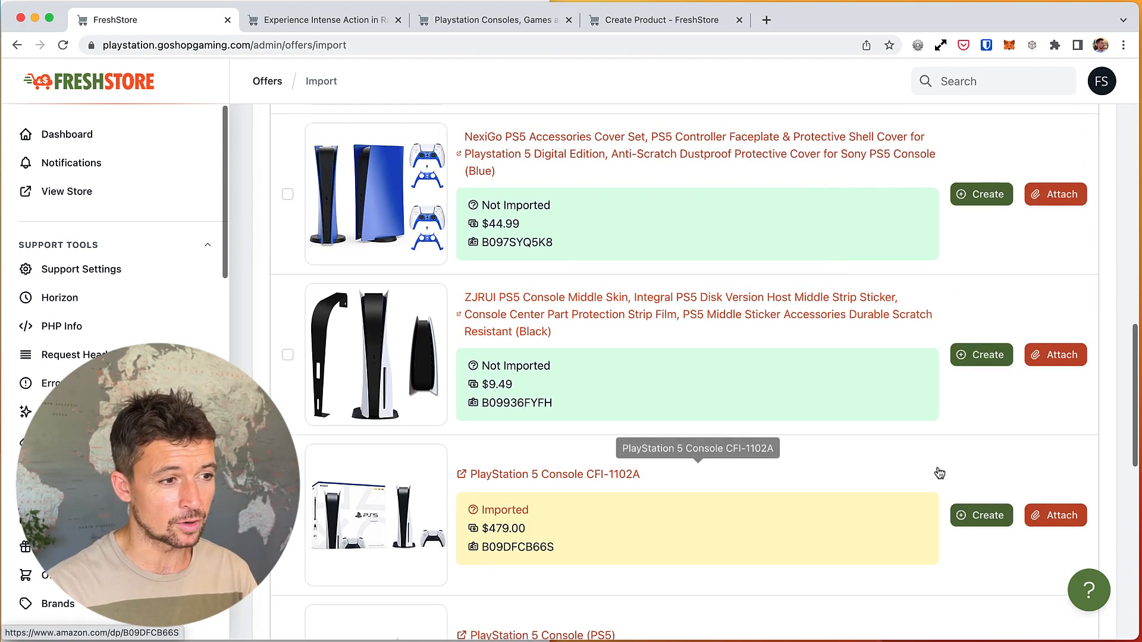
mouse_move(869, 317)
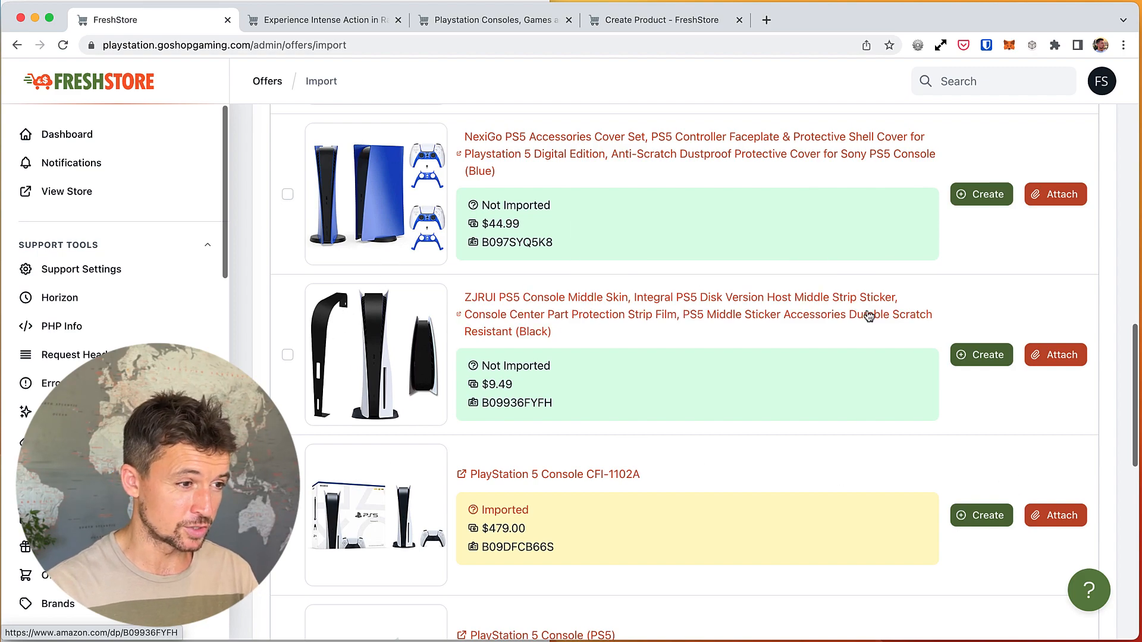
mouse_move(981, 355)
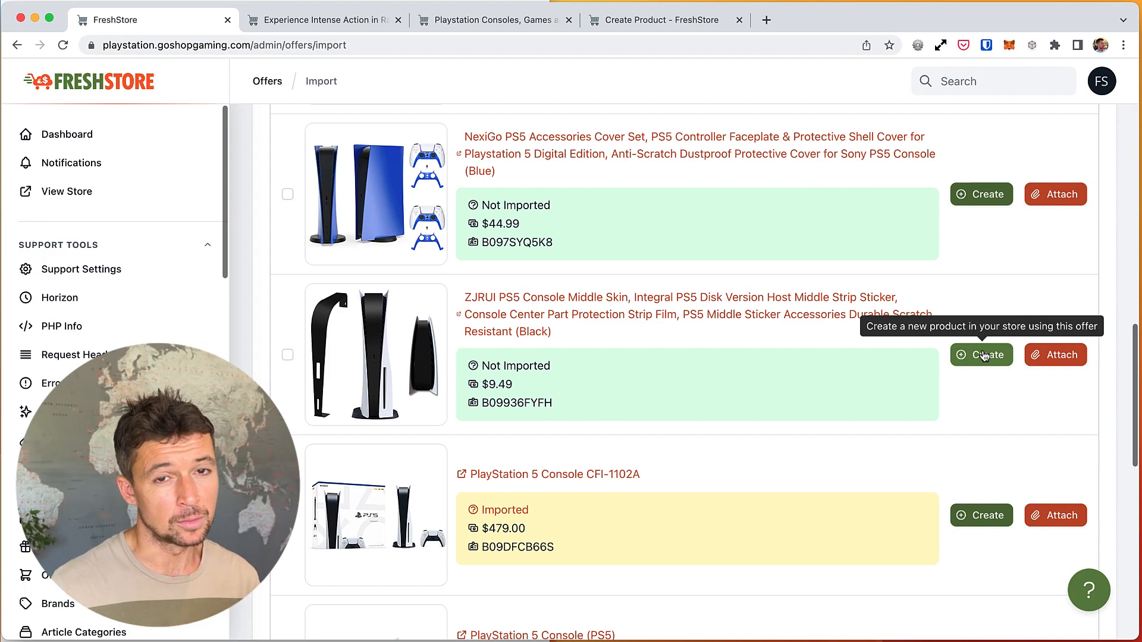
mouse_move(416, 300)
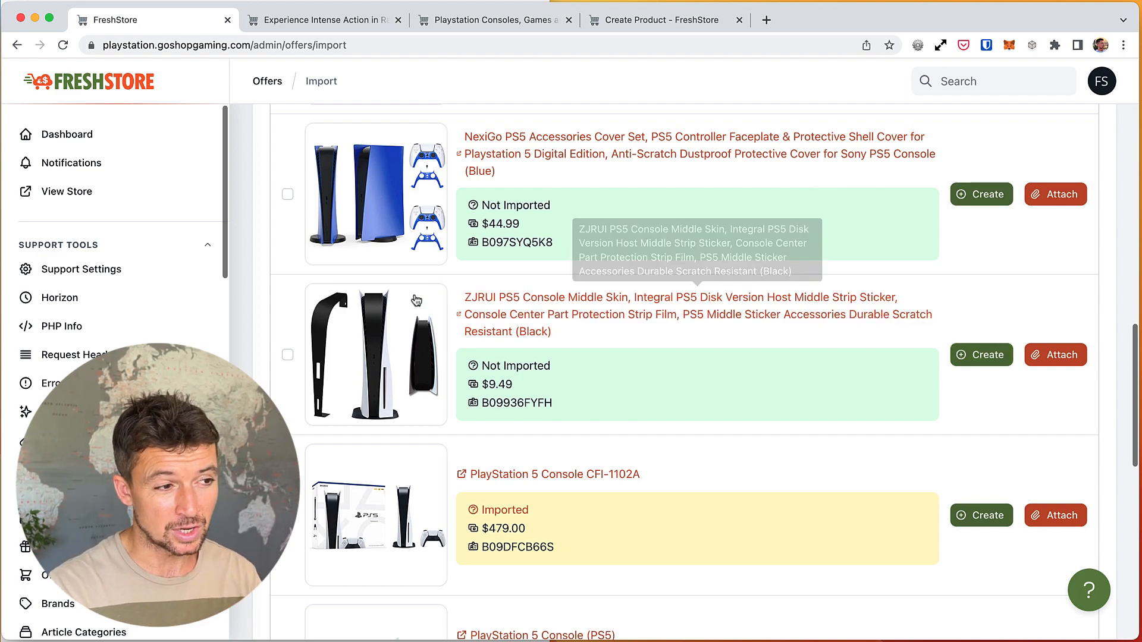
mouse_move(542, 362)
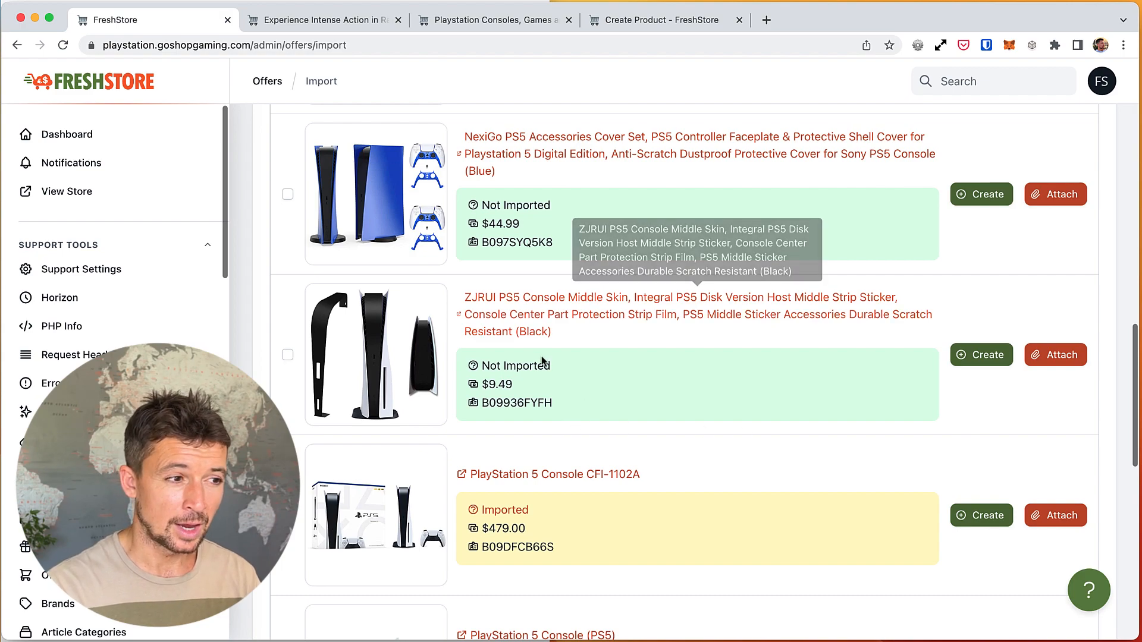
mouse_move(507, 327)
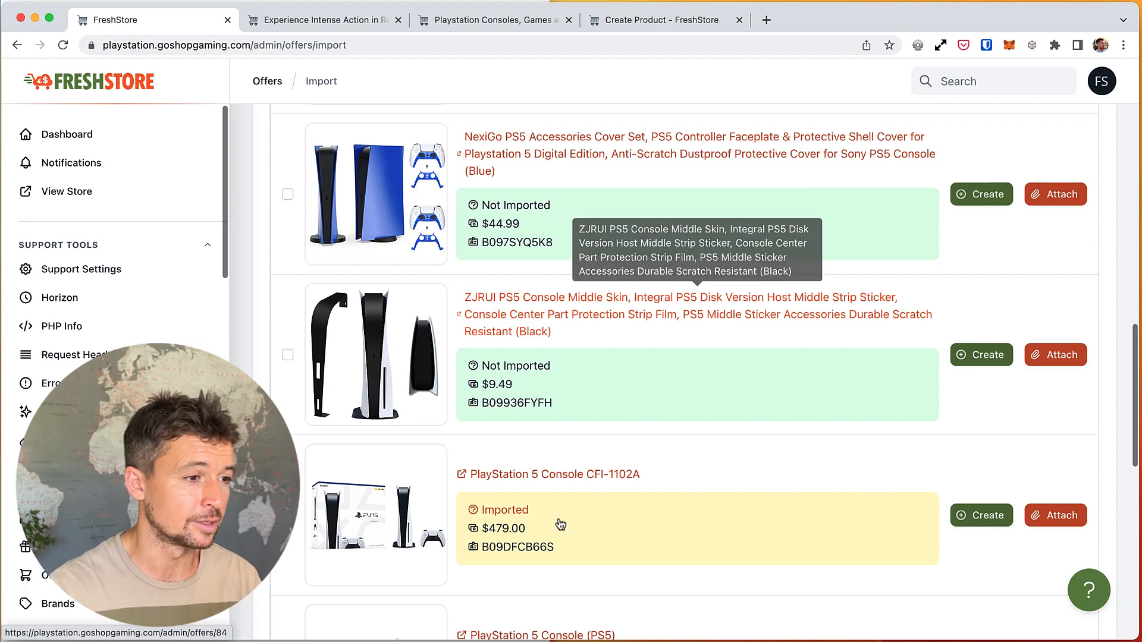
scroll("down", 3)
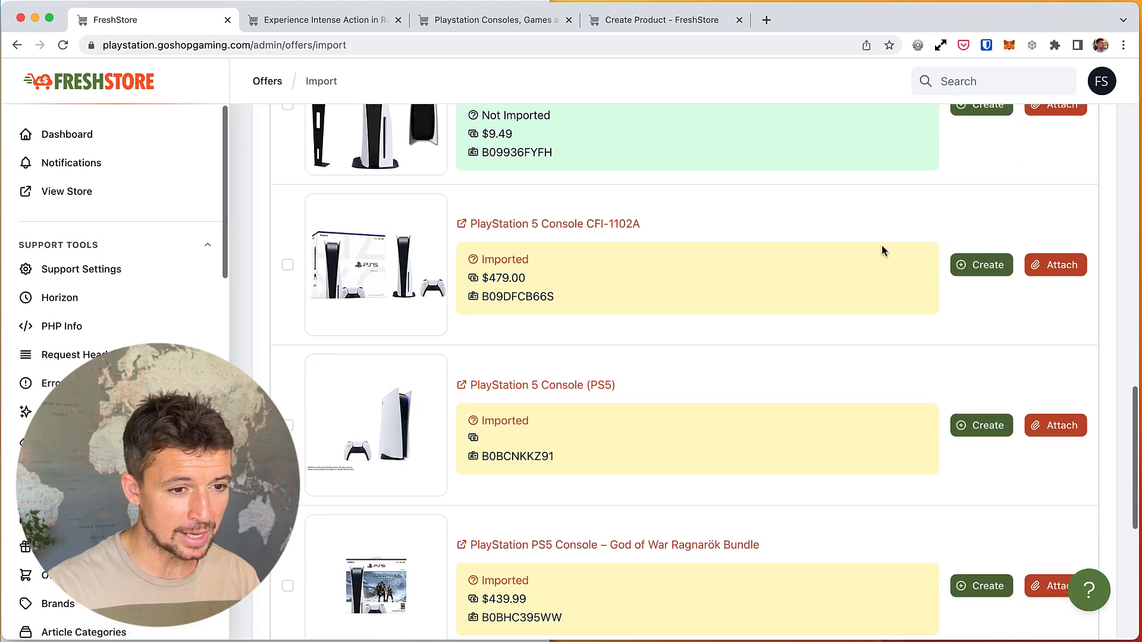
mouse_move(535, 385)
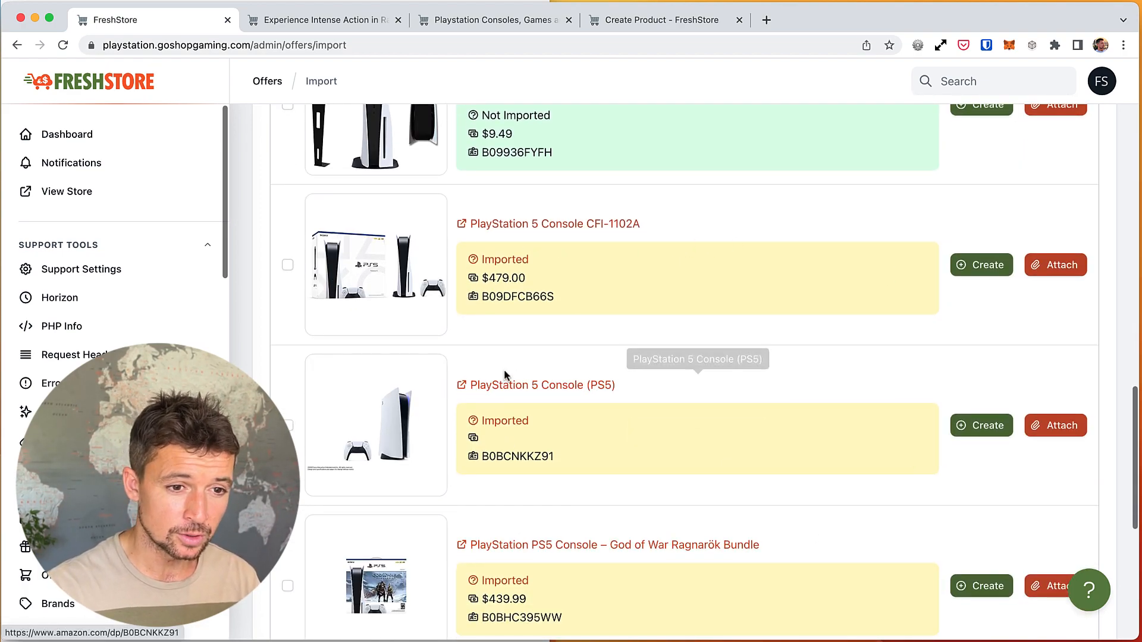
scroll("up", 3)
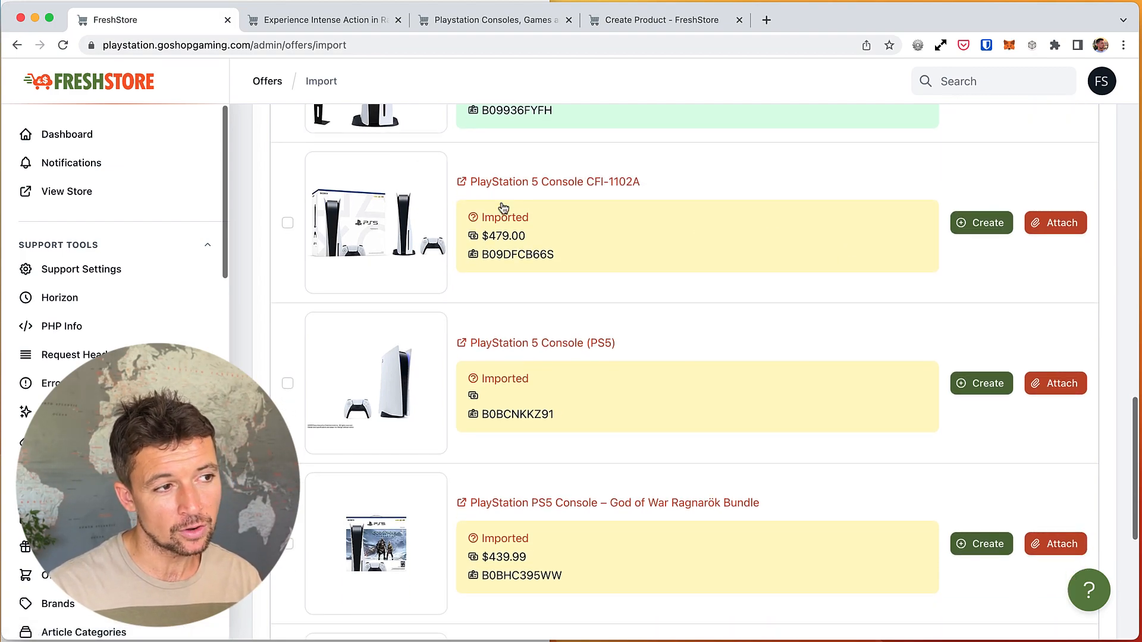
mouse_move(505, 217)
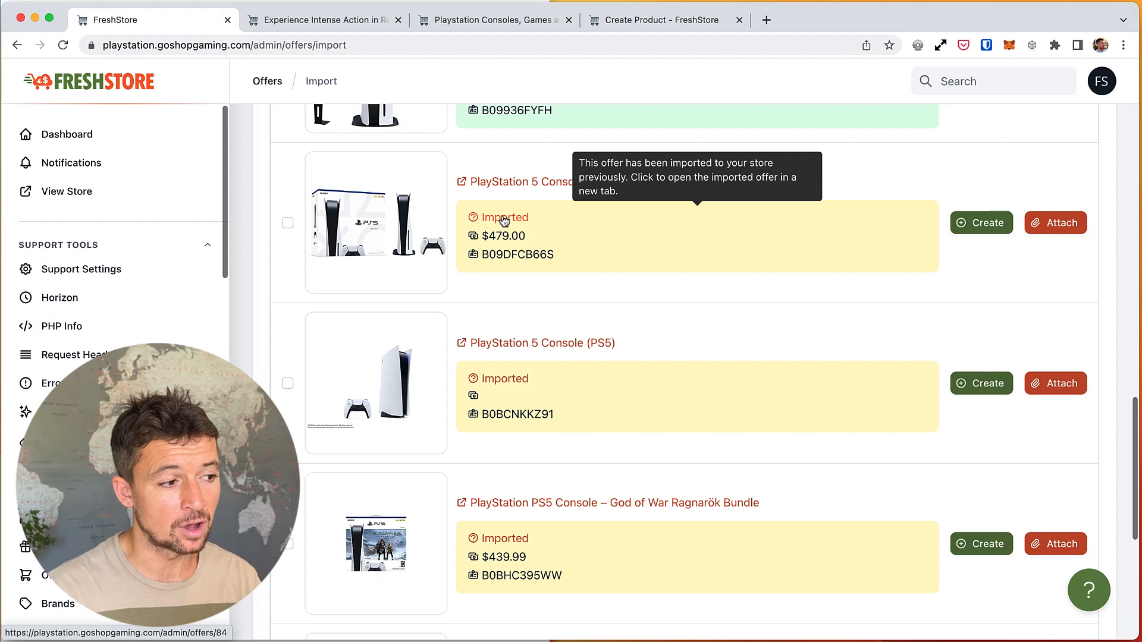
mouse_move(502, 222)
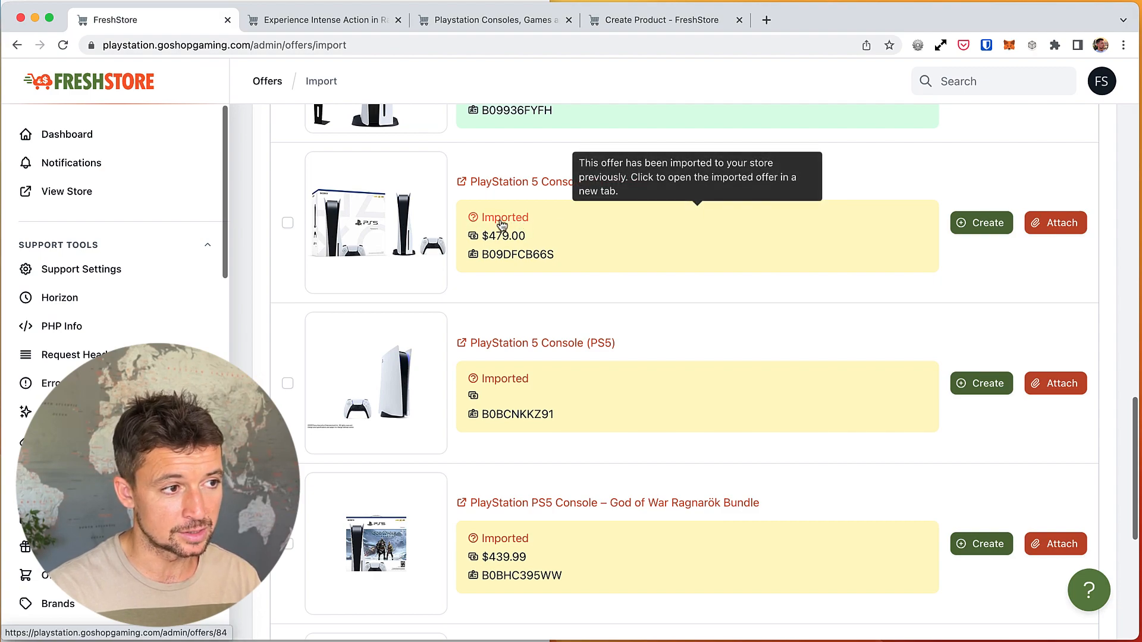
scroll("down", 3)
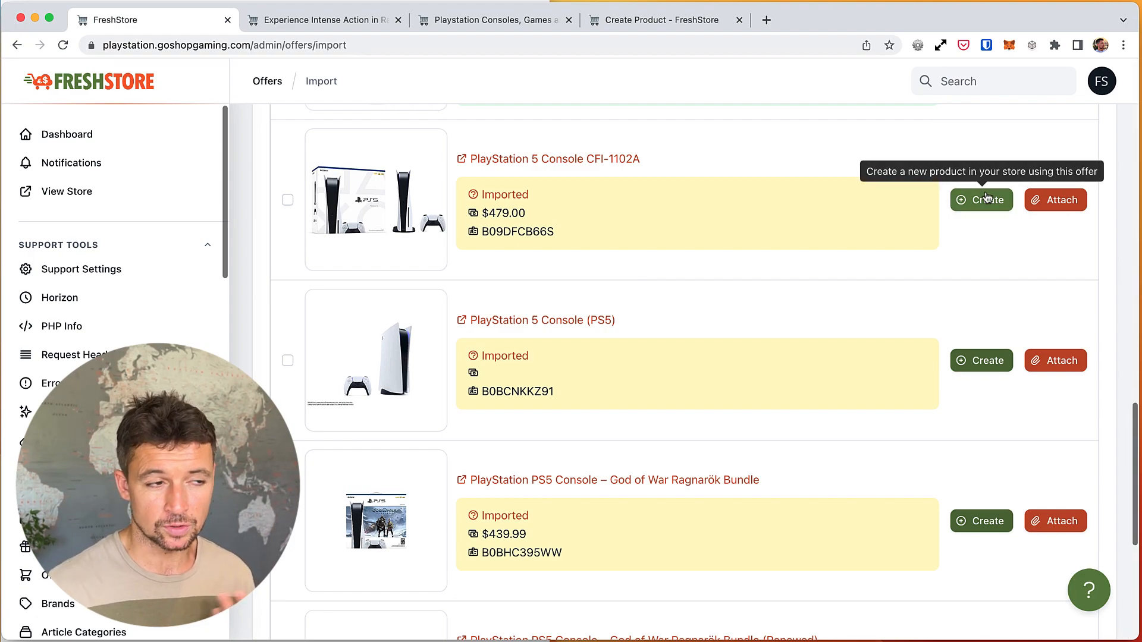
mouse_move(594, 245)
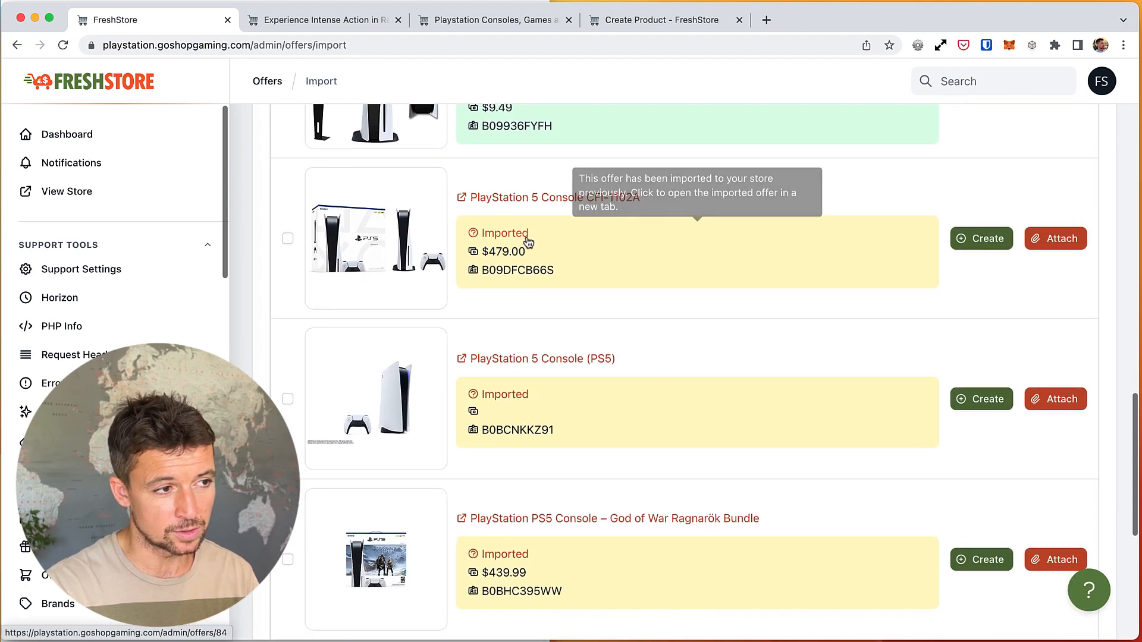
scroll("down", 3)
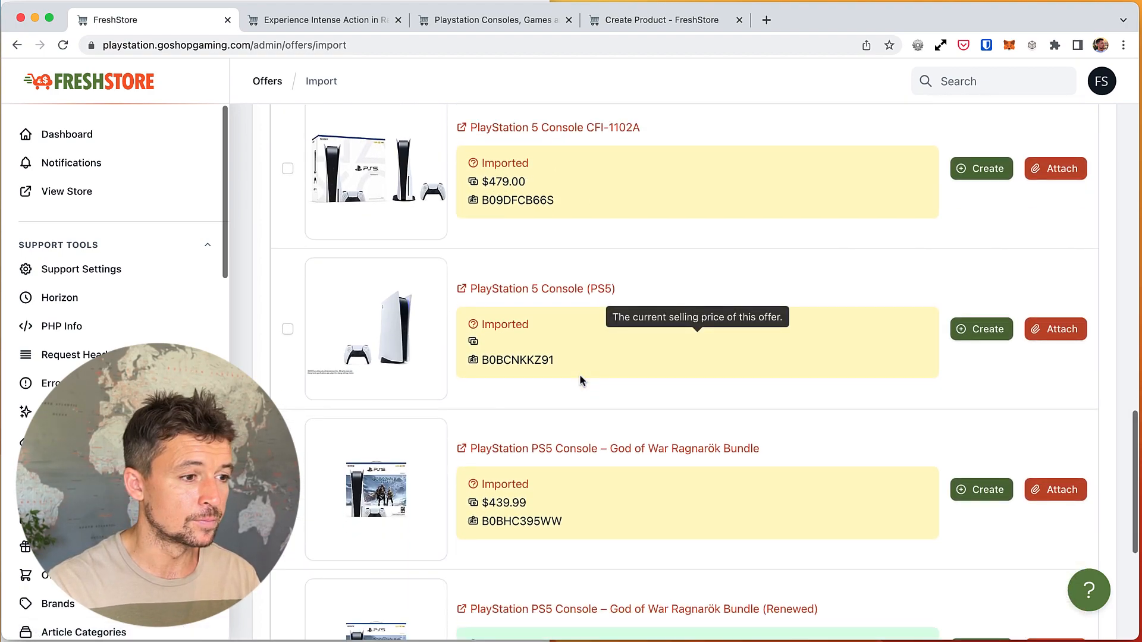
scroll("down", 3)
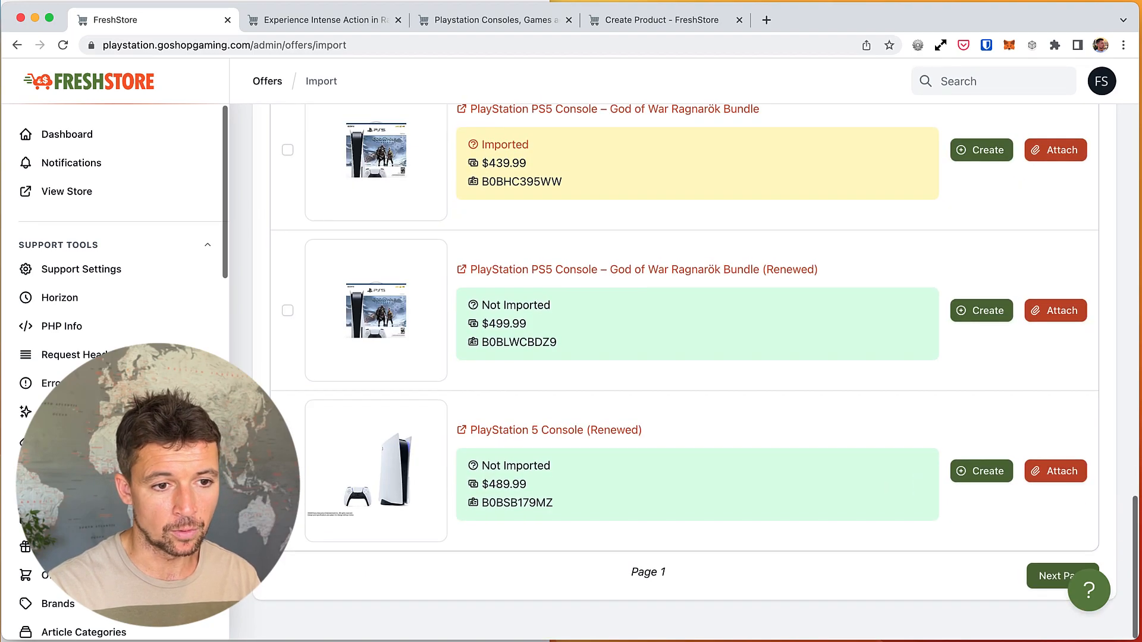
scroll("up", 3)
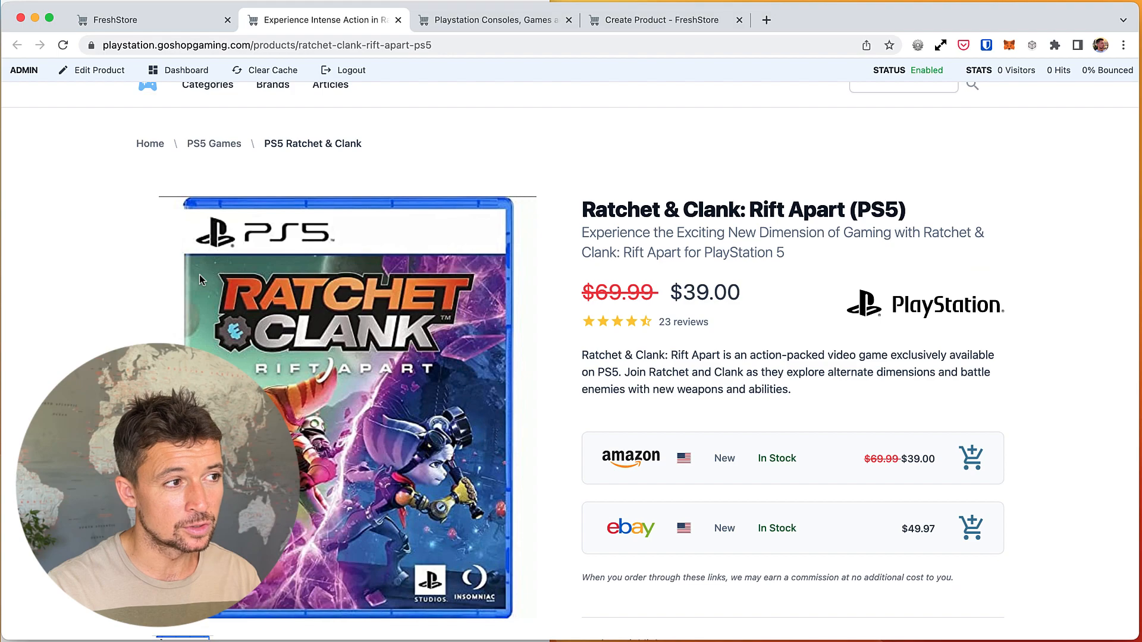
Edit Ratchet & Clank in the admin and show its six enabled offers, then return to the import results
left_click(91, 70)
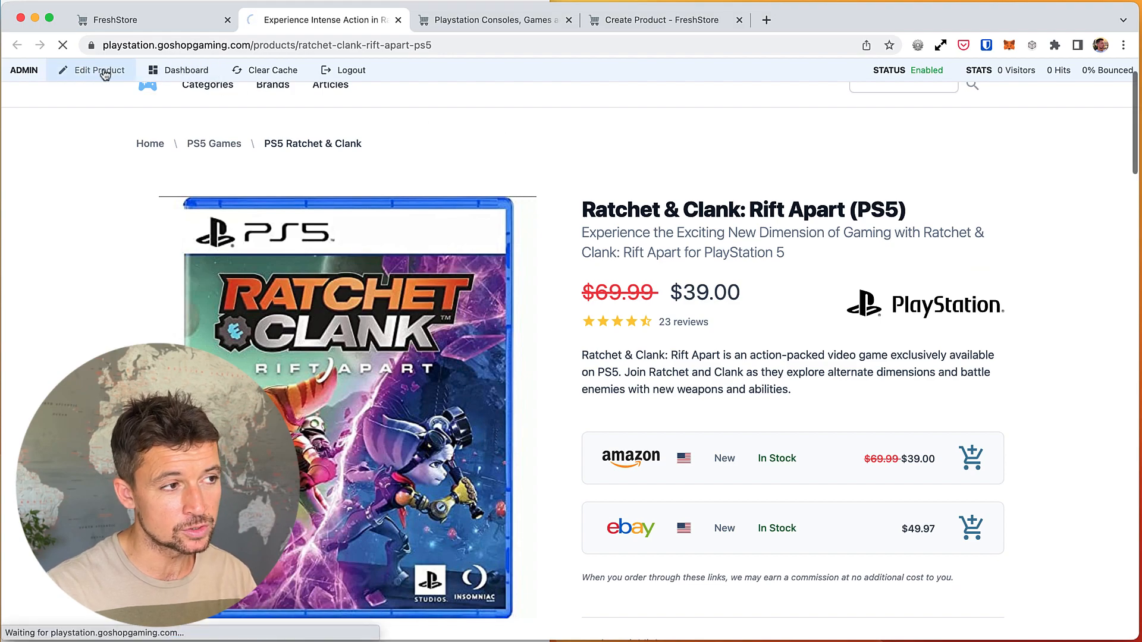
left_click(93, 70)
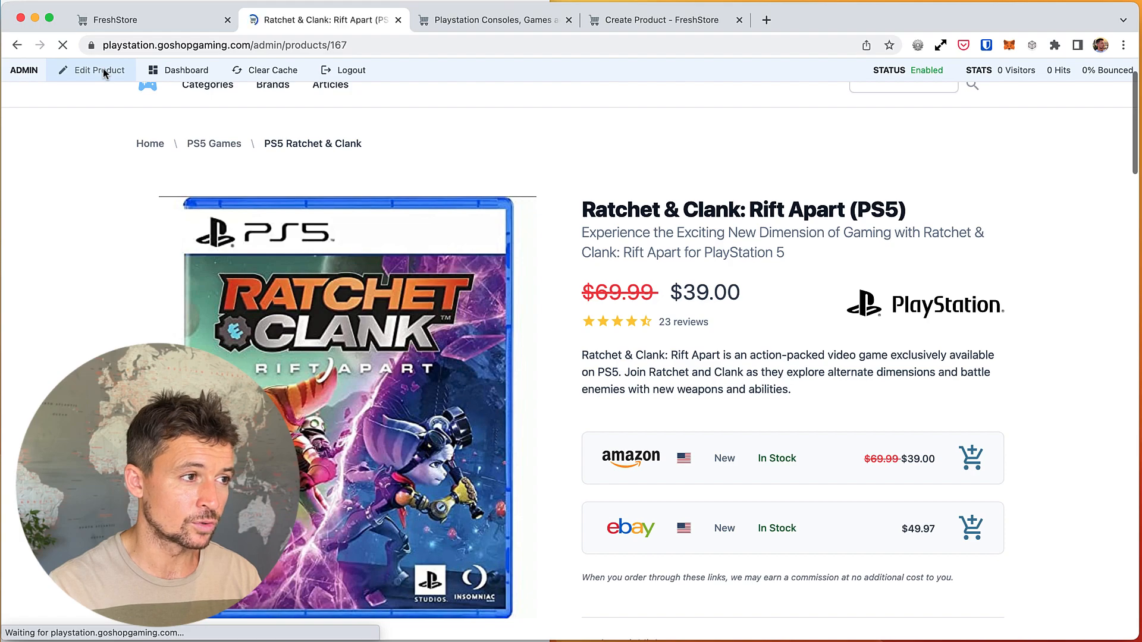
left_click(98, 70)
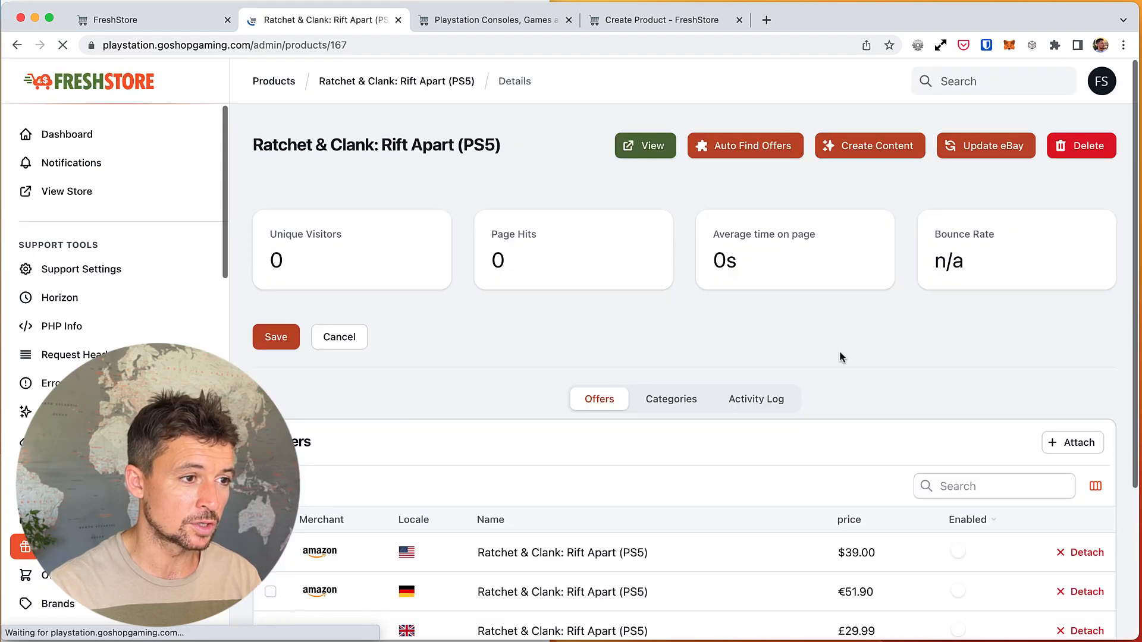
scroll("down", 3)
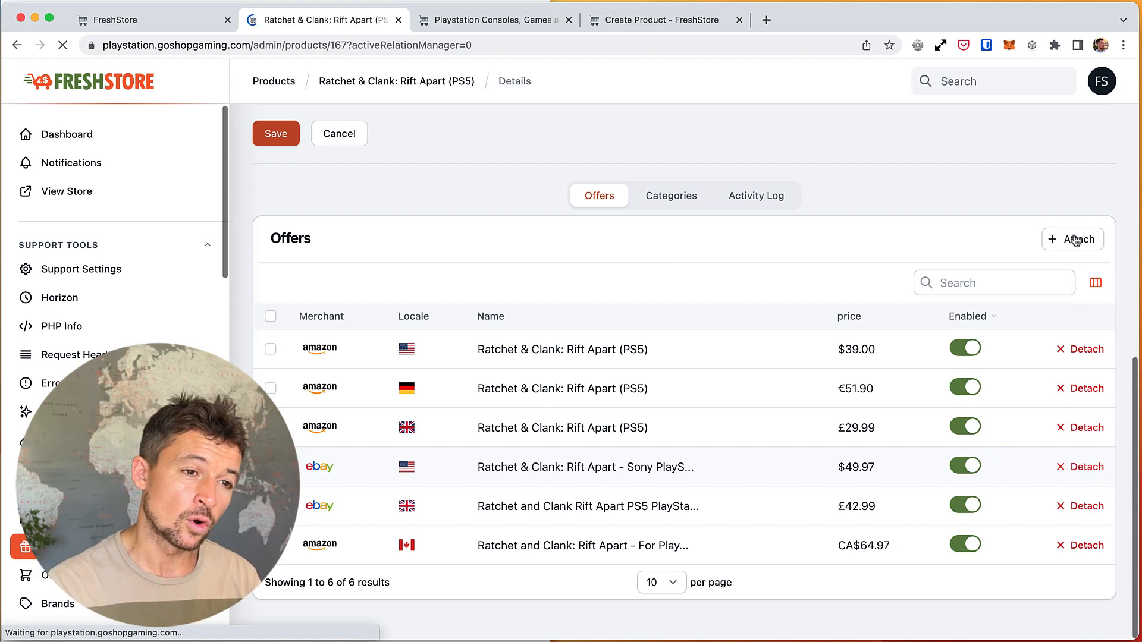
mouse_move(1073, 239)
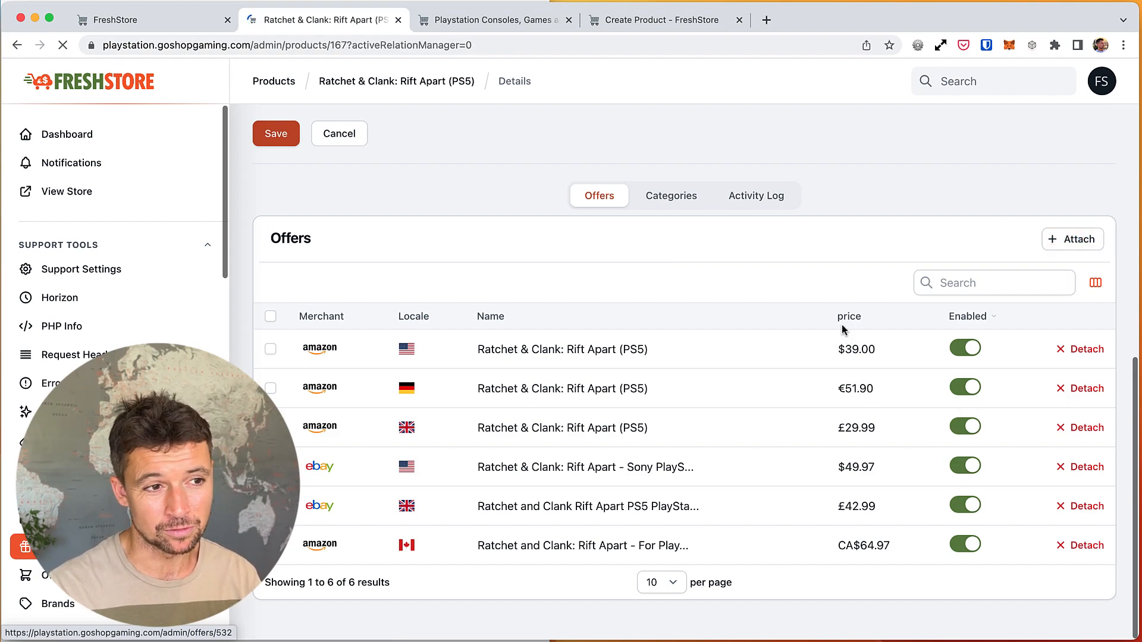
left_click(116, 19)
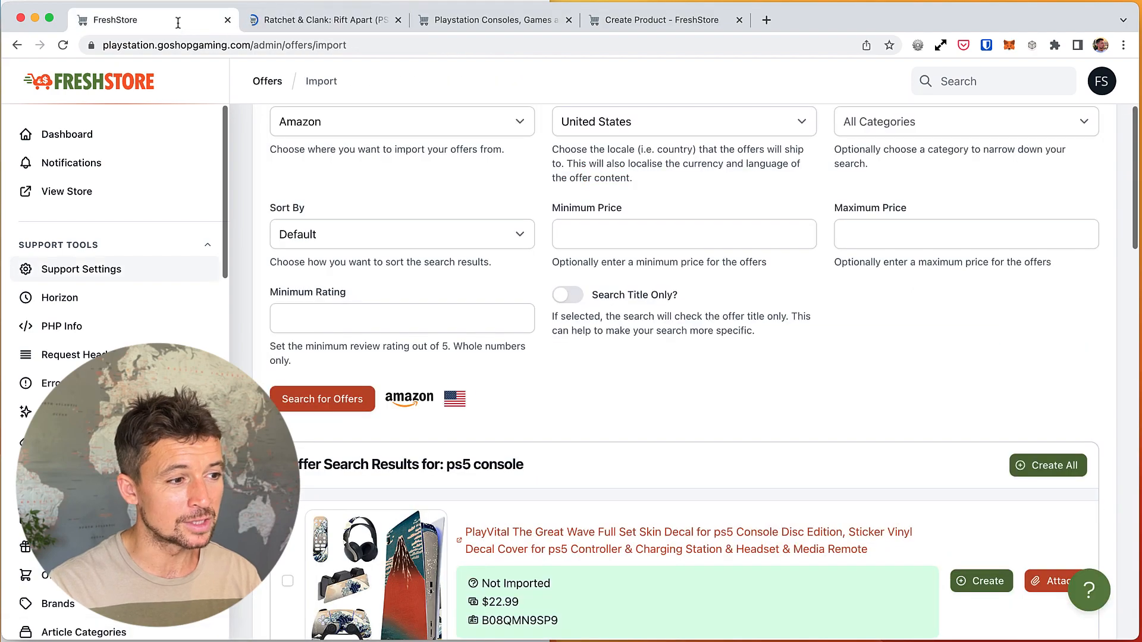
Attach the PlayStation 5 Console (Renewed) offer to the existing Sony PS5 Gaming Console with Disc Drive
scroll("down", 3)
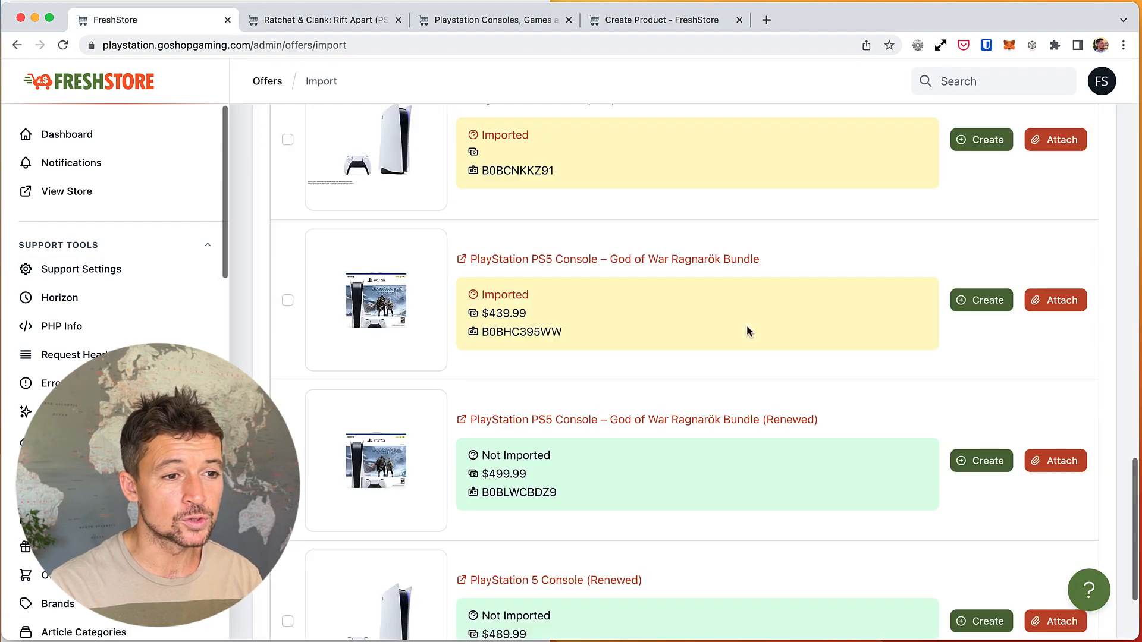
scroll("down", 3)
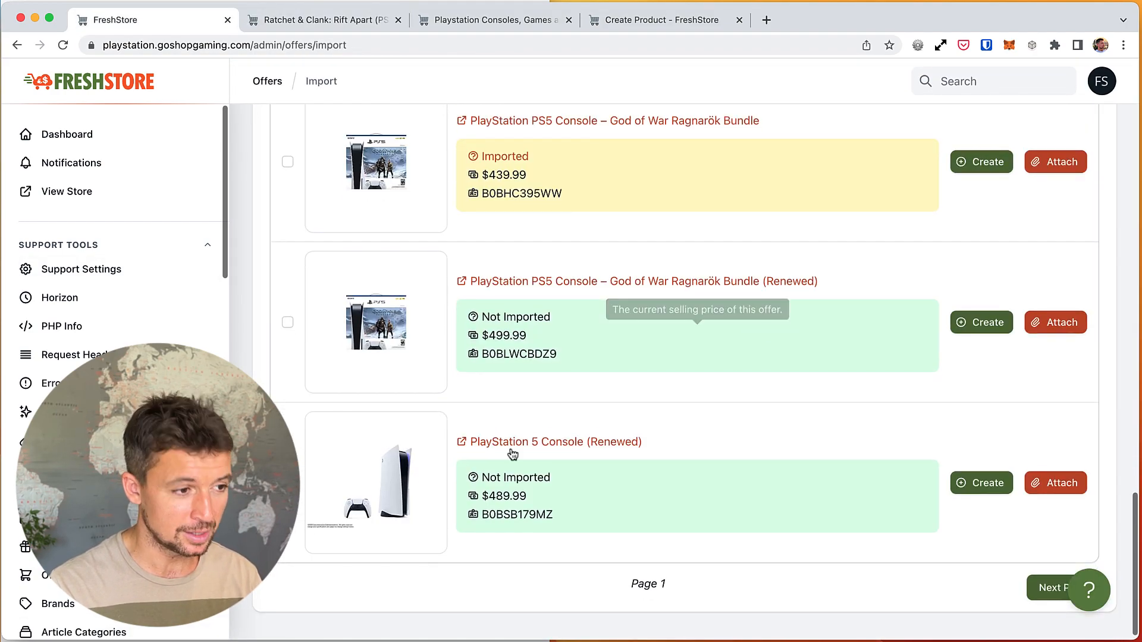
mouse_move(586, 447)
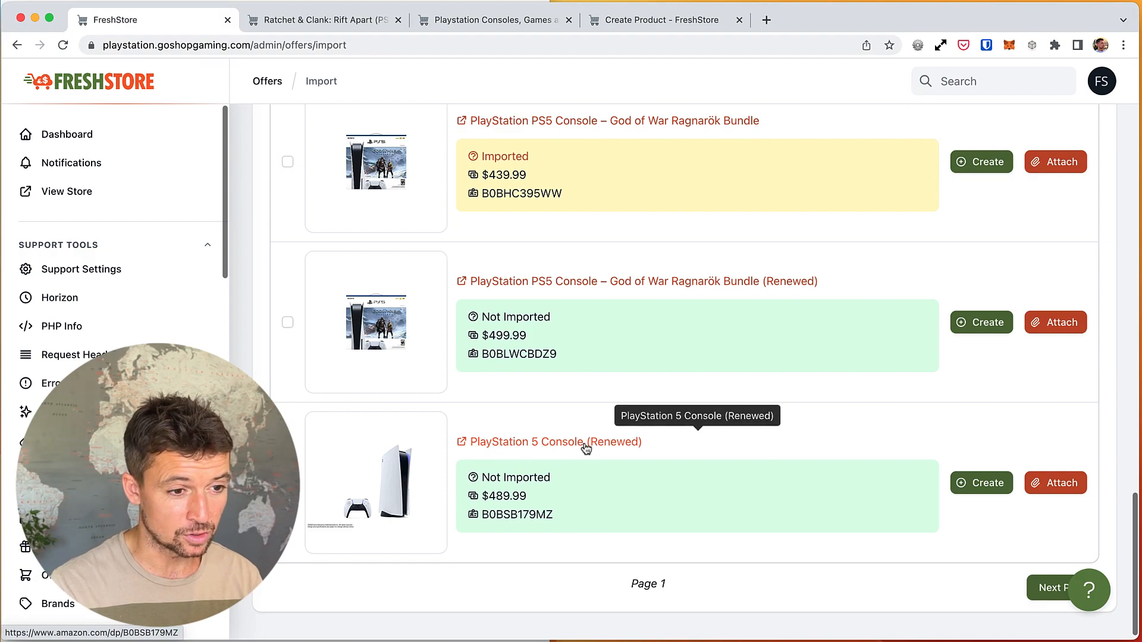
mouse_move(574, 448)
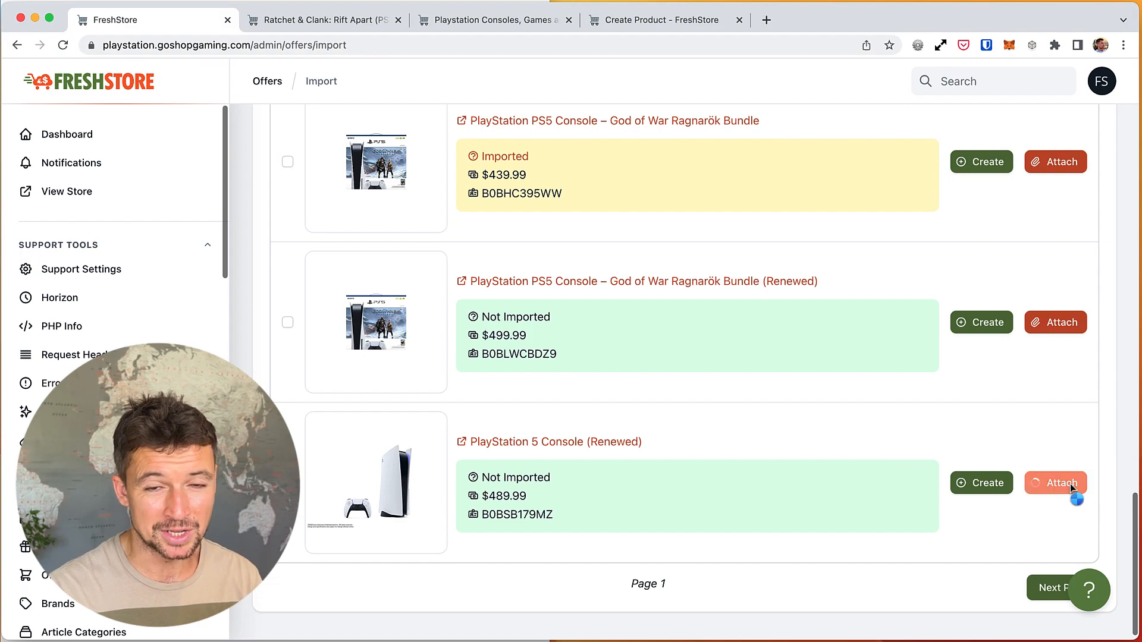
mouse_move(980, 483)
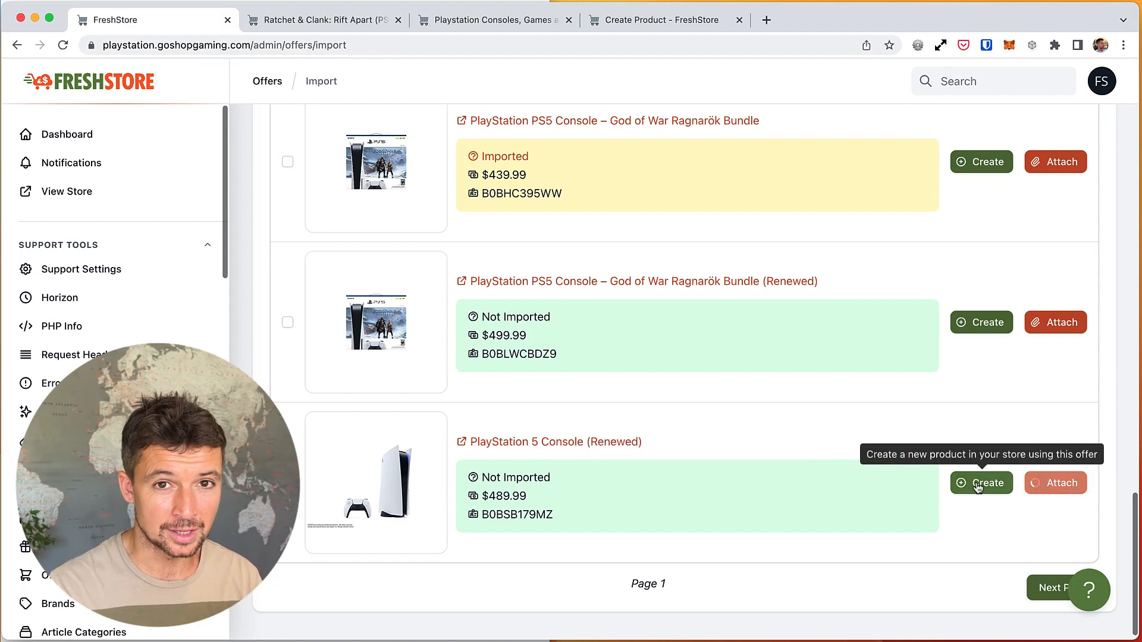
left_click(1055, 322)
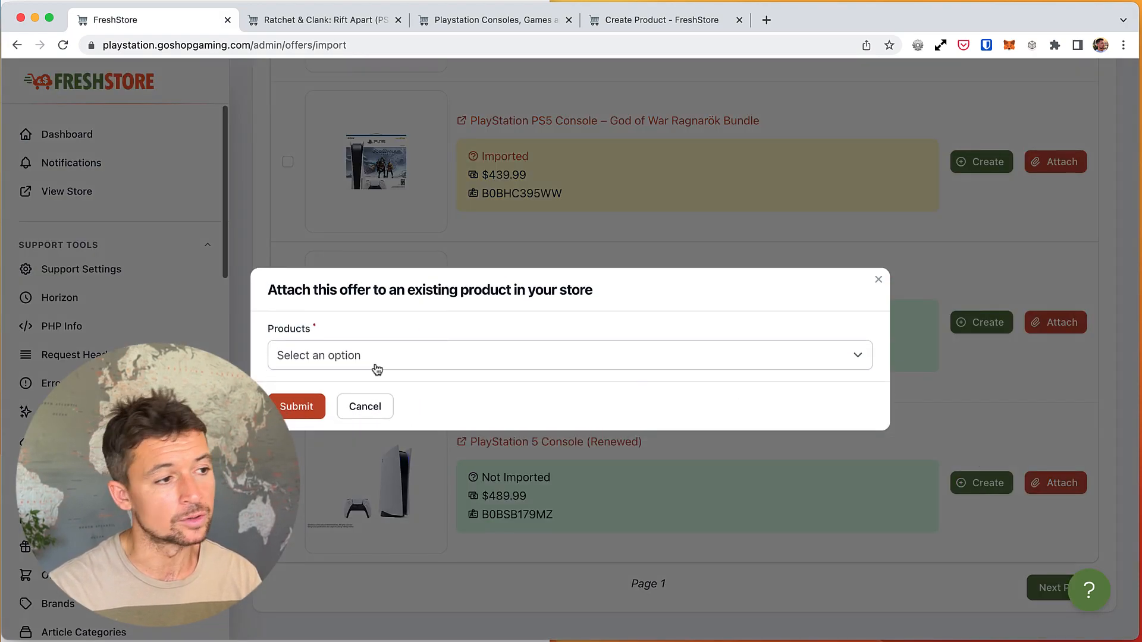
type("ps")
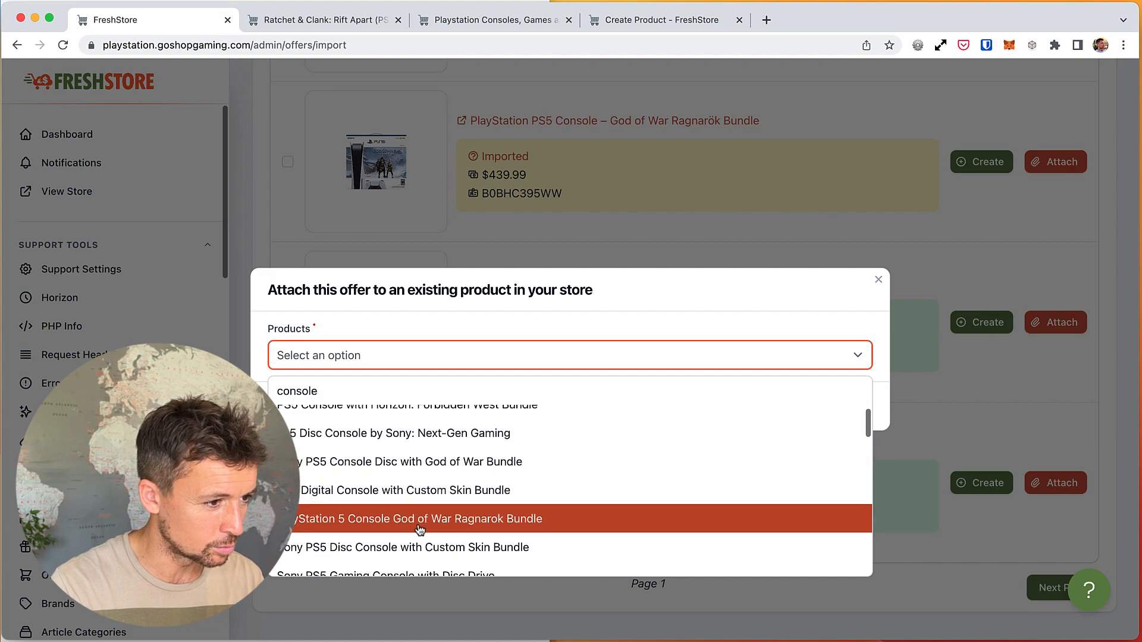
scroll("down", 3)
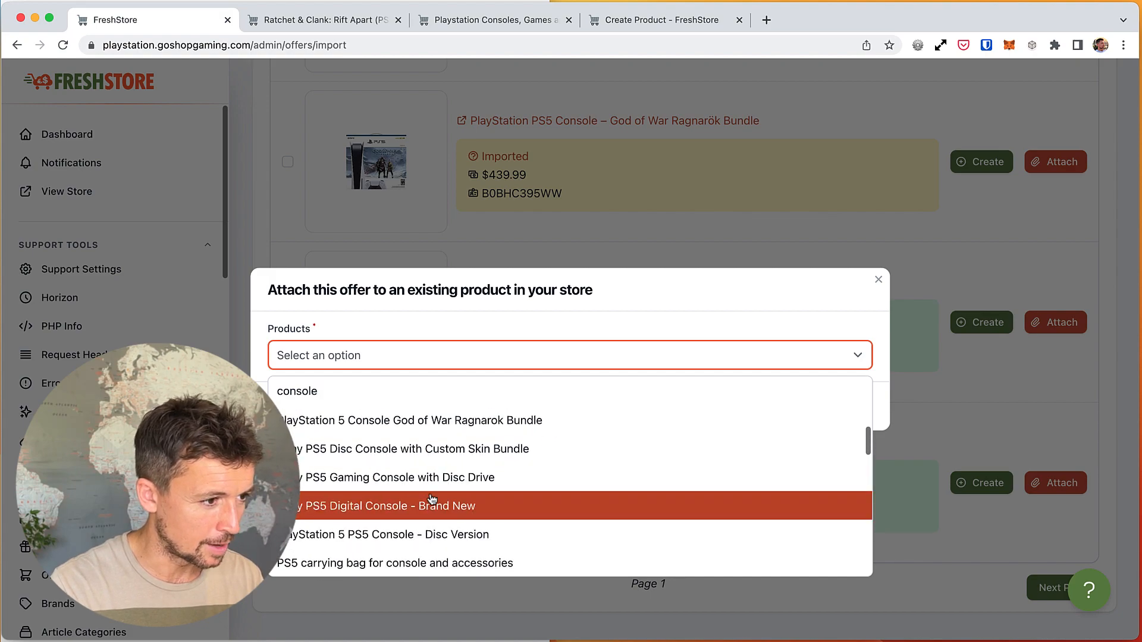
left_click(398, 477)
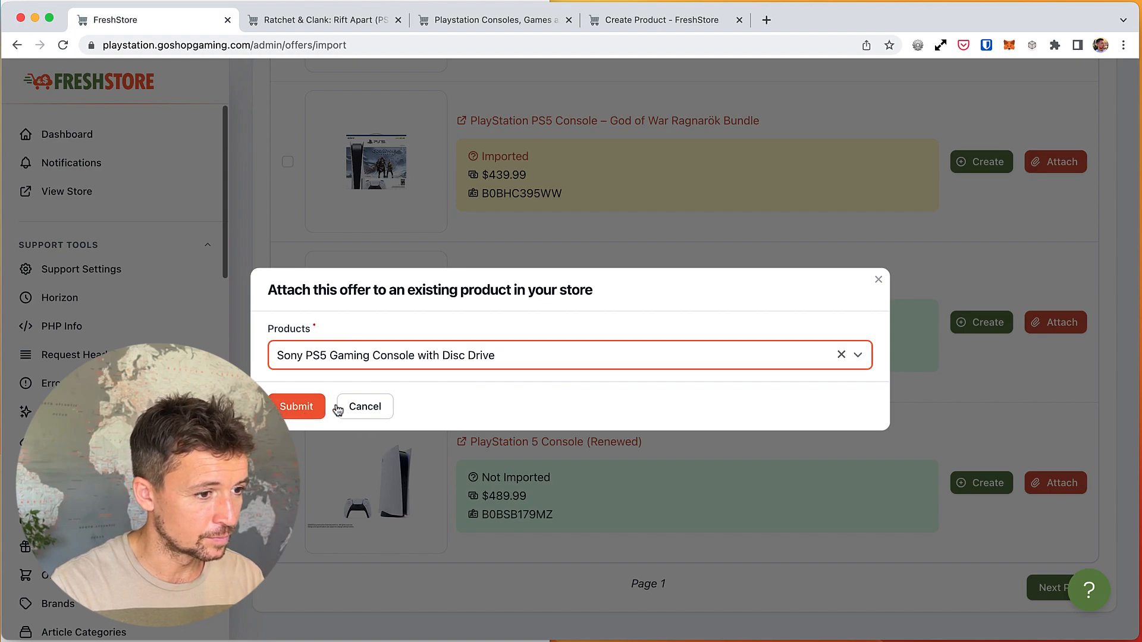
mouse_move(467, 376)
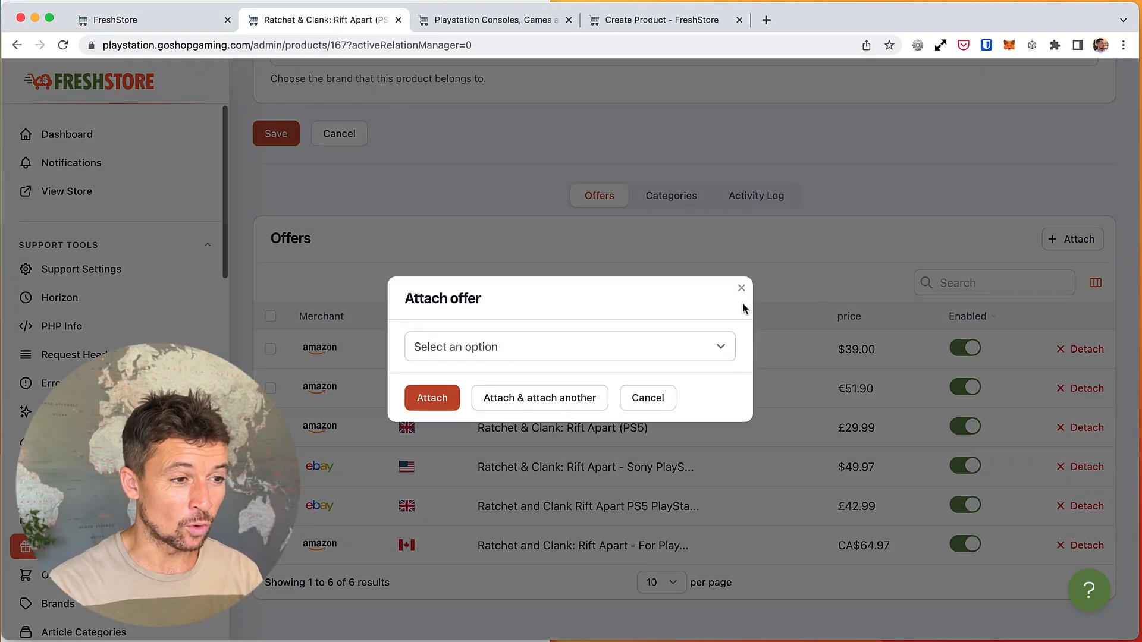
Dismiss the attach dialog, review Ratchet & Clank's Offers table and Auto Find Offers button, then show its Identifiers
left_click(742, 287)
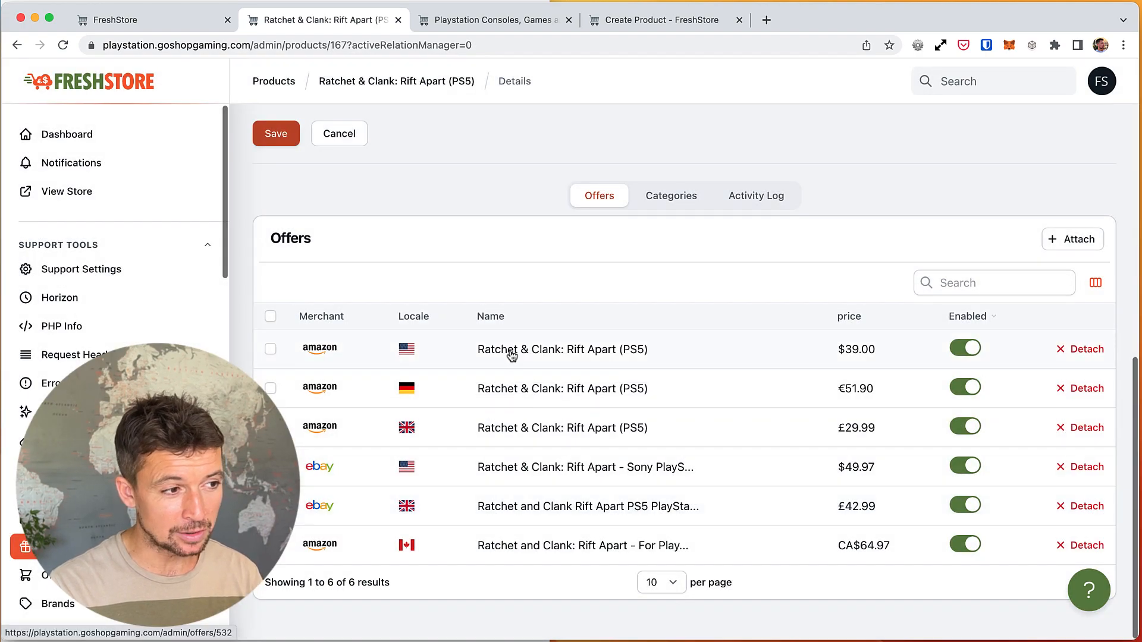
mouse_move(452, 474)
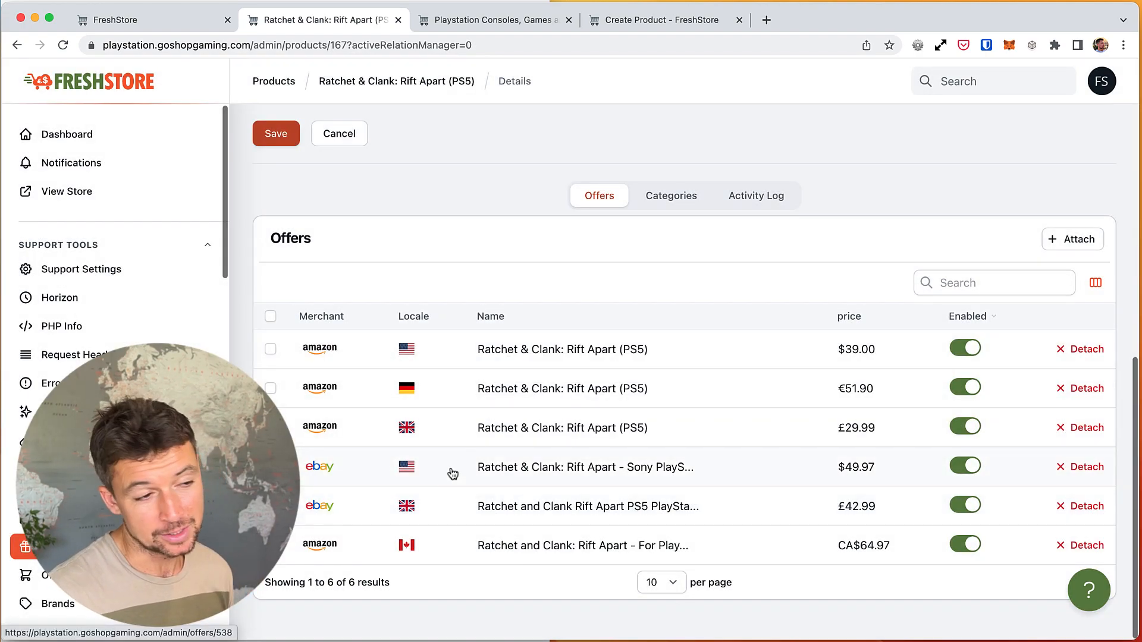
scroll("up", 3)
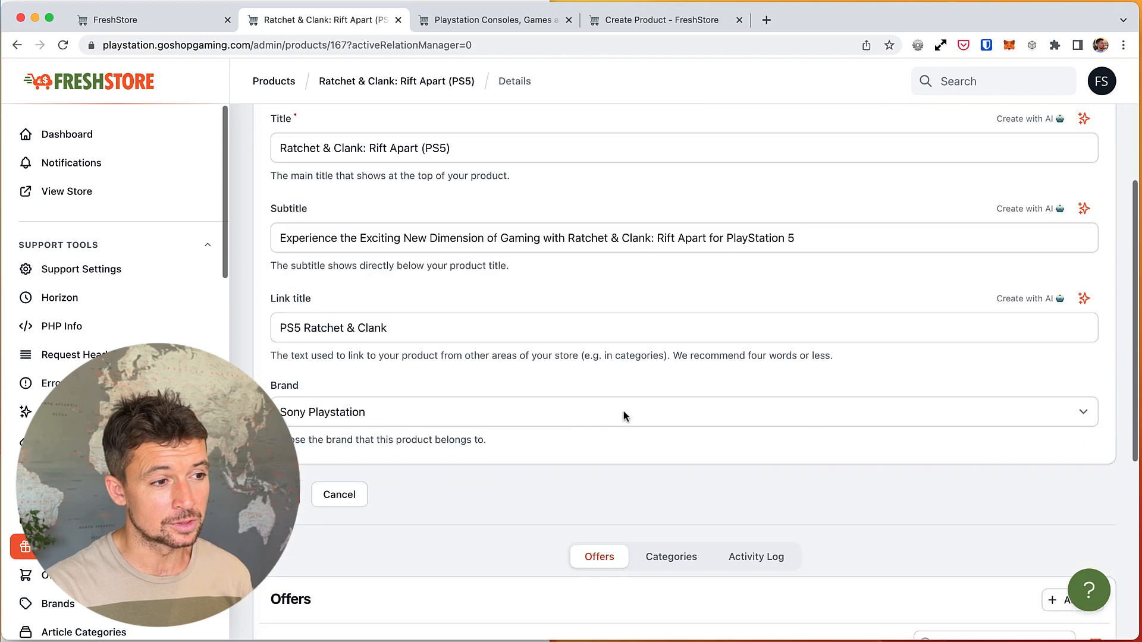
scroll("down", 3)
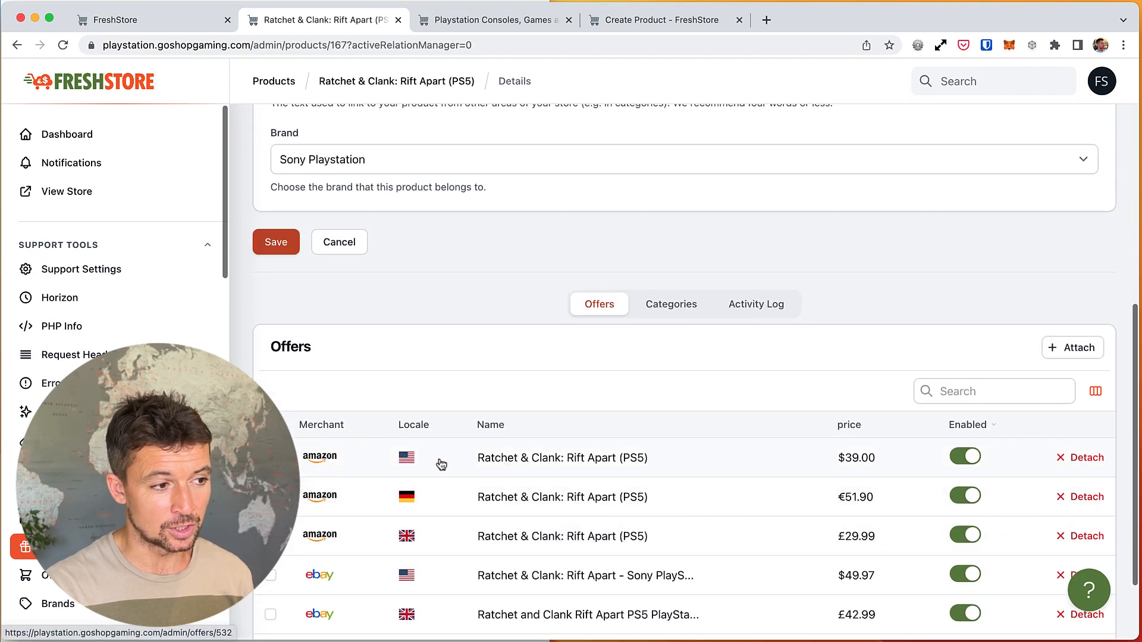
scroll("down", 3)
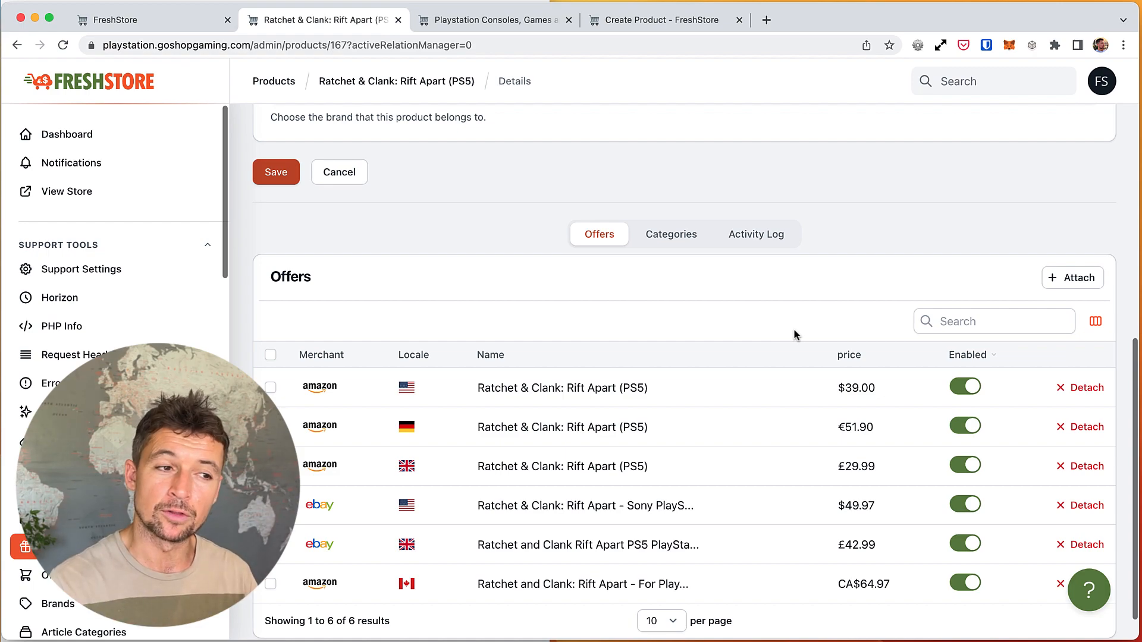
scroll("up", 3)
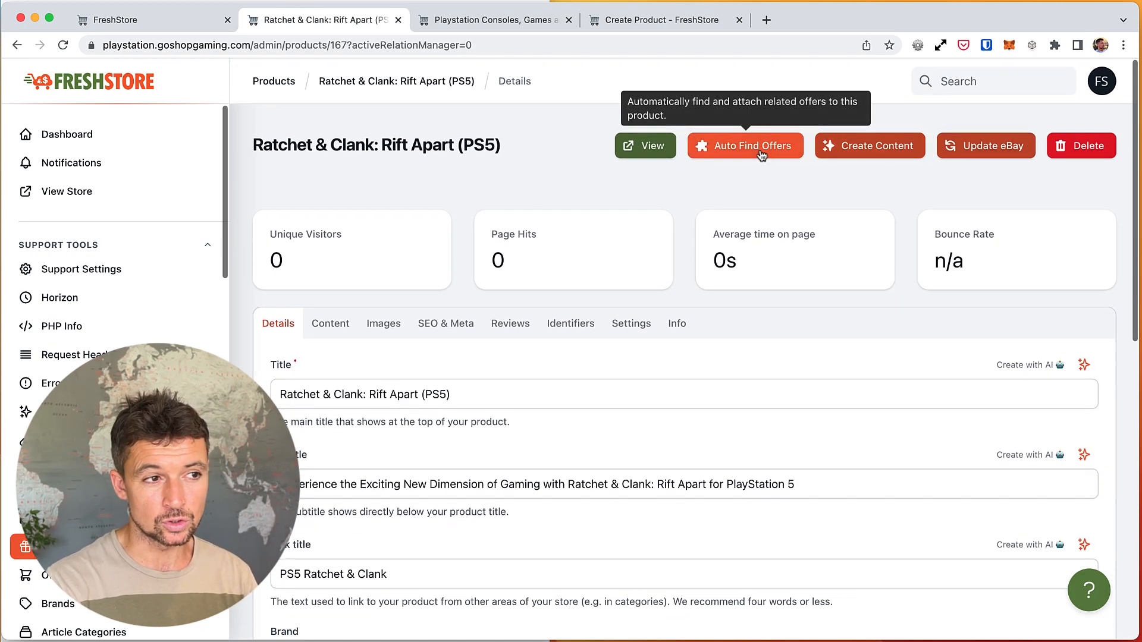
mouse_move(772, 292)
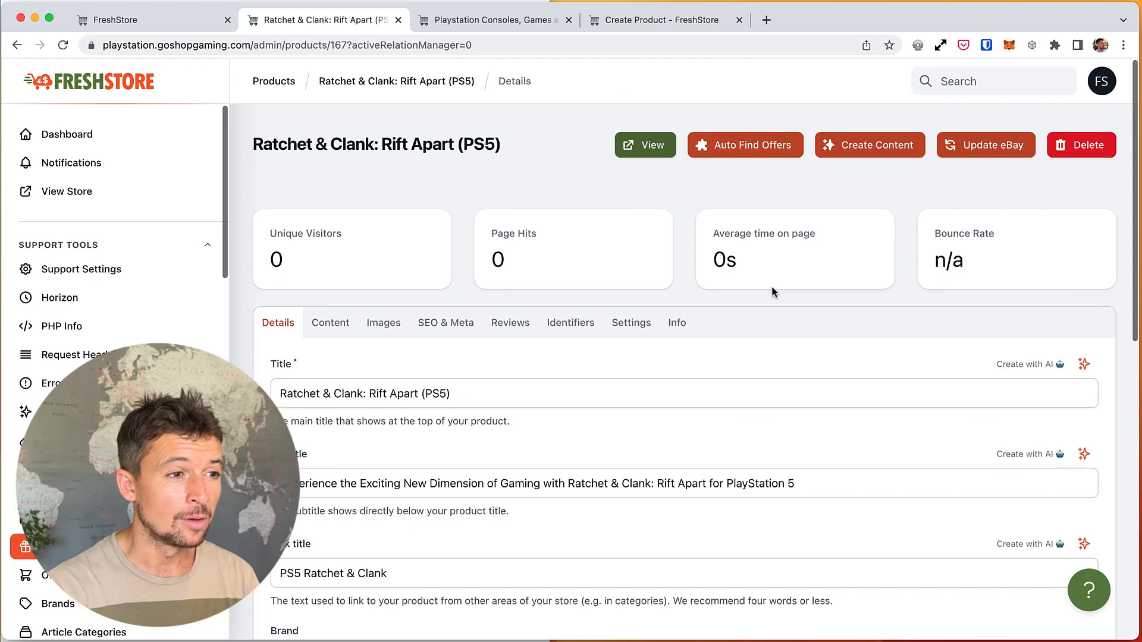
scroll("down", 3)
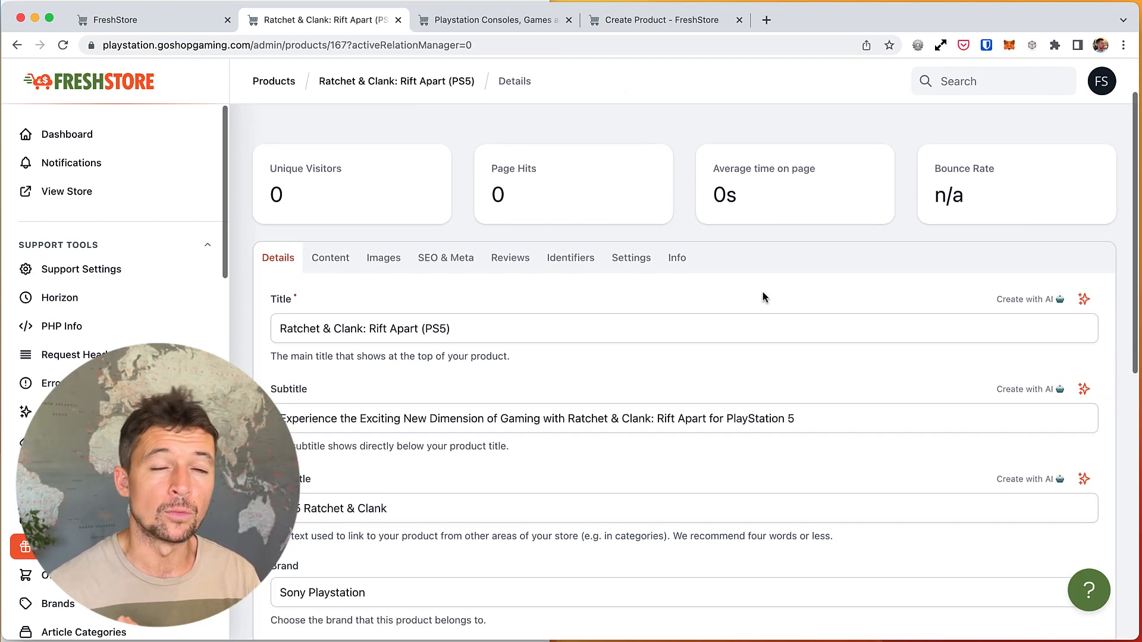
scroll("down", 3)
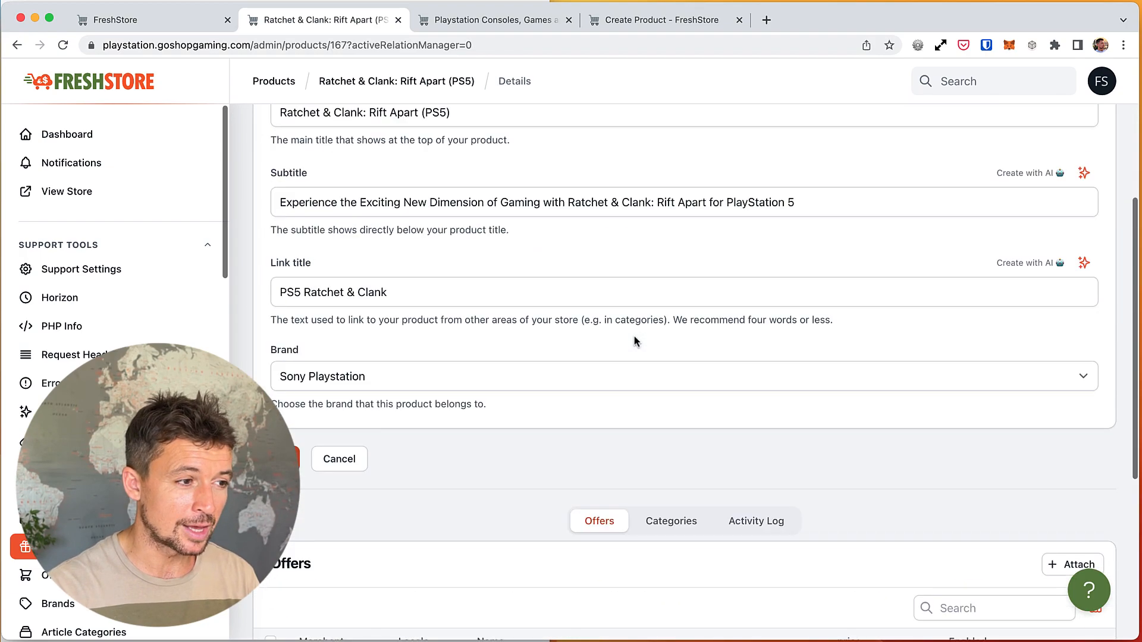
left_click(571, 236)
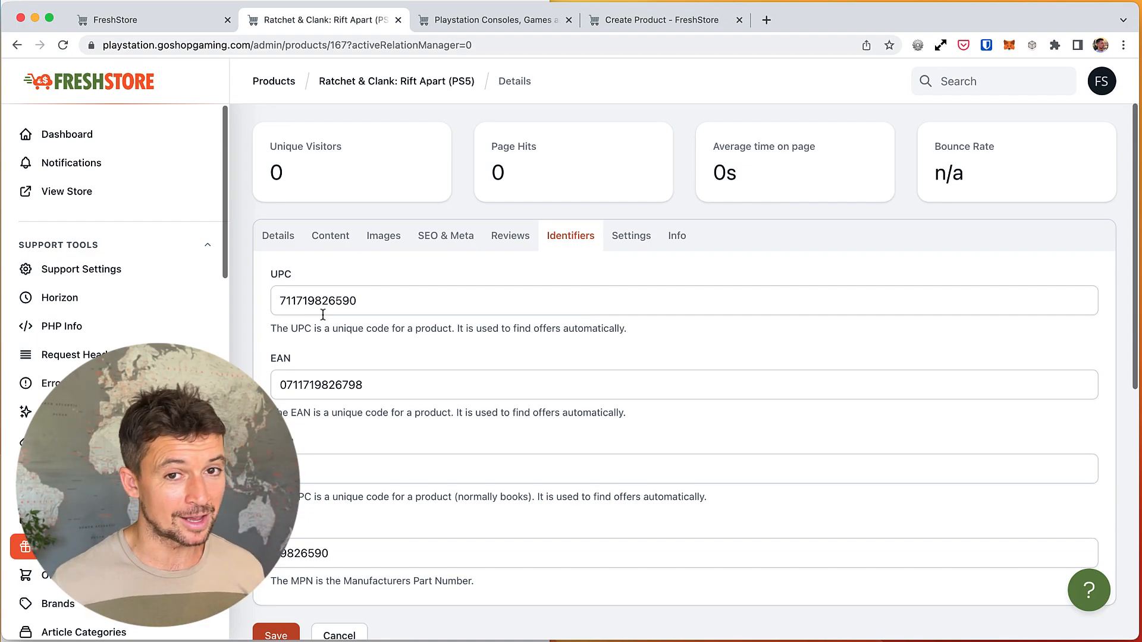
mouse_move(346, 329)
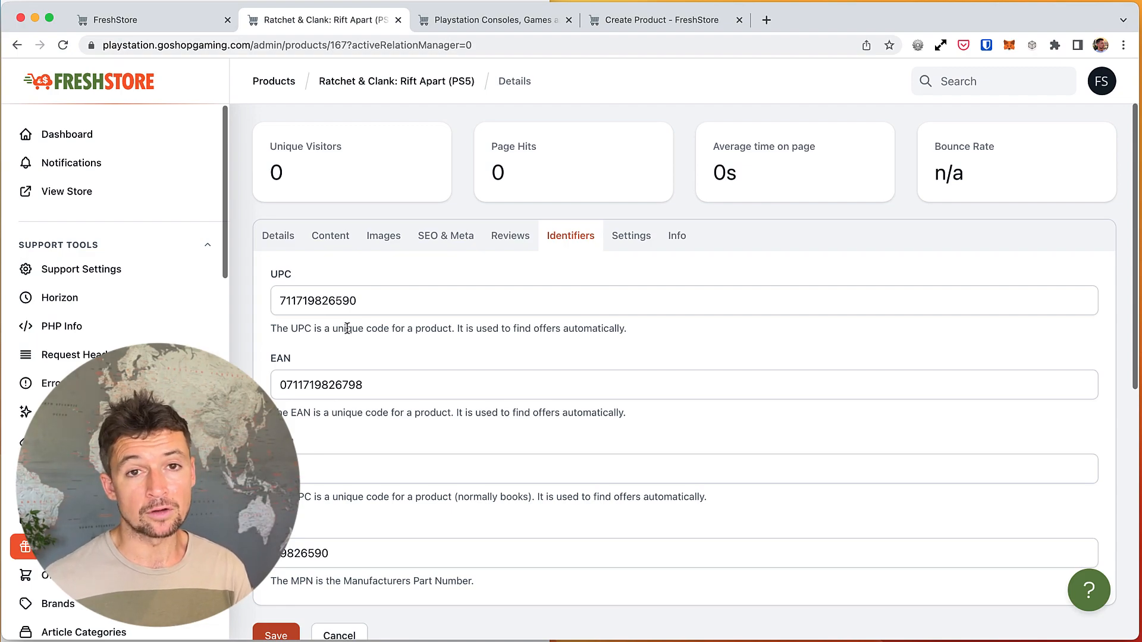
On the live storefront, show the A Plague Tale: Requiem (PS5) page with its $38.06 Amazon offer
left_click(492, 20)
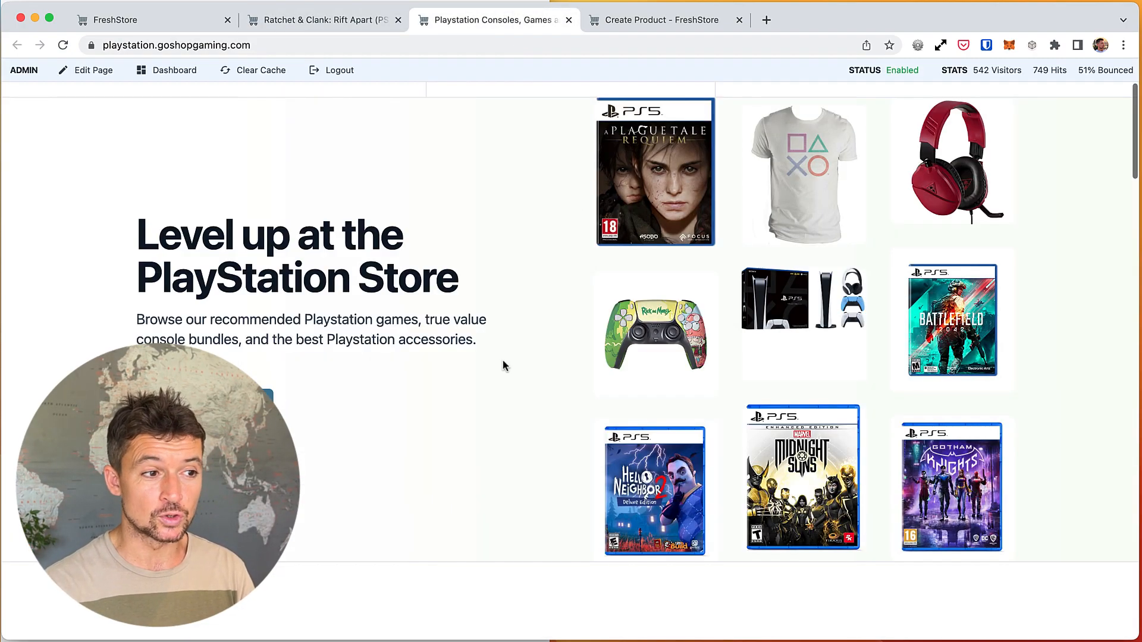
scroll("up", 3)
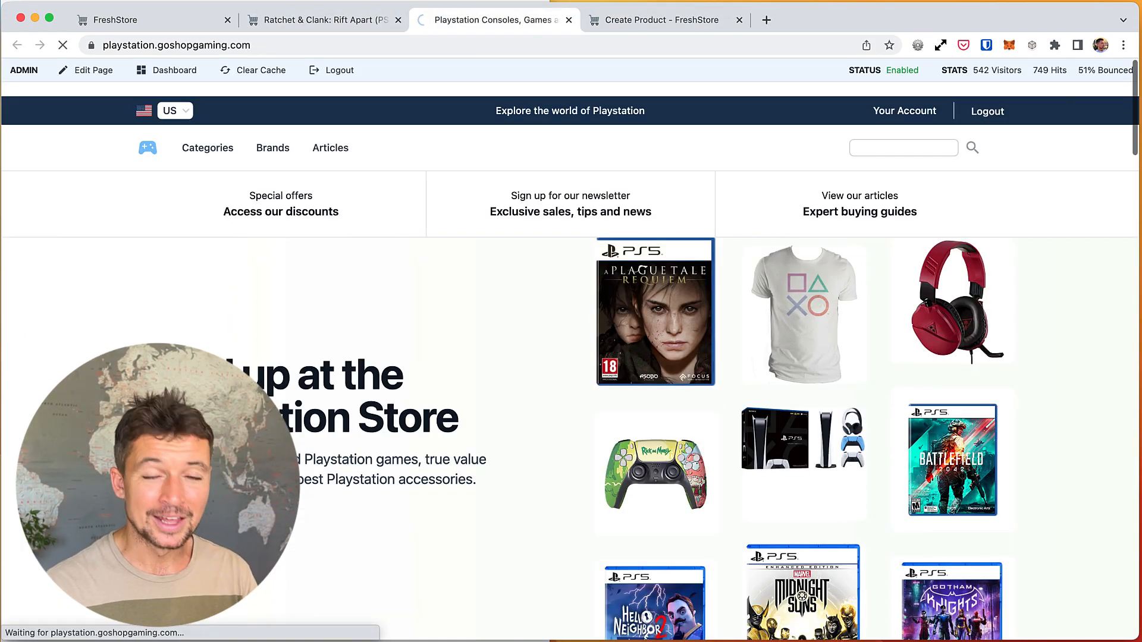
left_click(654, 312)
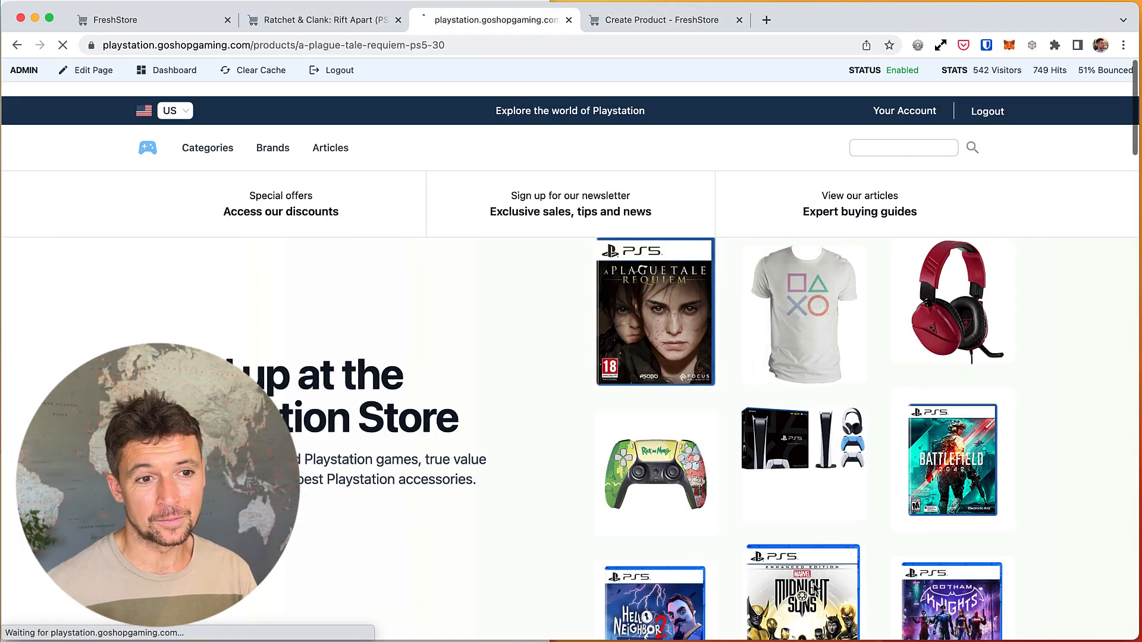
left_click(653, 312)
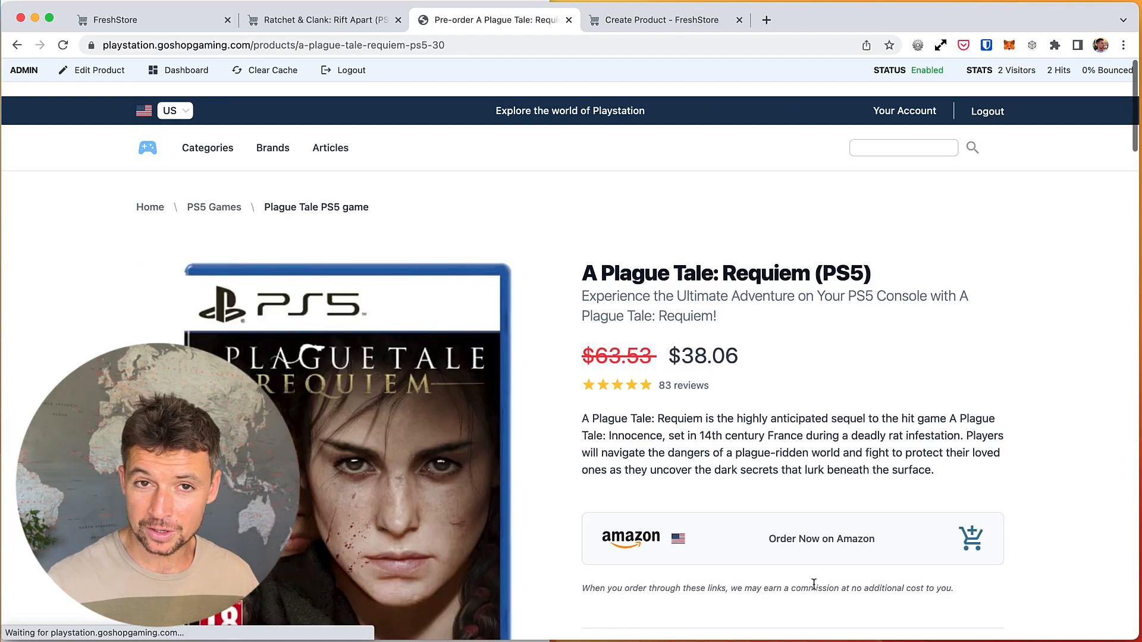
mouse_move(1084, 82)
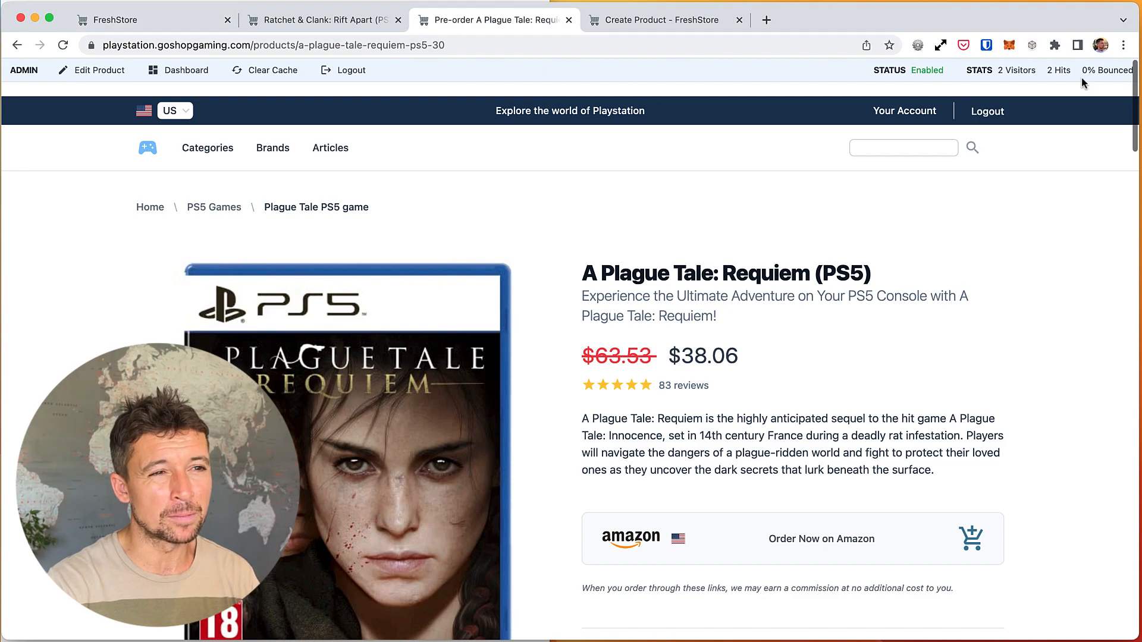
mouse_move(844, 555)
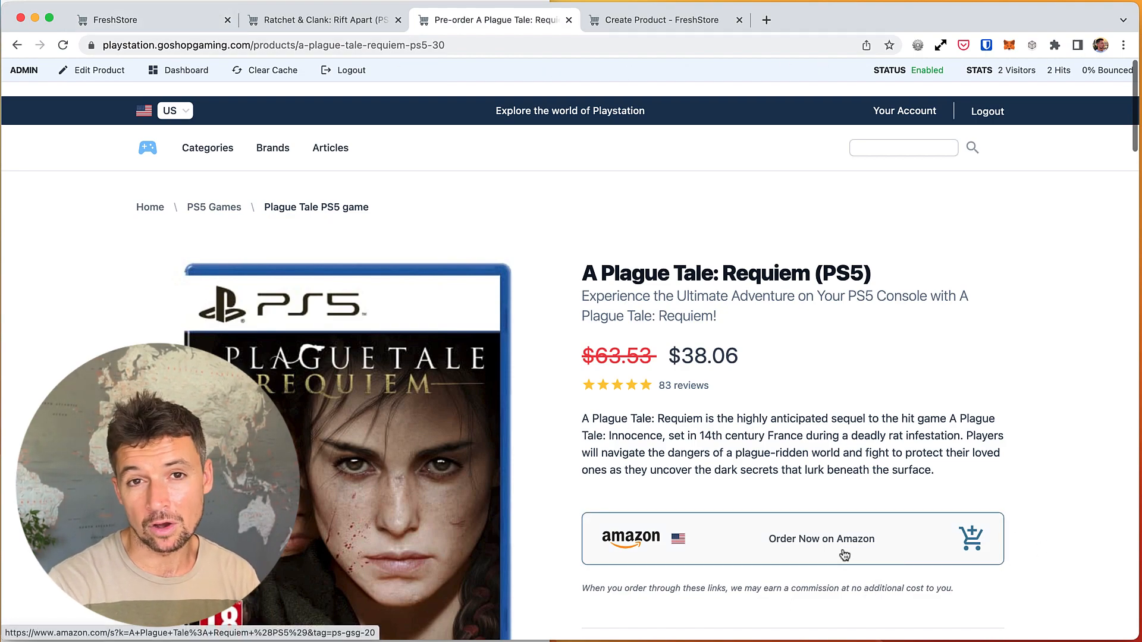
mouse_move(729, 315)
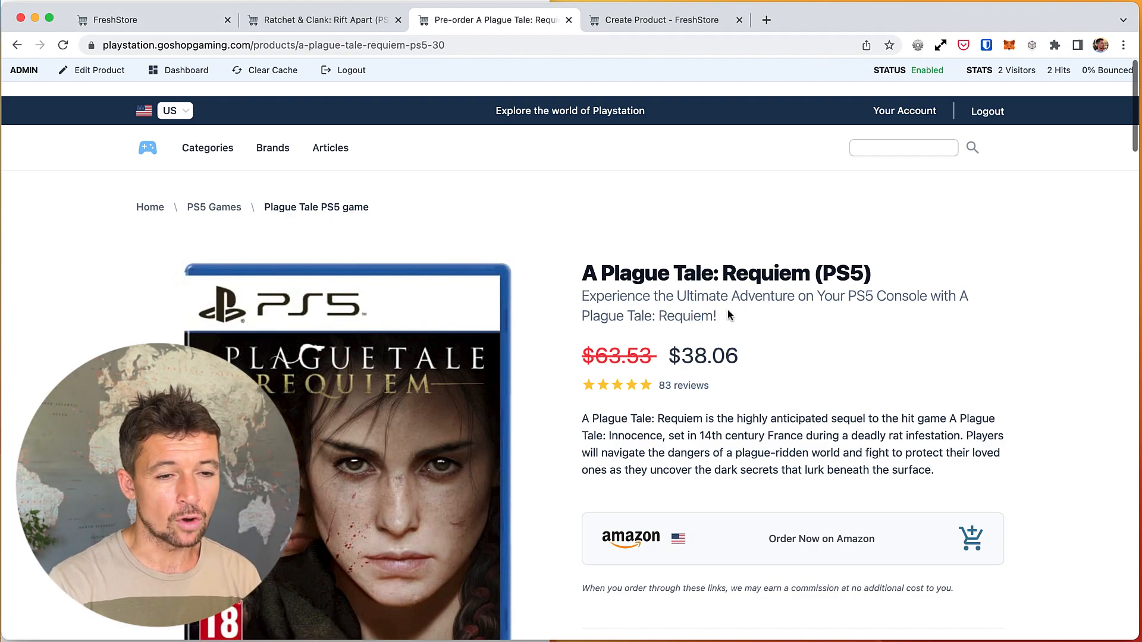